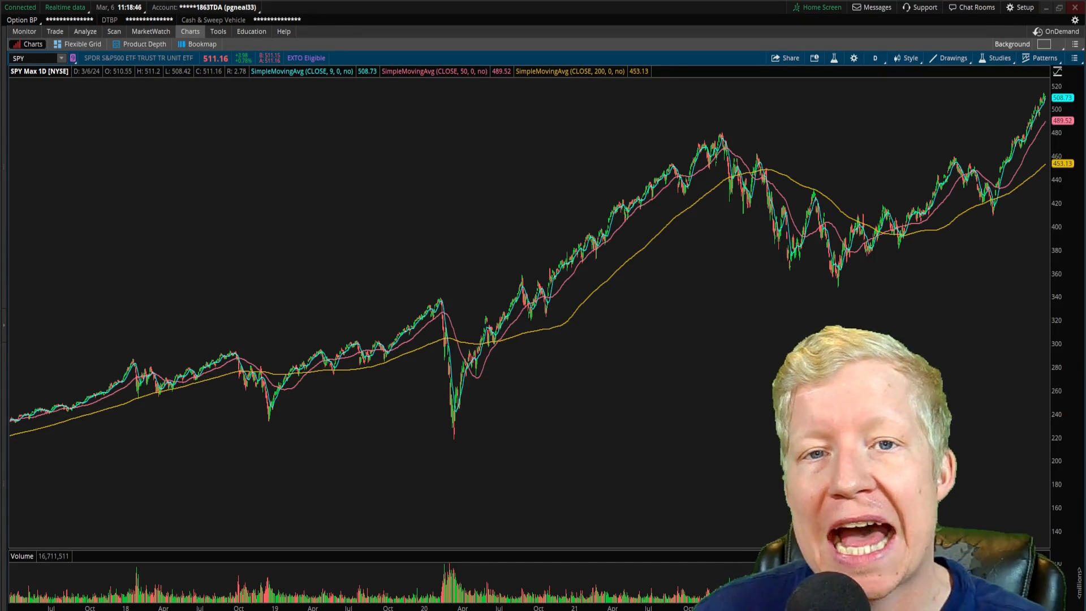
{"action": "mouse_move", "coordinate": [859, 421]}
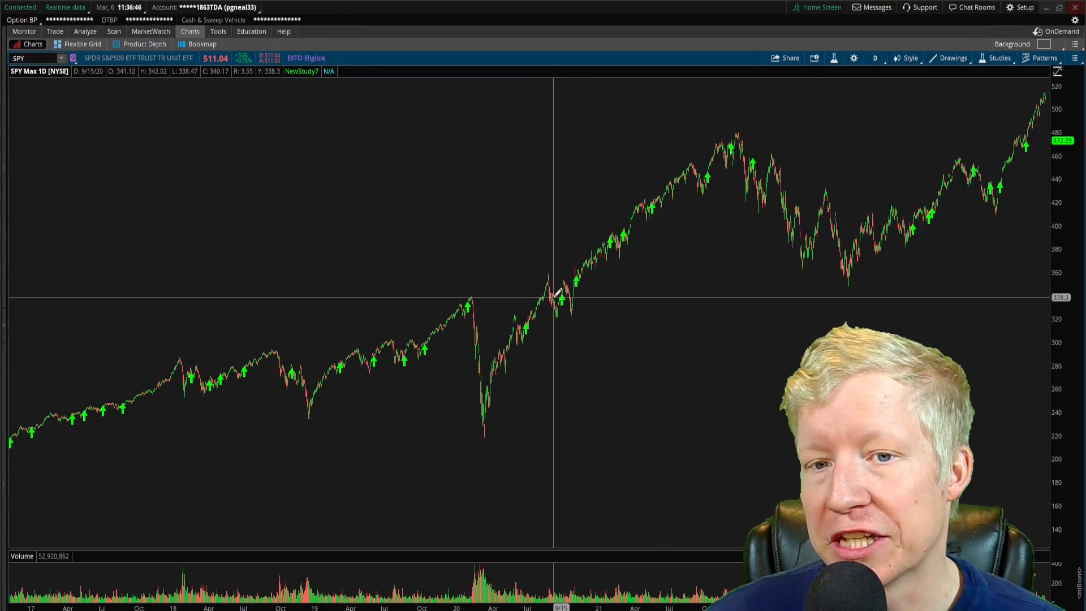
{"action": "mouse_move", "coordinate": [563, 298]}
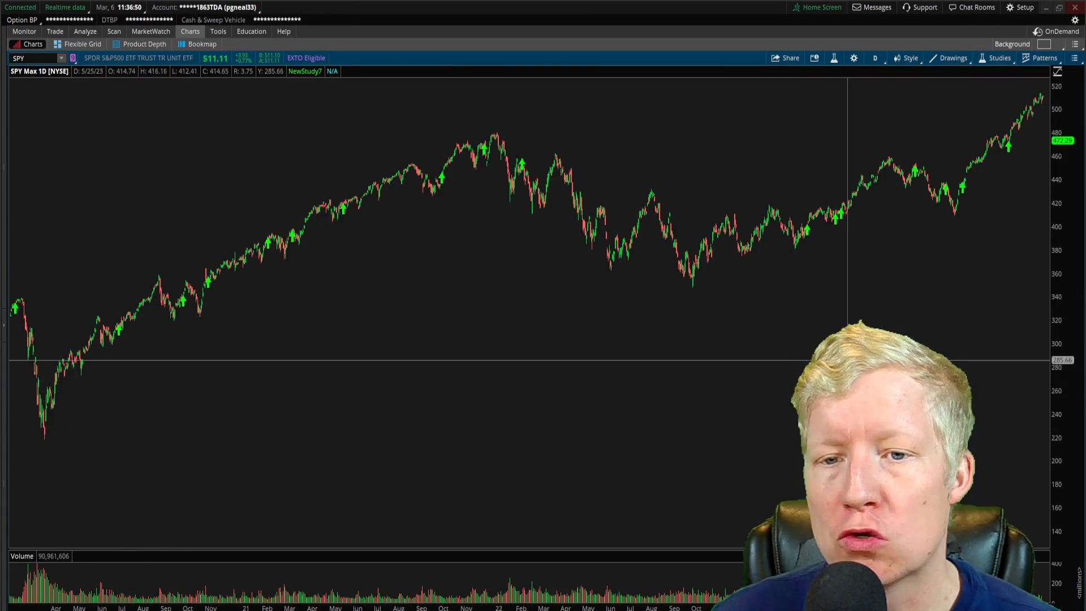
{"action": "mouse_move", "coordinate": [462, 346]}
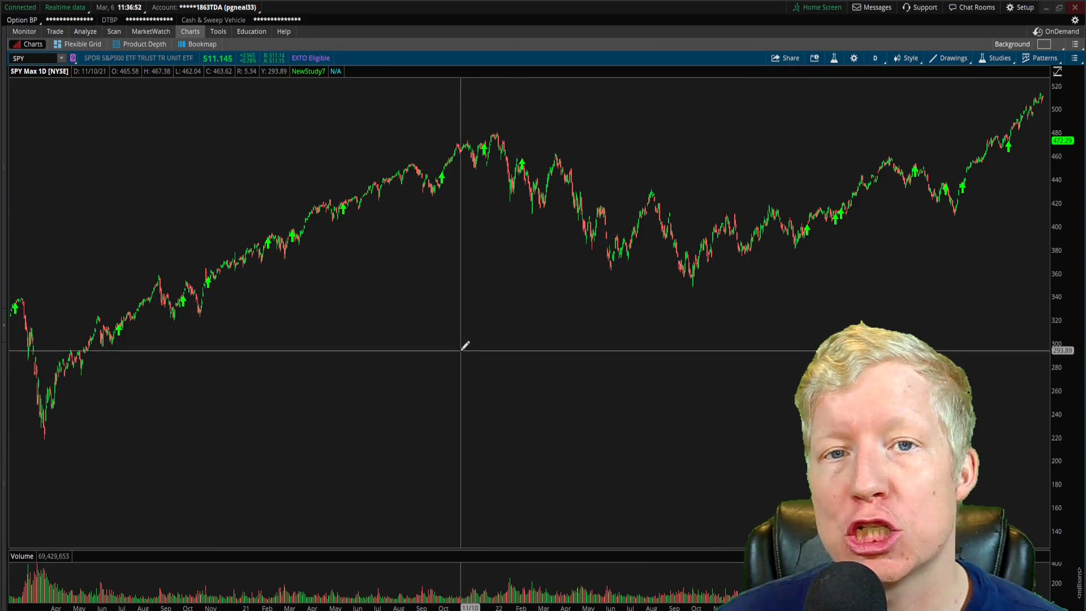
{"action": "mouse_move", "coordinate": [759, 496]}
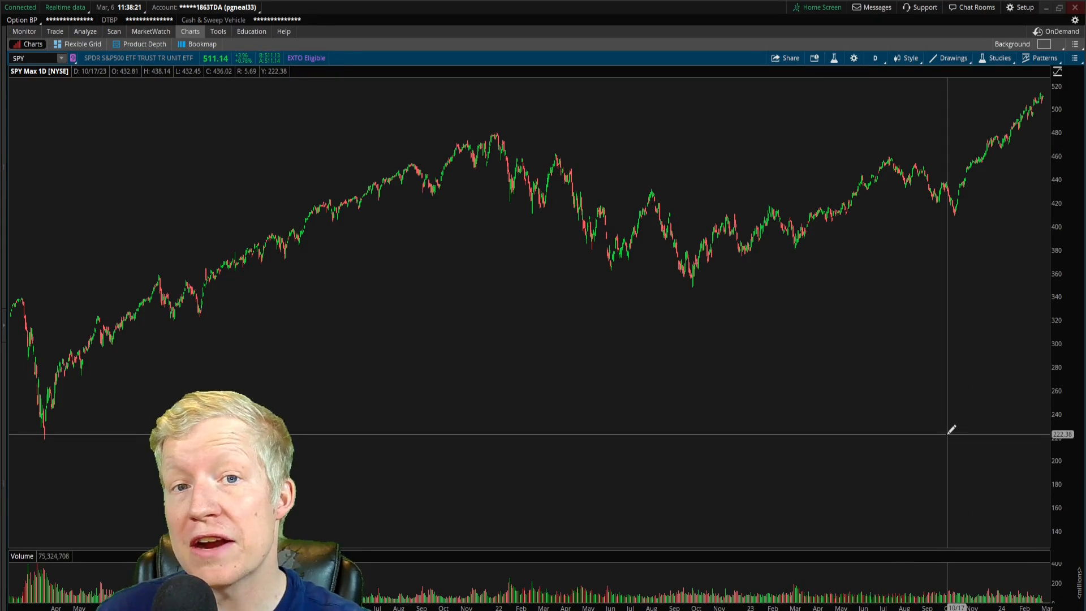
{"action": "mouse_move", "coordinate": [980, 75]}
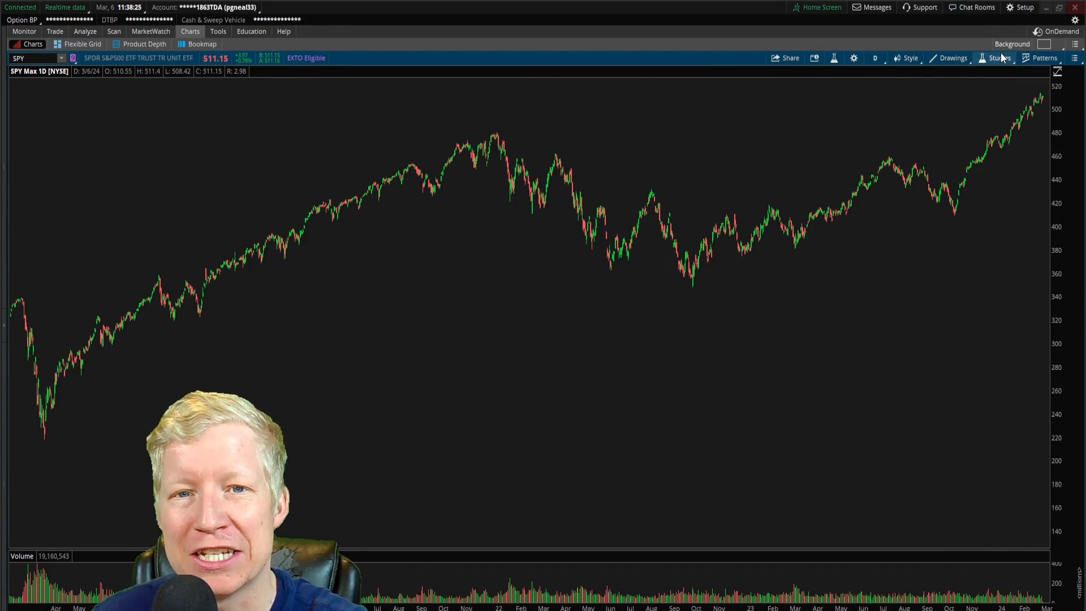
- Create a new custom study from Studies > Edit studies, opening NewStudy8 in the thinkScript editor
{"action": "left_click", "coordinate": [999, 58]}
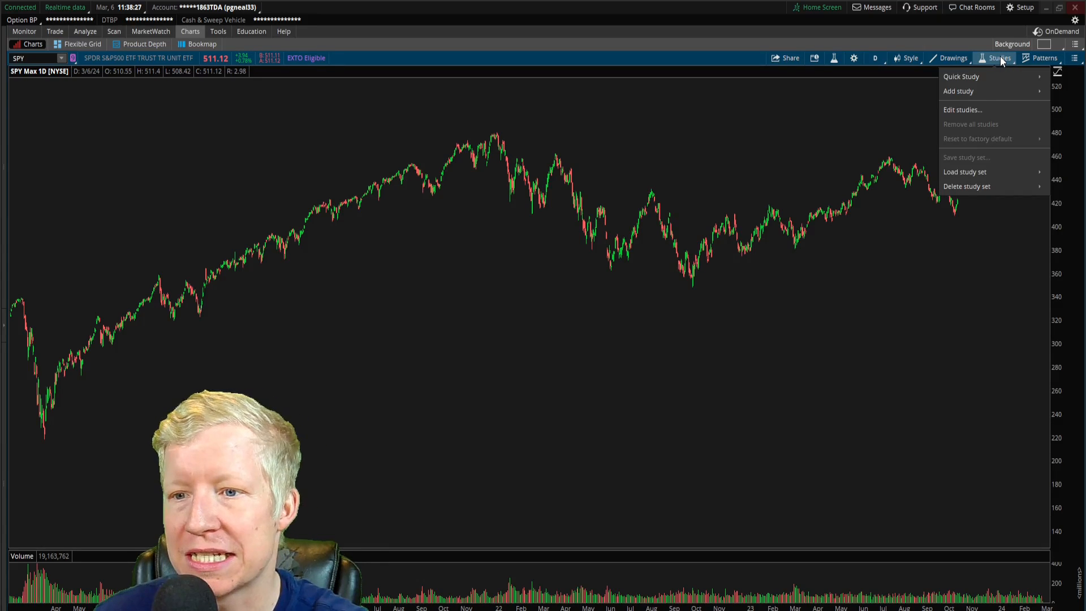
{"action": "left_click", "coordinate": [962, 110]}
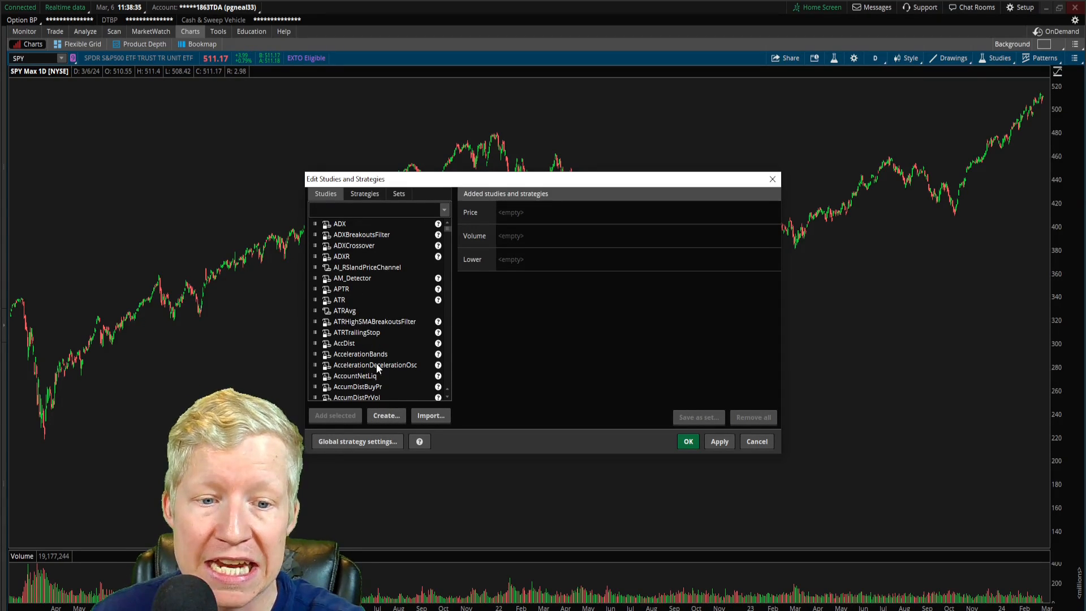
{"action": "left_click", "coordinate": [385, 415]}
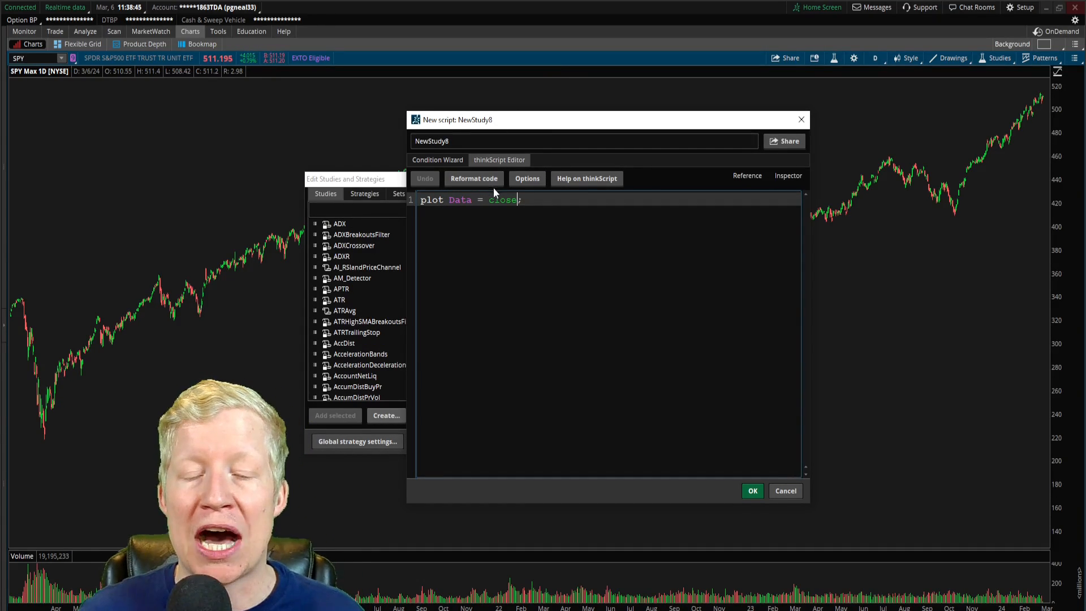
{"action": "mouse_move", "coordinate": [666, 155]}
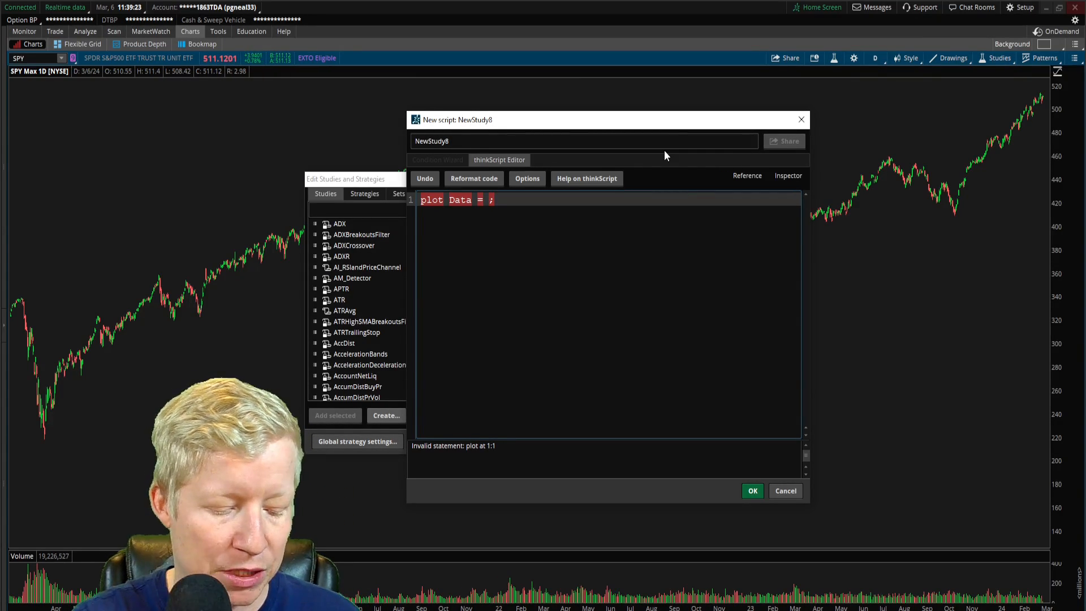
- Write plot Data = simplemovingavg(length = 9) crosses above simplemovingavg(length = 20);
{"action": "type", "text": "simple"}
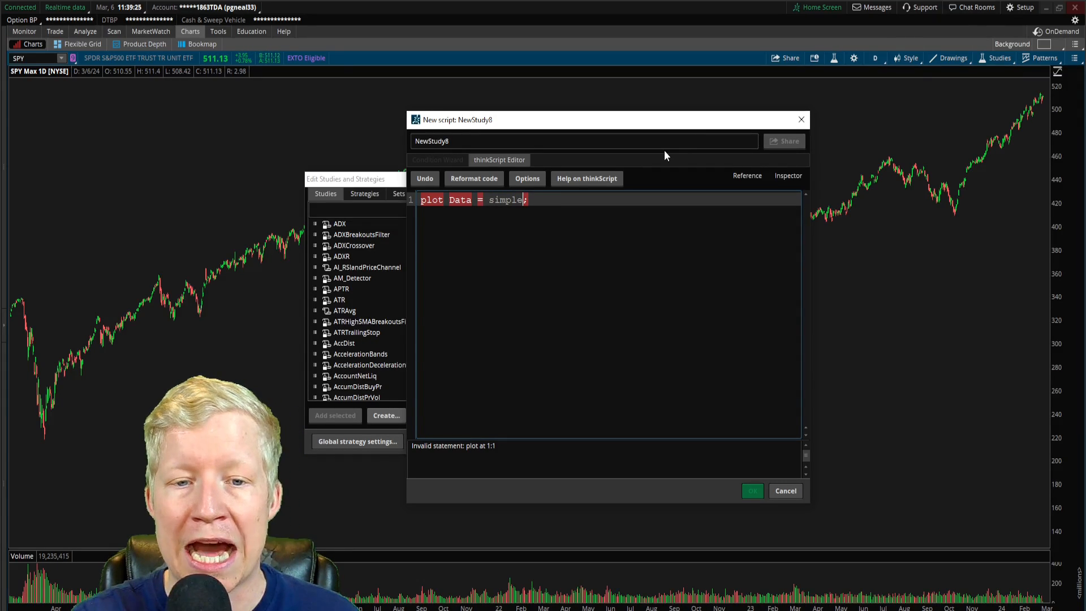
{"action": "type", "text": "movingavg(length"}
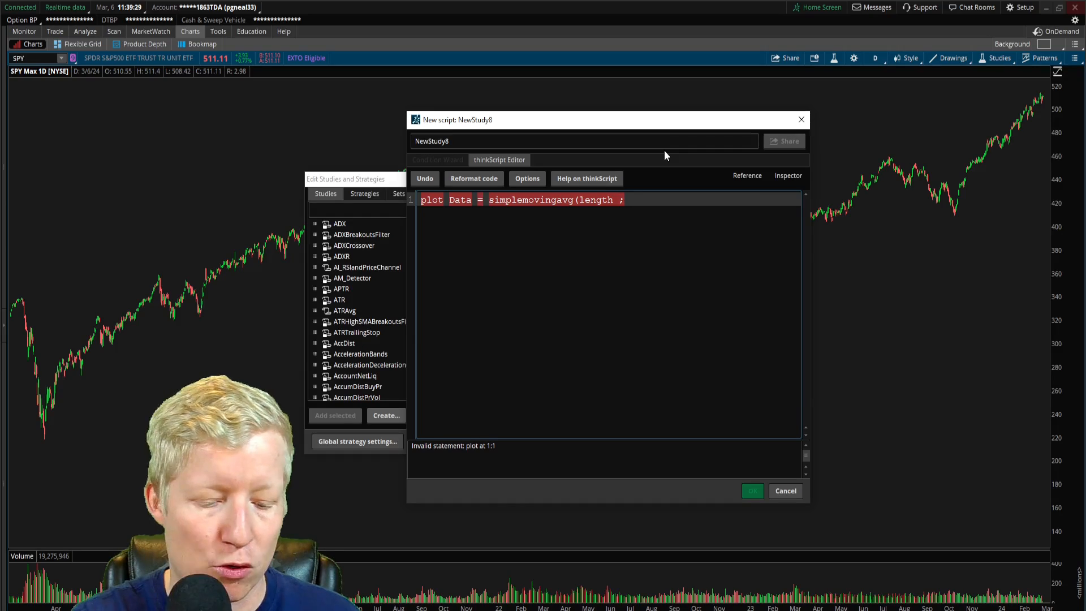
{"action": "type", "text": "= 9) crosses"}
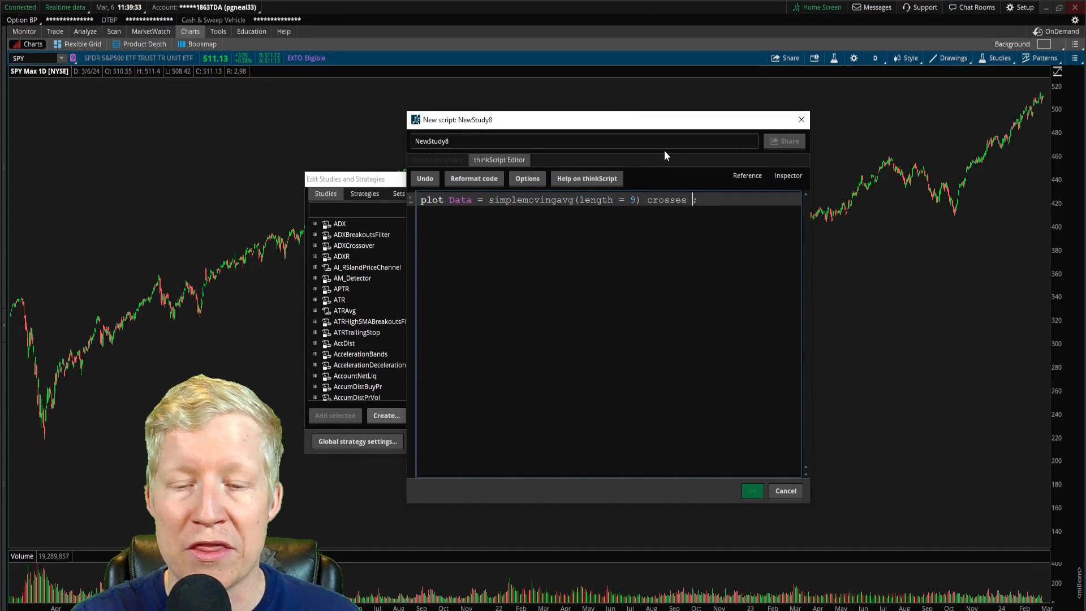
{"action": "type", "text": "above"}
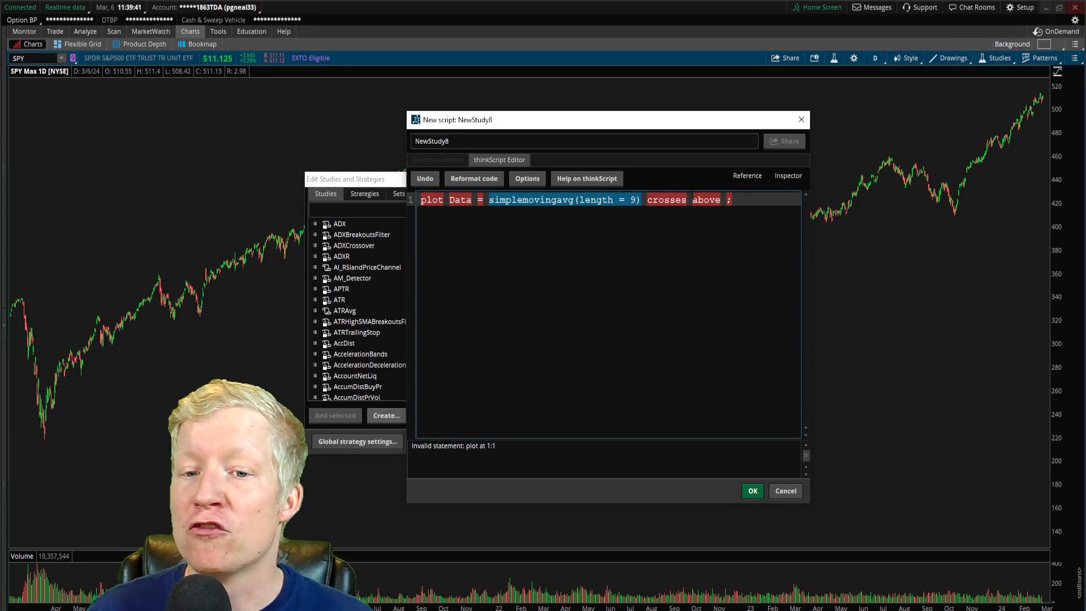
{"action": "type", "text": "simplemovingavg(length = 9);"}
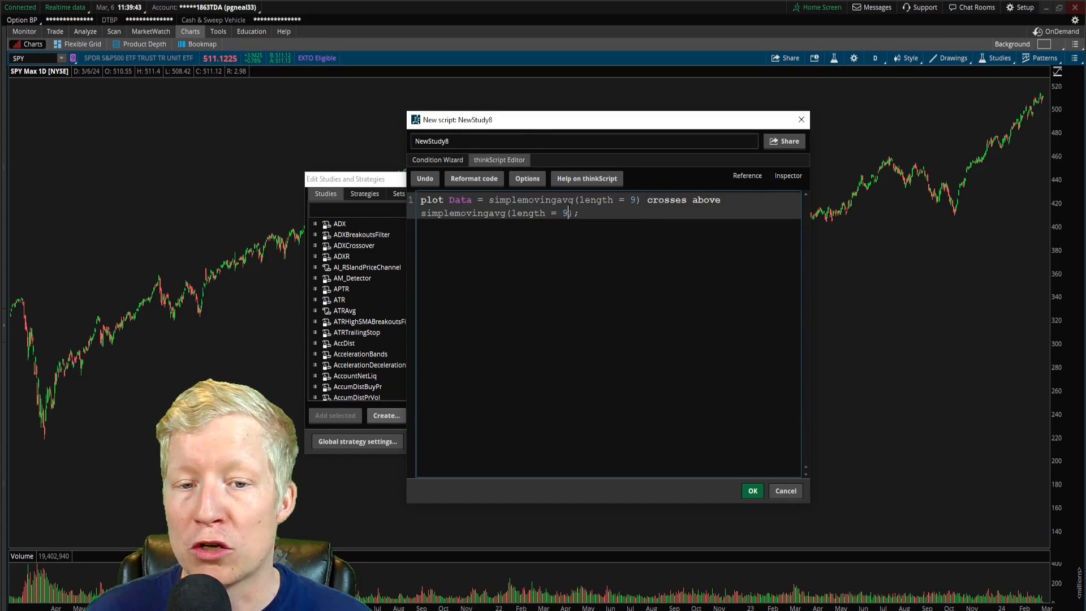
{"action": "type", "text": "20"}
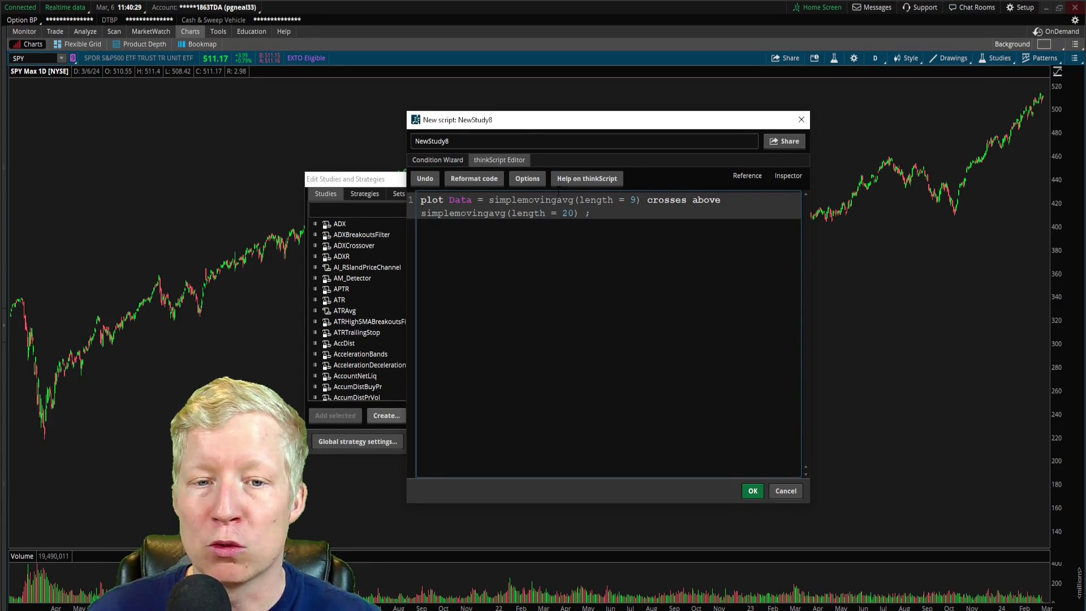
{"action": "double_click", "coordinate": [562, 200]}
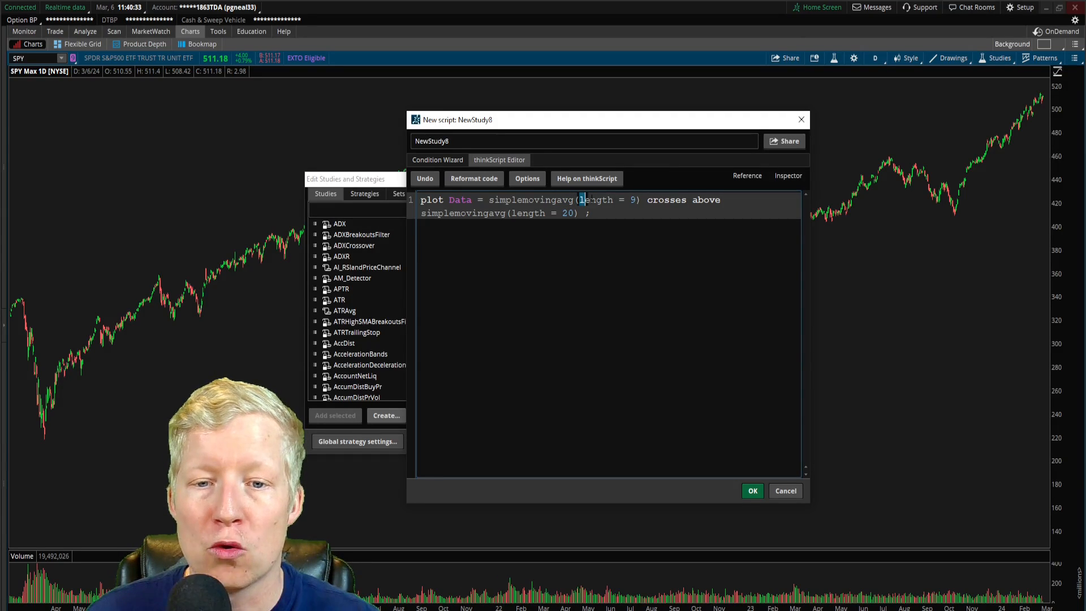
{"action": "double_click", "coordinate": [595, 199]}
{"action": "type", "text": "and "}
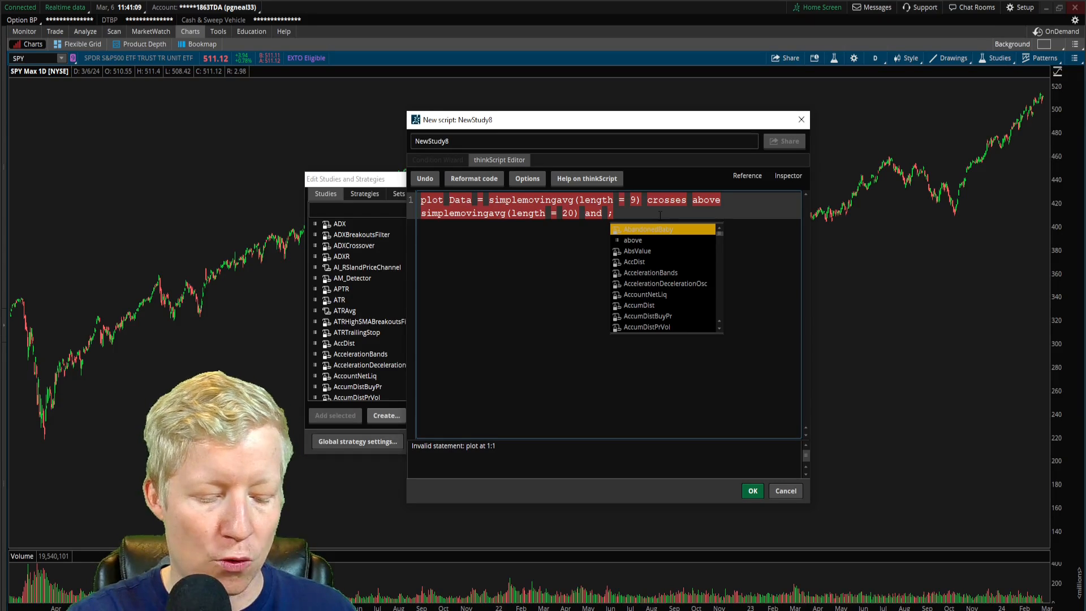
- Append the condition 'and close > simplemovingavg(length = 200)' to the plot statement
{"action": "type", "text": "close > simplemovingavg(length"}
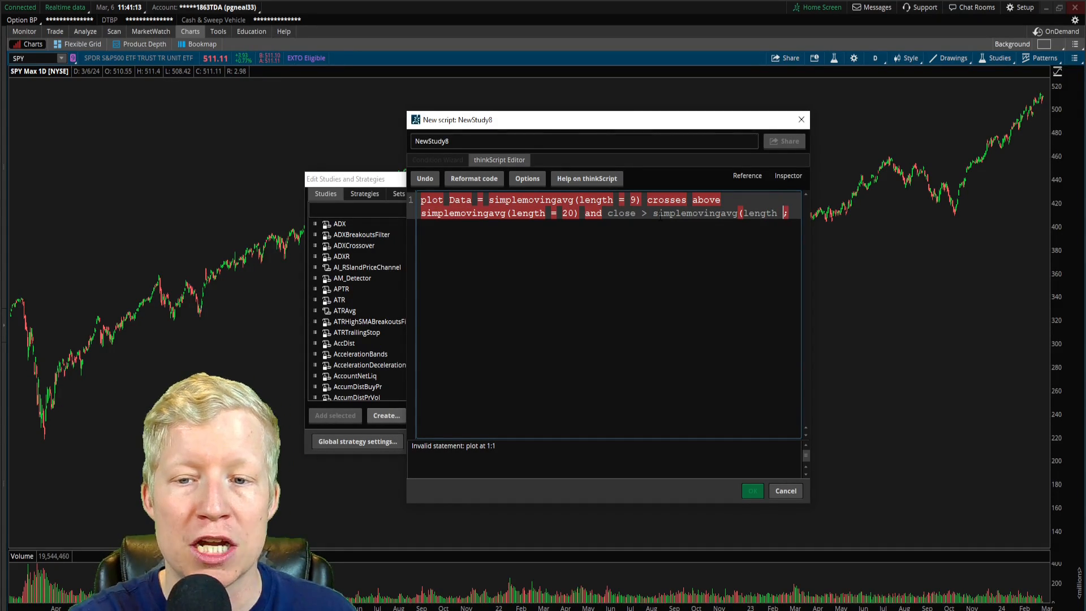
{"action": "type", "text": "= 200)"}
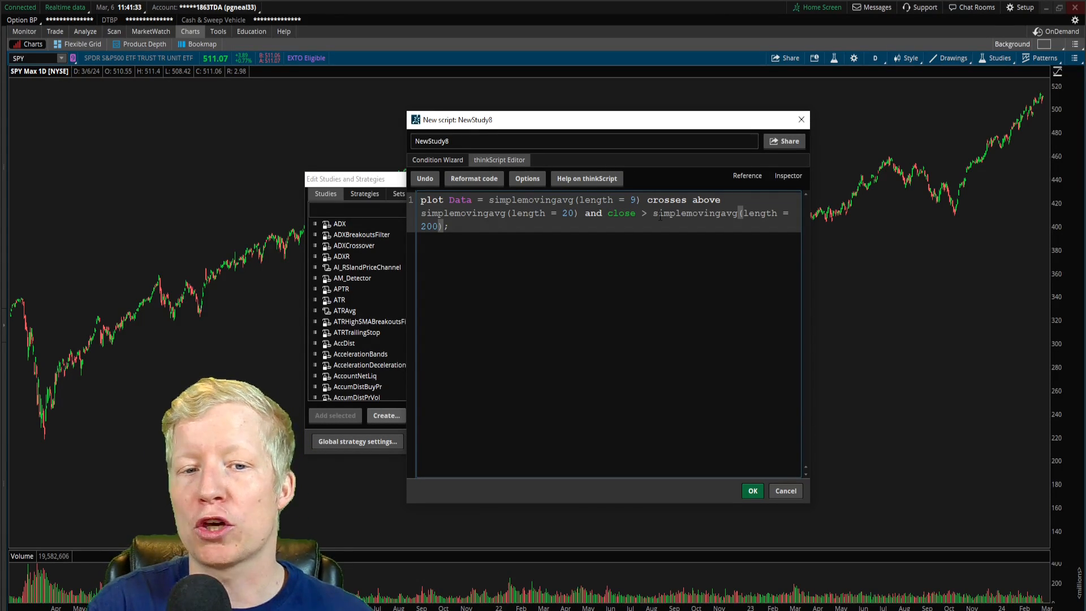
{"action": "double_click", "coordinate": [459, 199]}
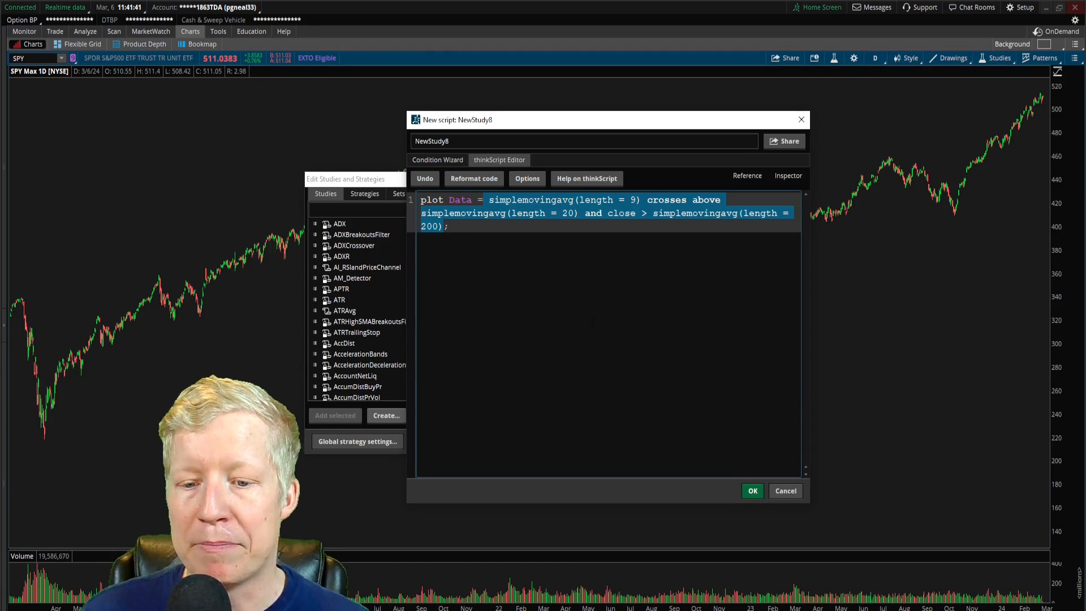
- Rename the study to SubscribeTotheChannel, save it to the price pane, and reopen its script
{"action": "left_click", "coordinate": [584, 141]}
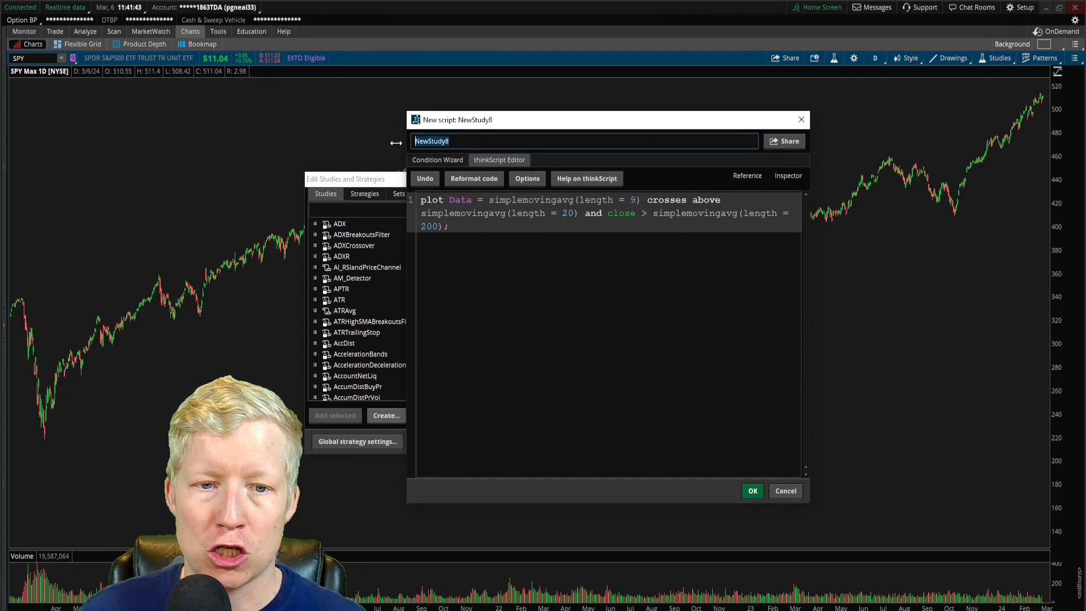
{"action": "type", "text": "Subscribe"}
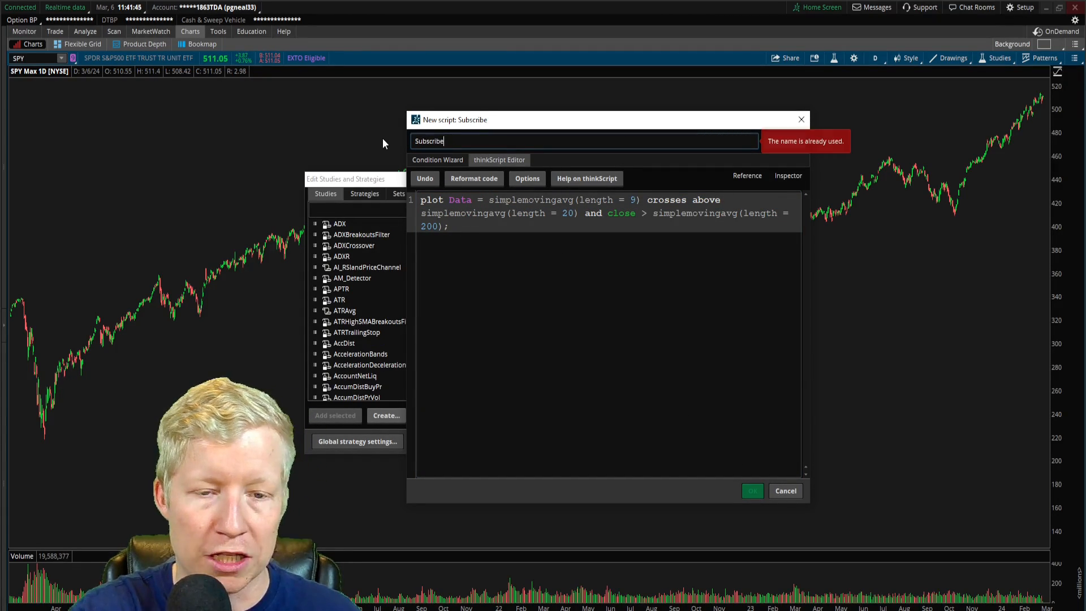
{"action": "type", "text": "TotheCha"}
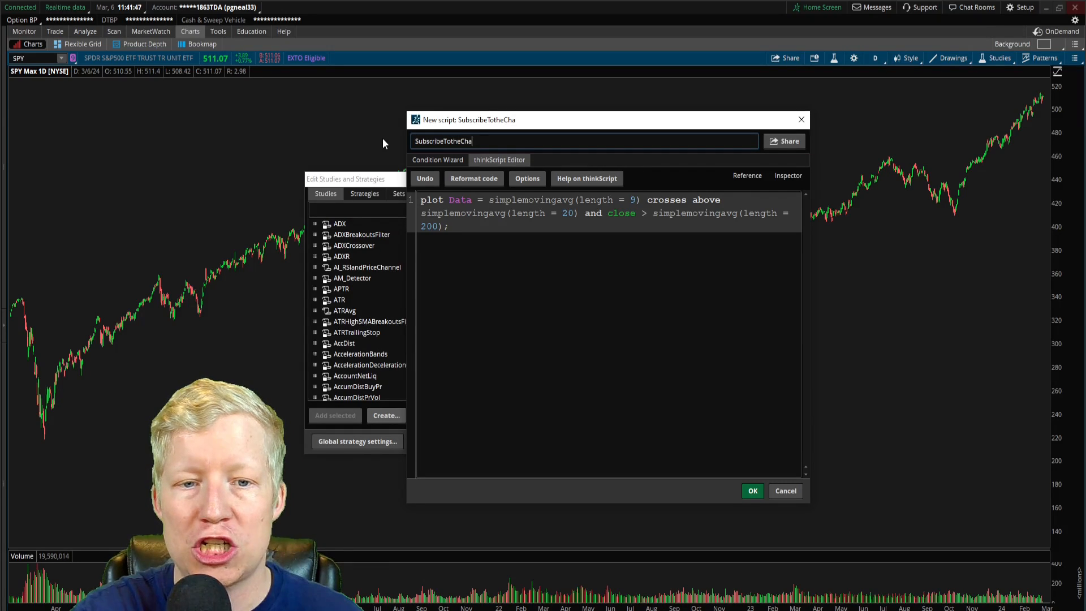
{"action": "type", "text": "nnel"}
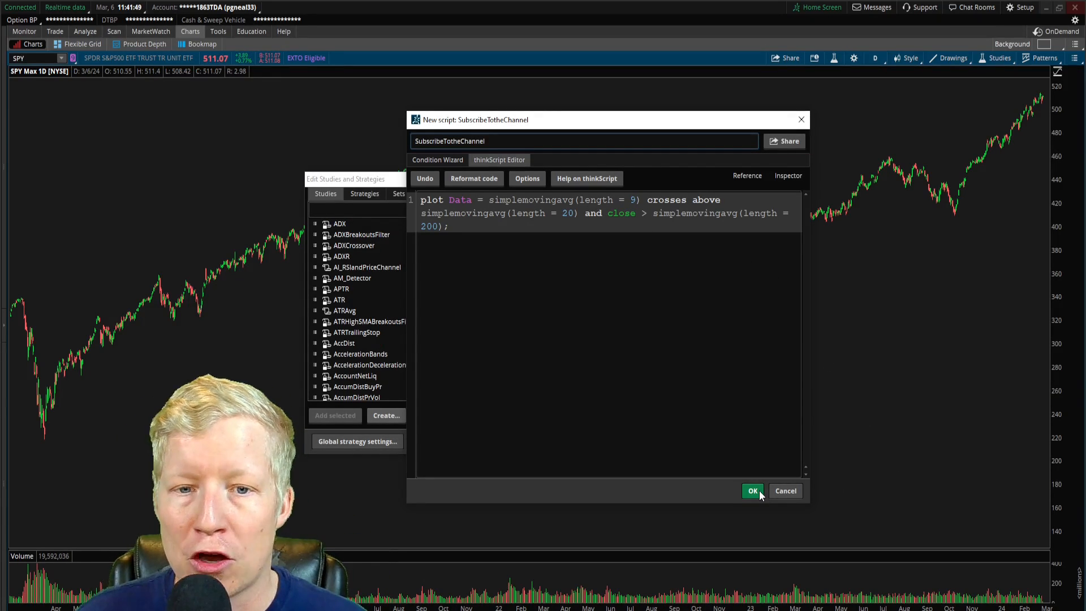
{"action": "left_click", "coordinate": [752, 490]}
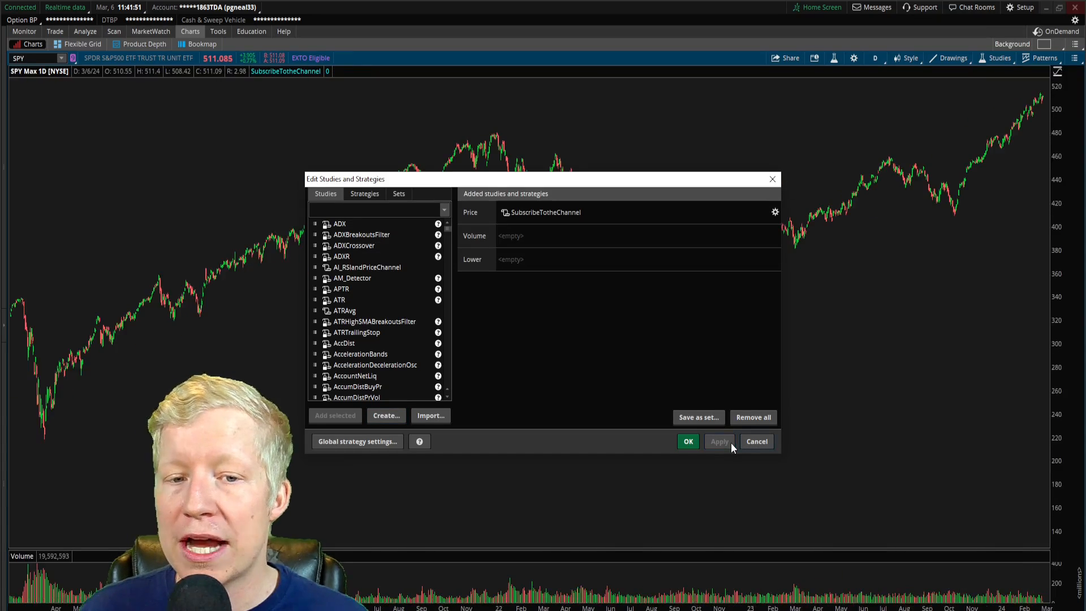
{"action": "mouse_move", "coordinate": [665, 173]}
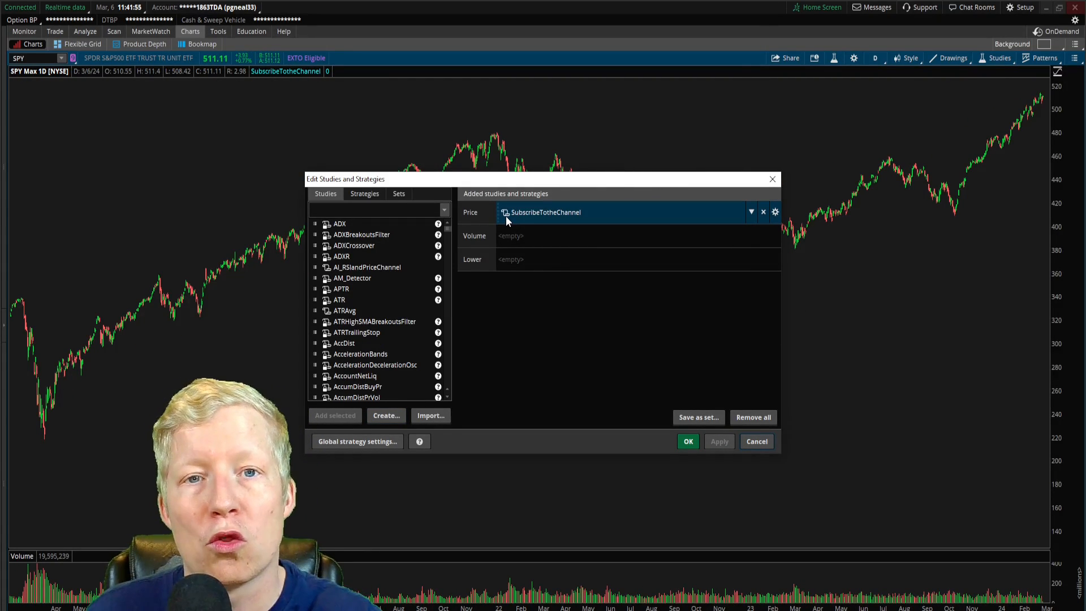
{"action": "left_click", "coordinate": [775, 212]}
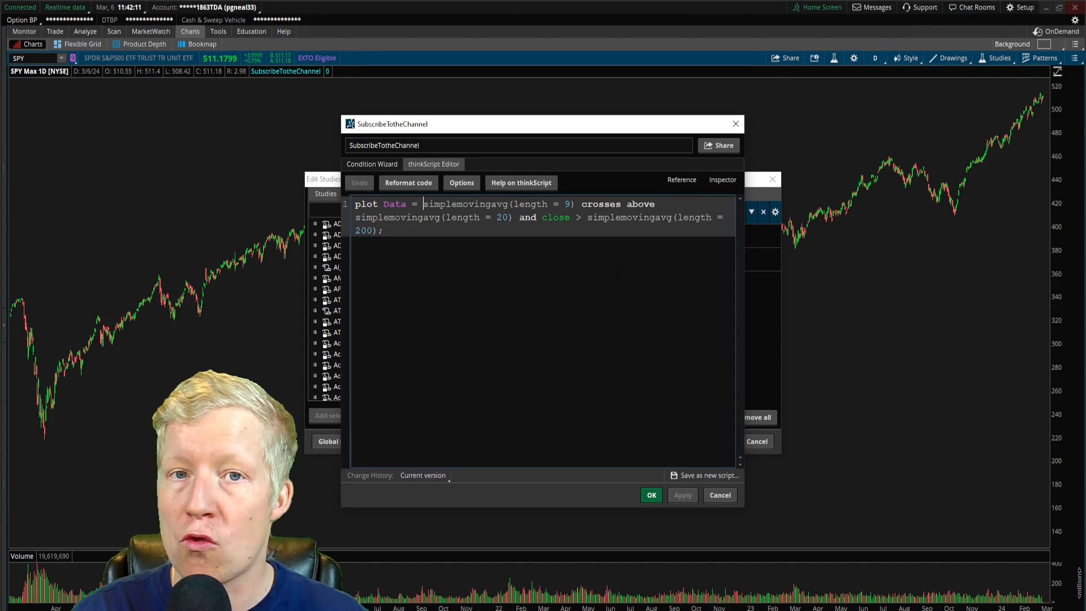
- Wrap the condition as if ... then close else Double.NaN so Data plots close only on signals
{"action": "type", "text": "if"}
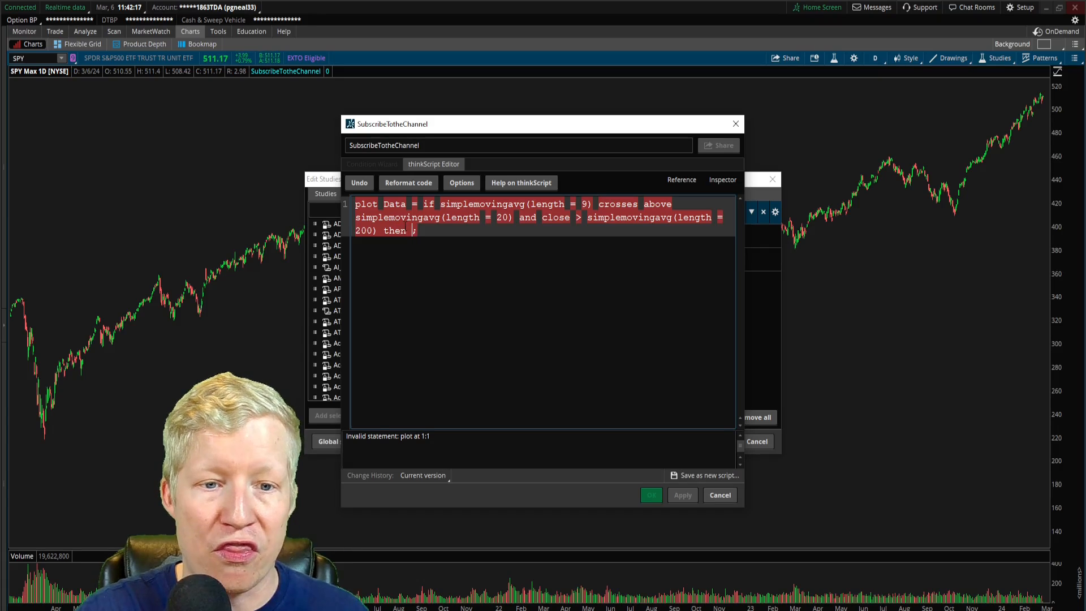
{"action": "type", "text": "close"}
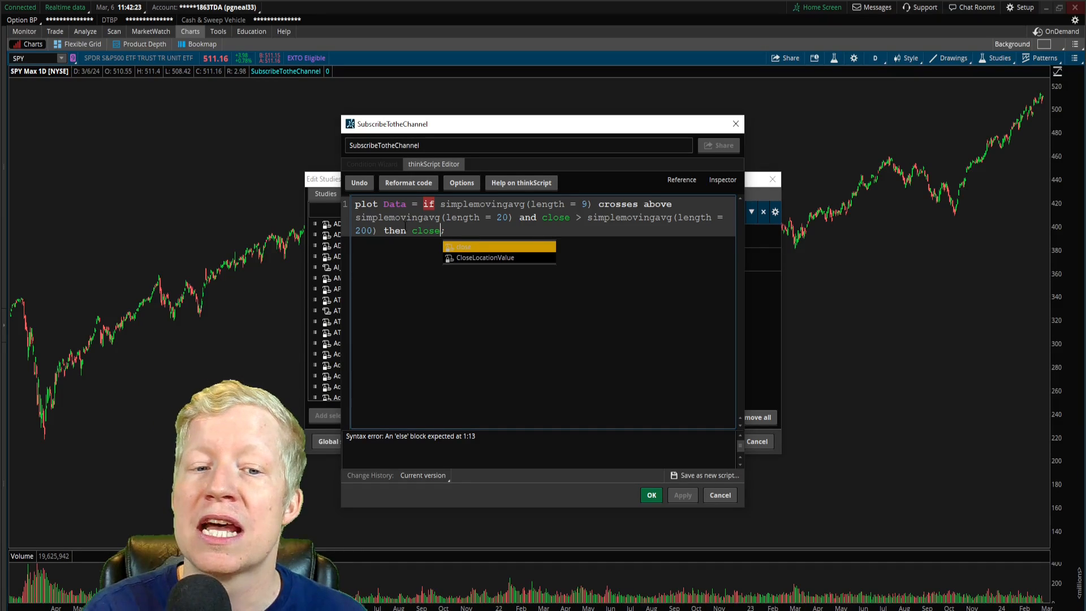
{"action": "double_click", "coordinate": [394, 204]}
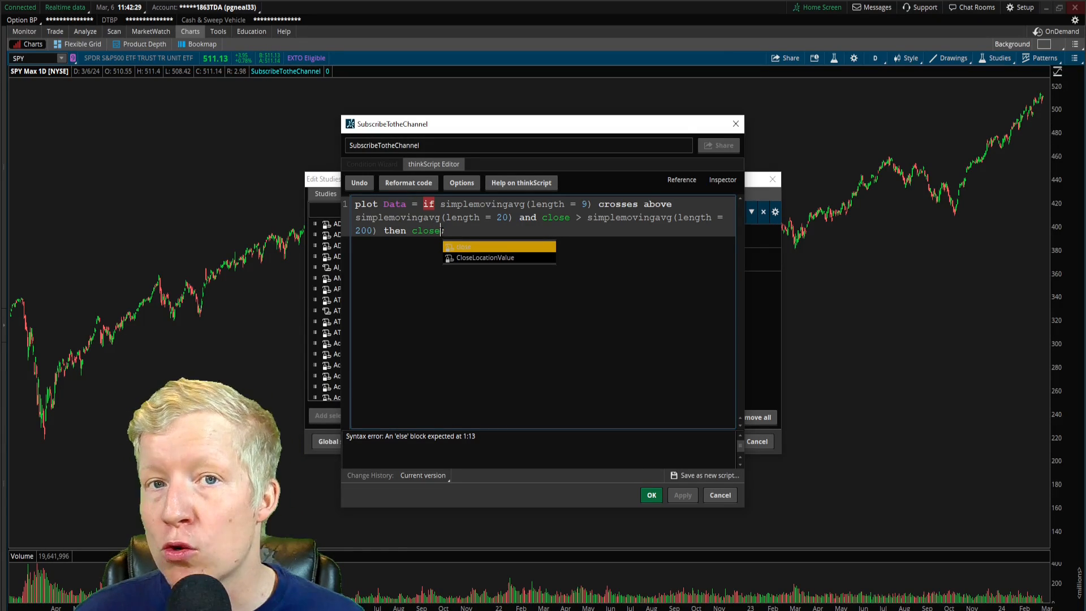
{"action": "mouse_move", "coordinate": [969, 165]}
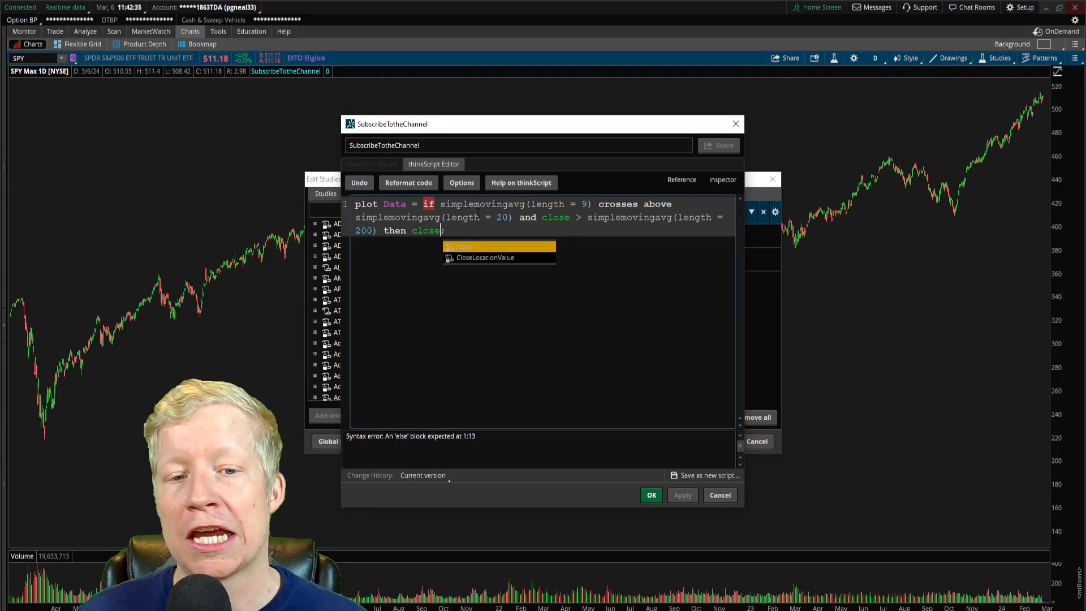
{"action": "key", "text": "Down"}
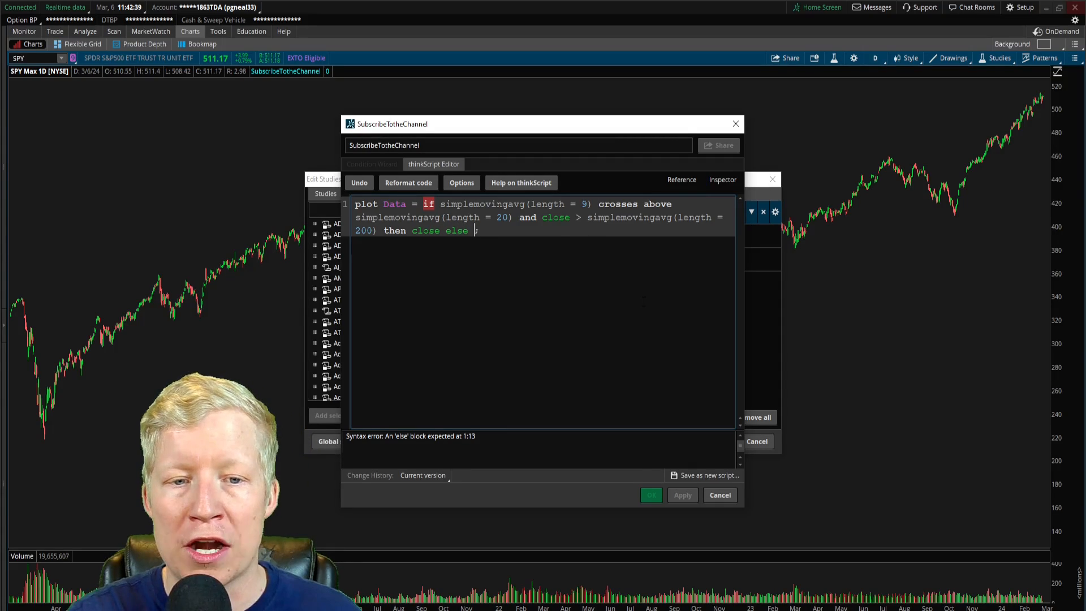
{"action": "type", "text": "double"}
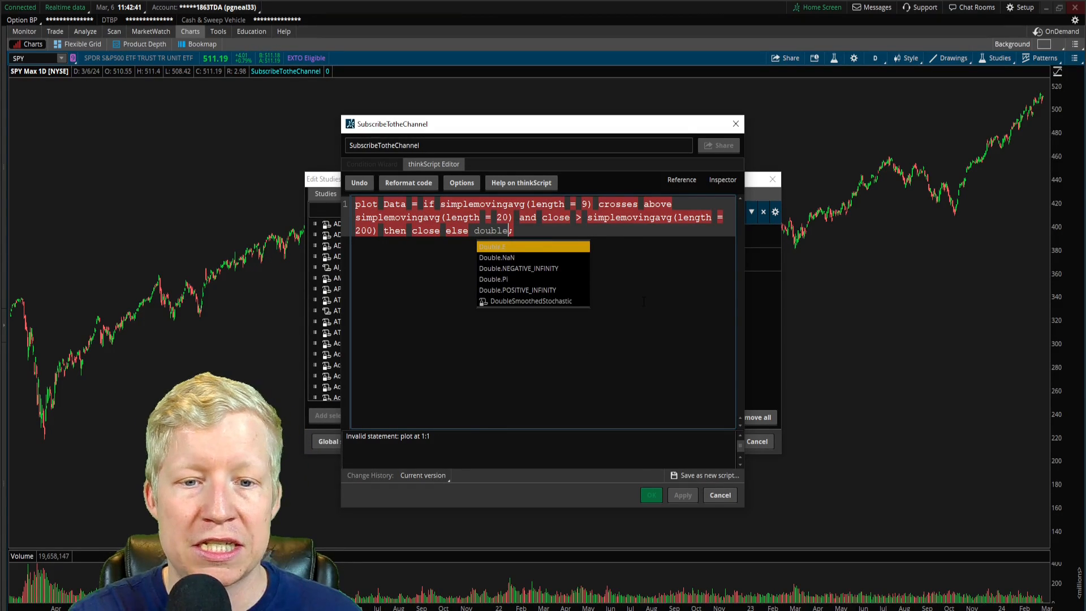
{"action": "type", "text": ".n"}
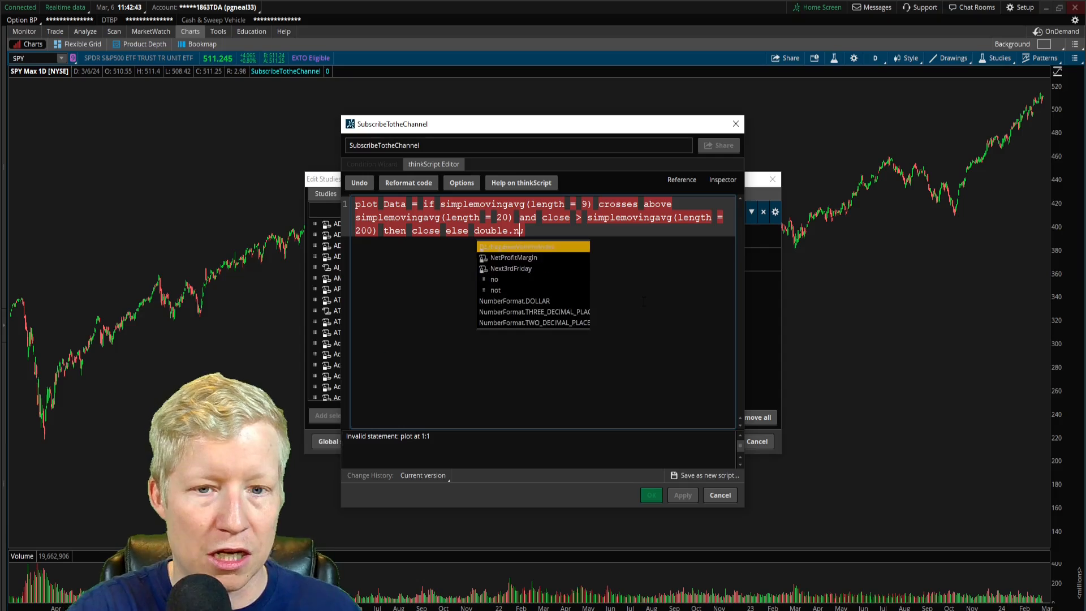
{"action": "left_click", "coordinate": [514, 257]}
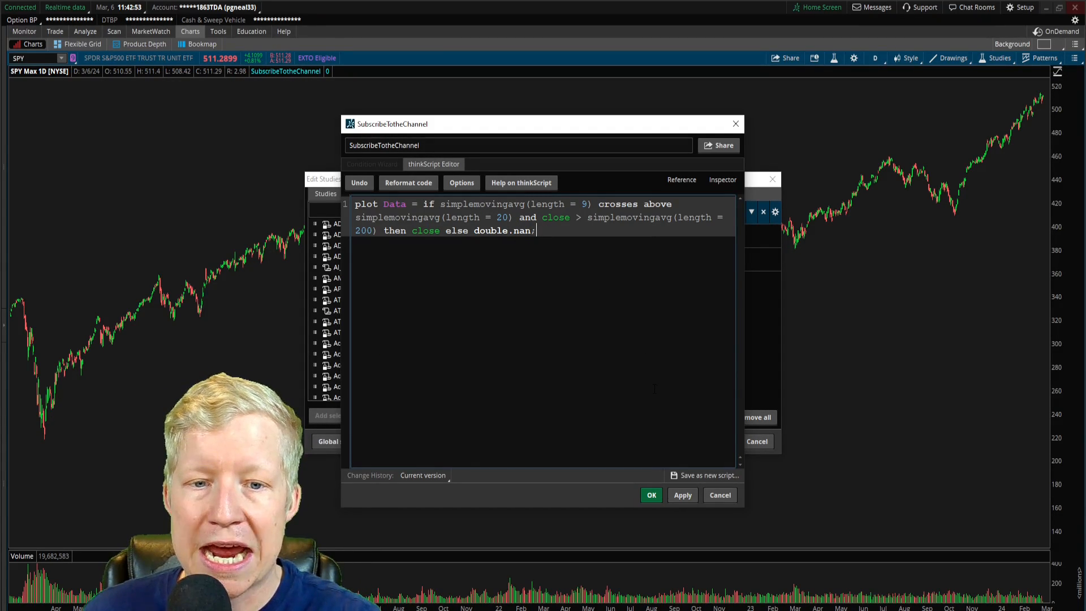
{"action": "left_click", "coordinate": [682, 495]}
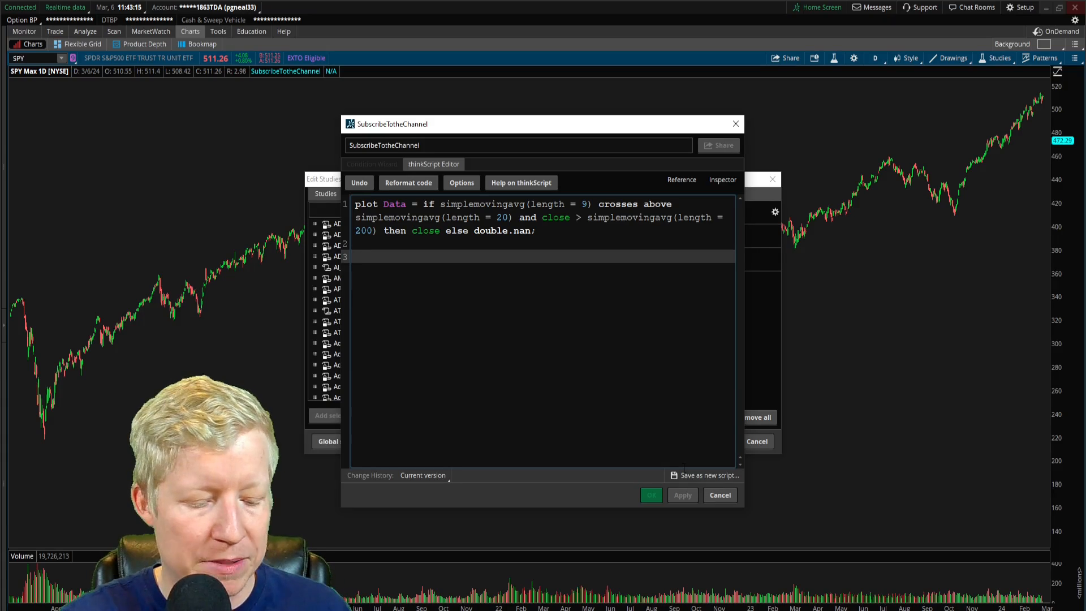
- Add Data.SetPaintingStrategy(PaintingStrategy.arrow_up); and apply it to the SPY chart
{"action": "type", "text": "Data"}
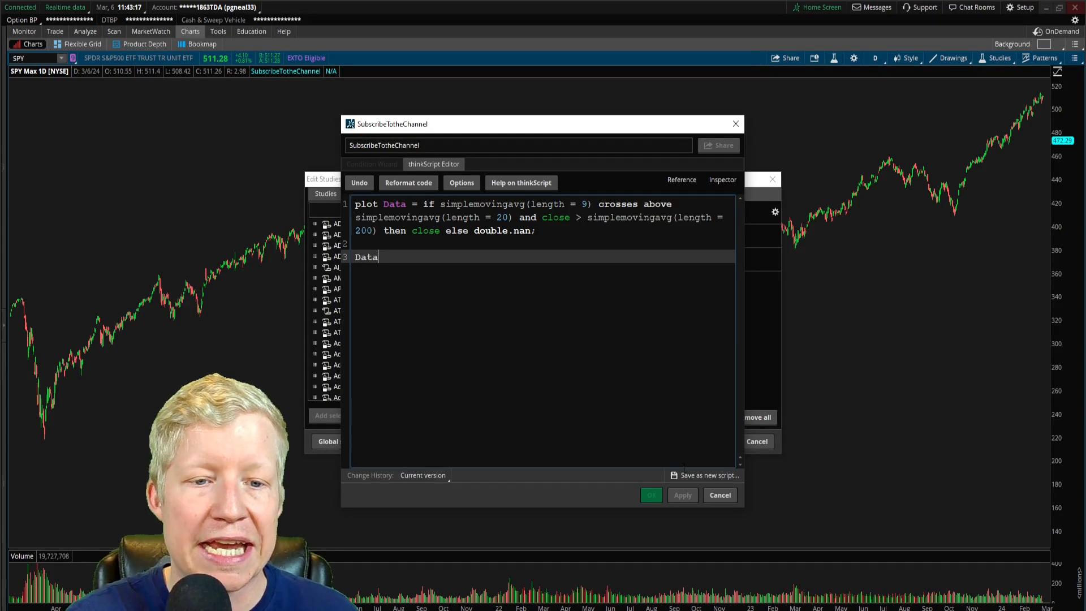
{"action": "type", "text": "."}
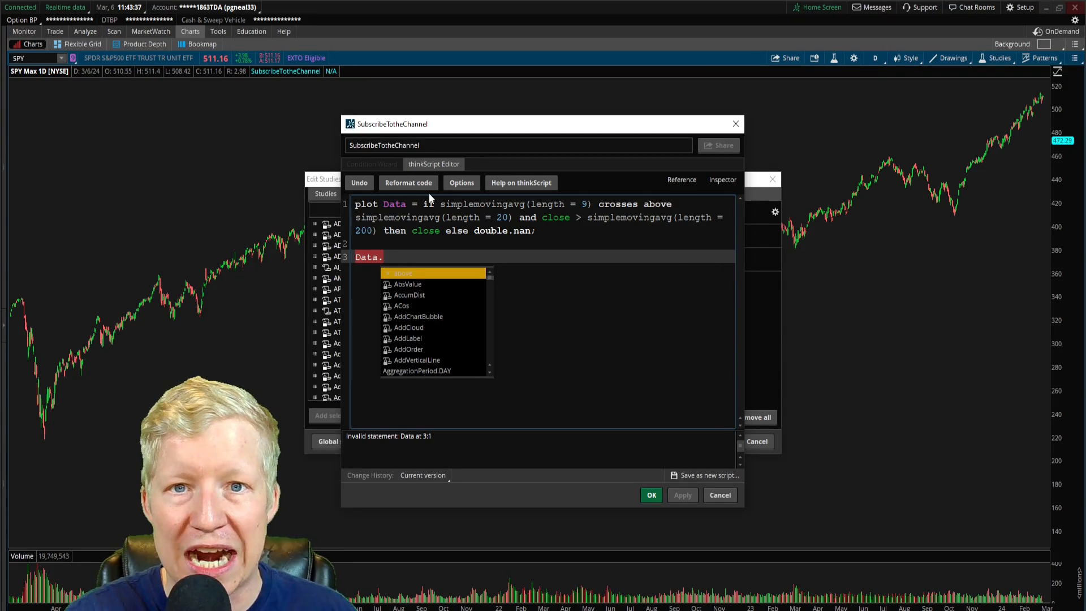
{"action": "type", "text": "Set"}
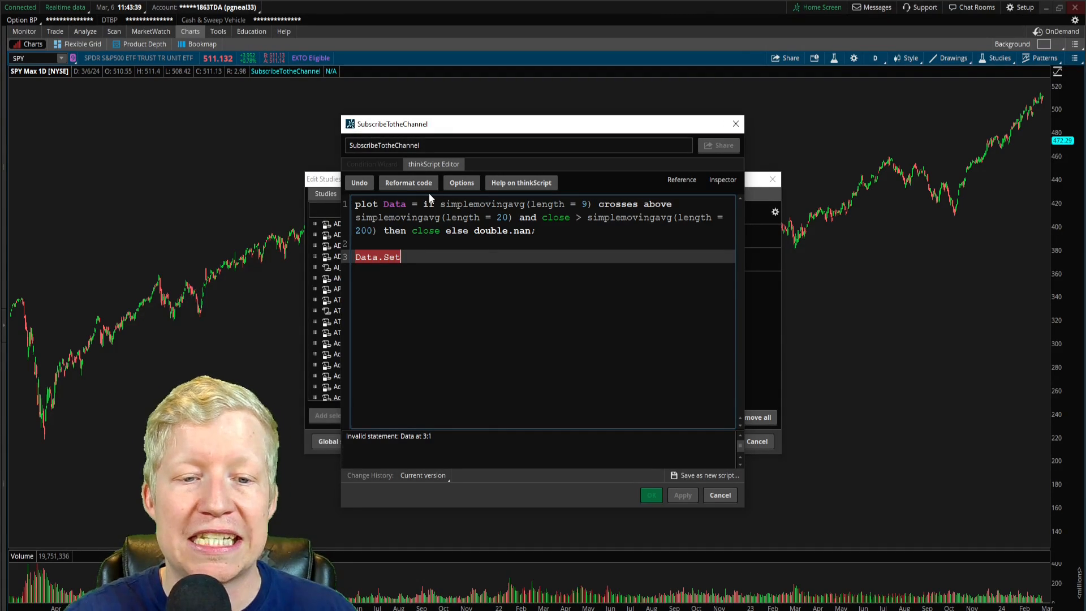
{"action": "type", "text": "PaintingStrategy"}
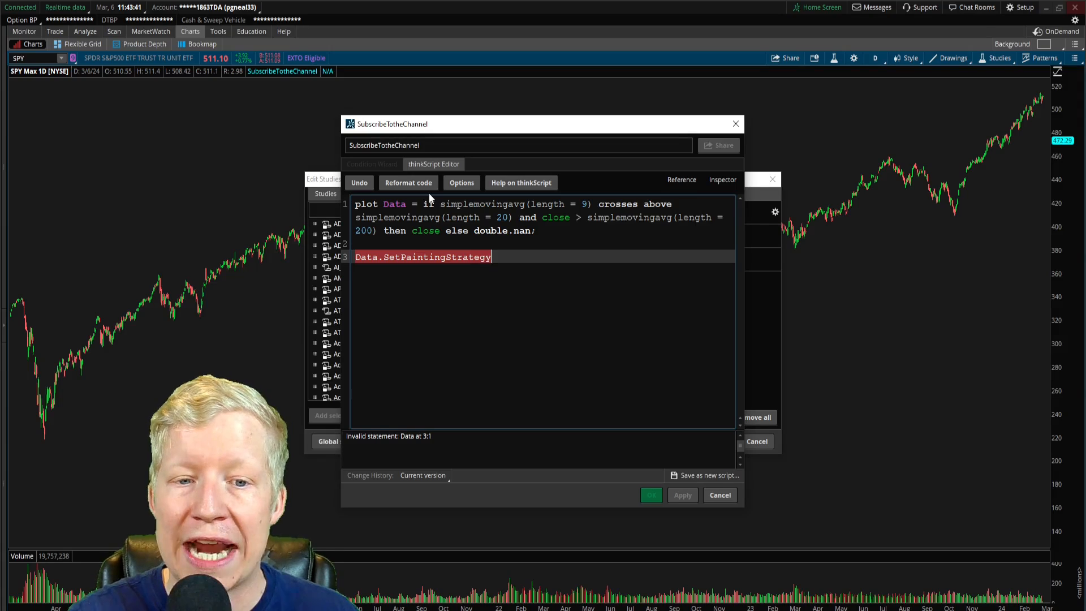
{"action": "type", "text": "("}
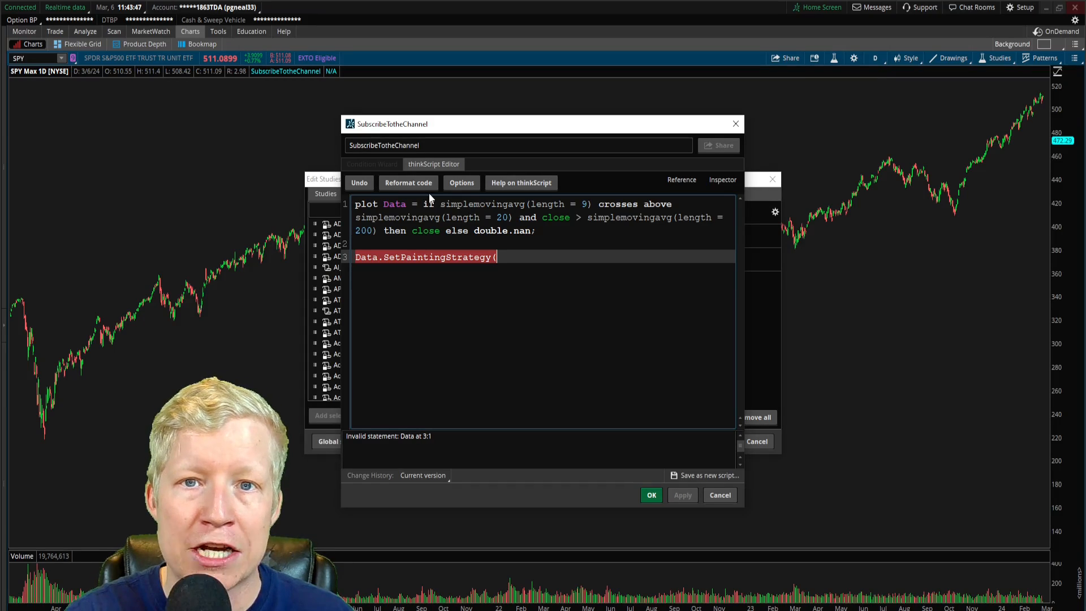
{"action": "type", "text": "Pain"}
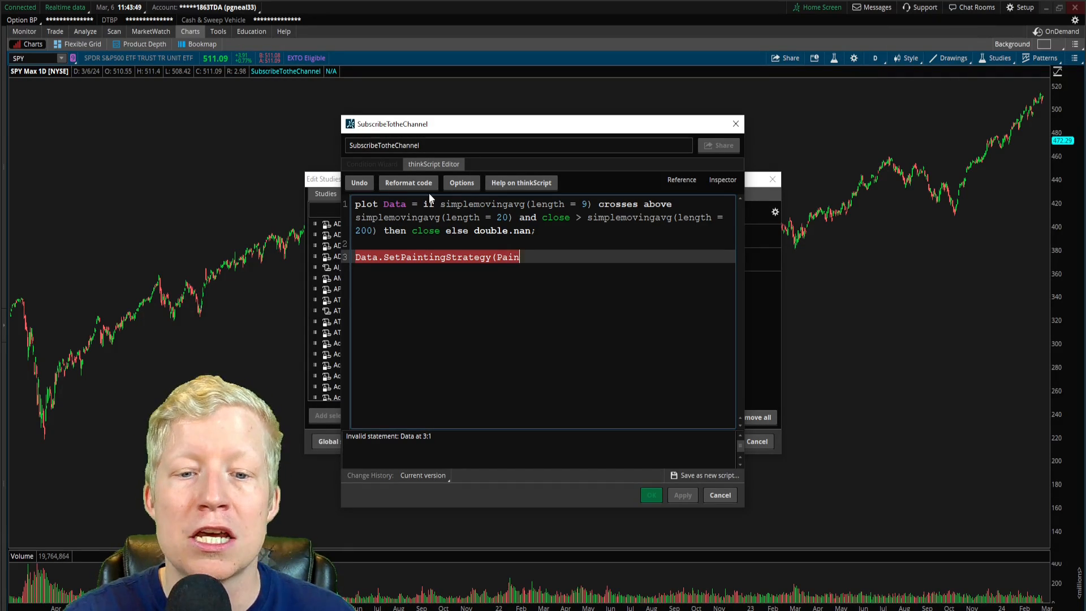
{"action": "type", "text": "tingStrategy"}
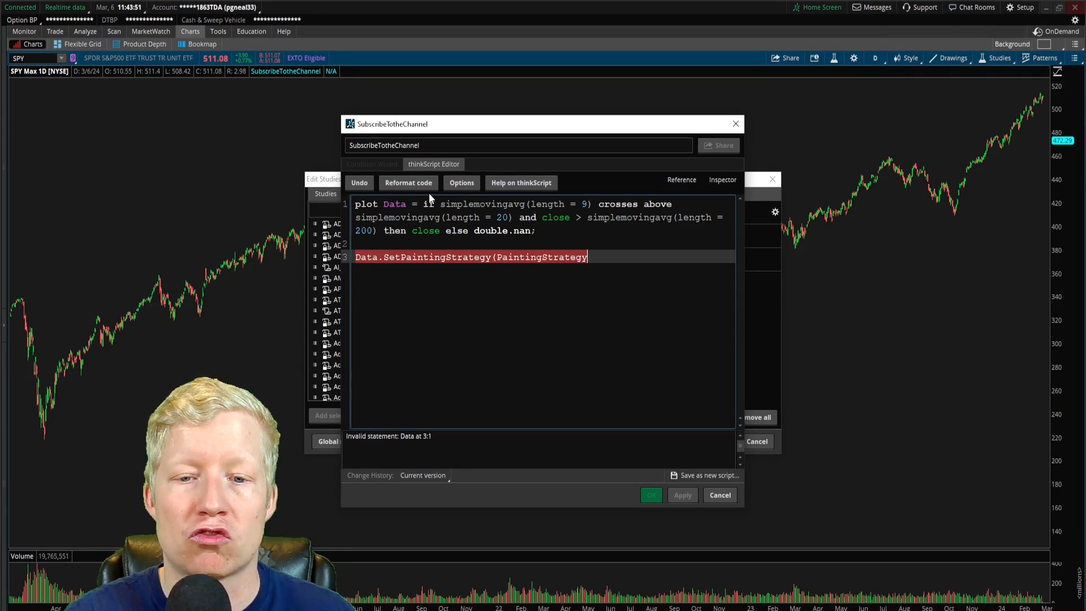
{"action": "type", "text": "."}
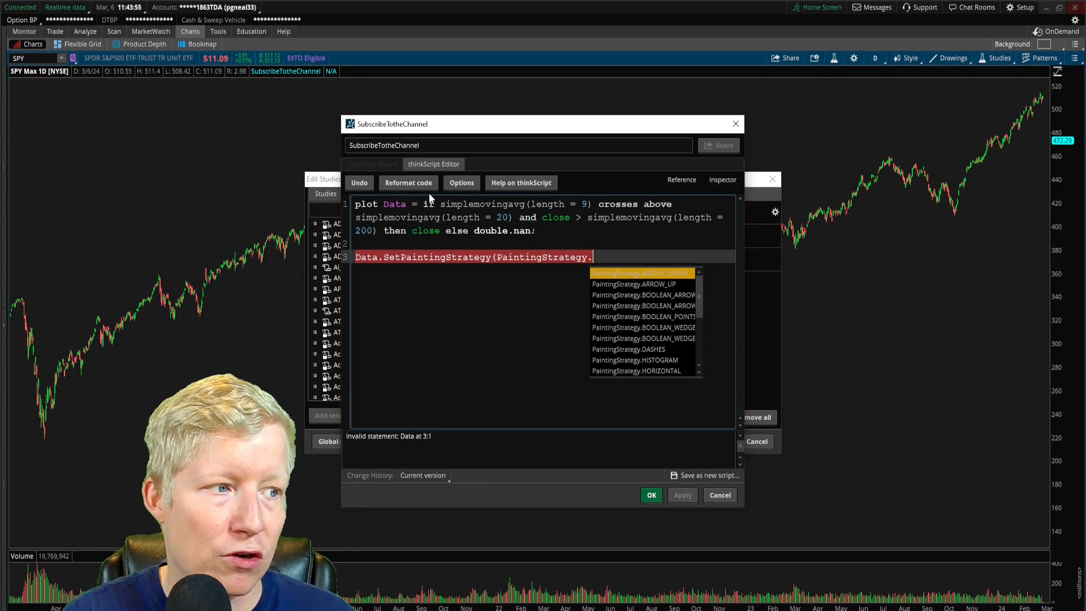
{"action": "type", "text": "A"}
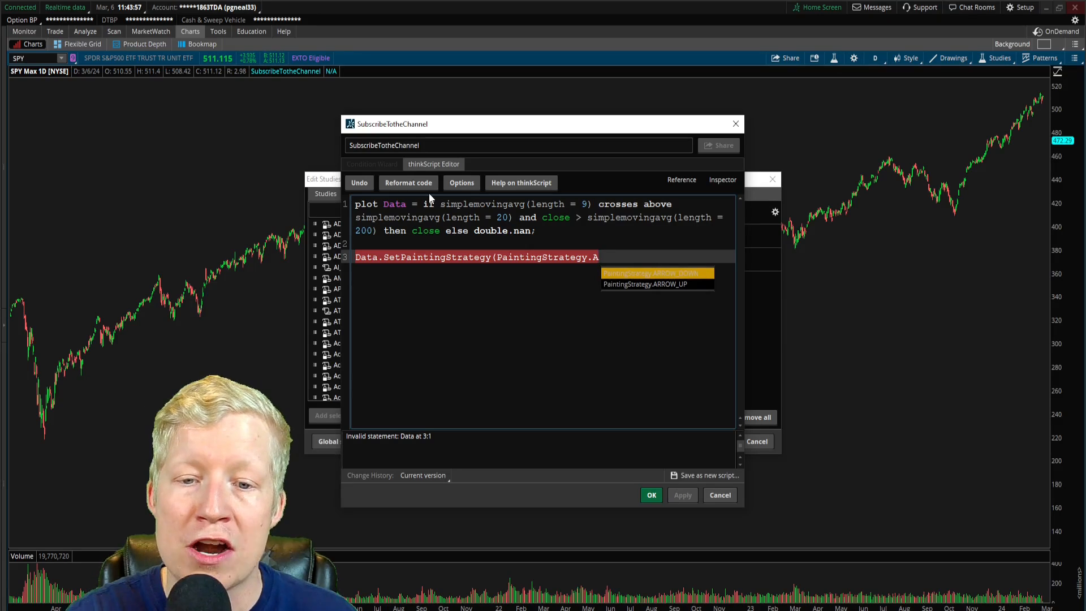
{"action": "type", "text": "rr"}
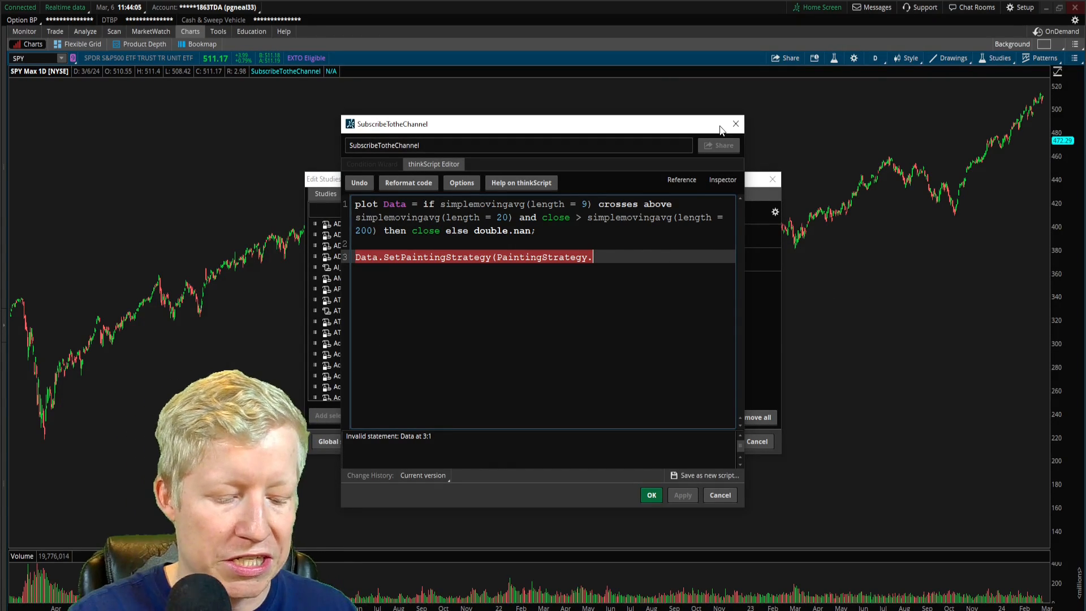
{"action": "type", "text": "arrow_"}
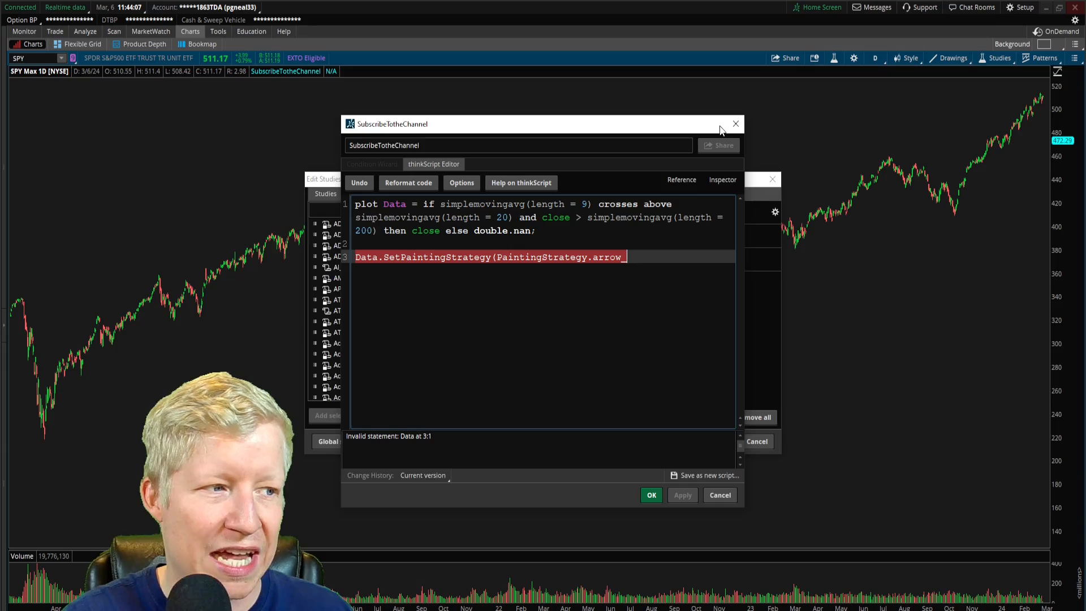
{"action": "type", "text": "up);"}
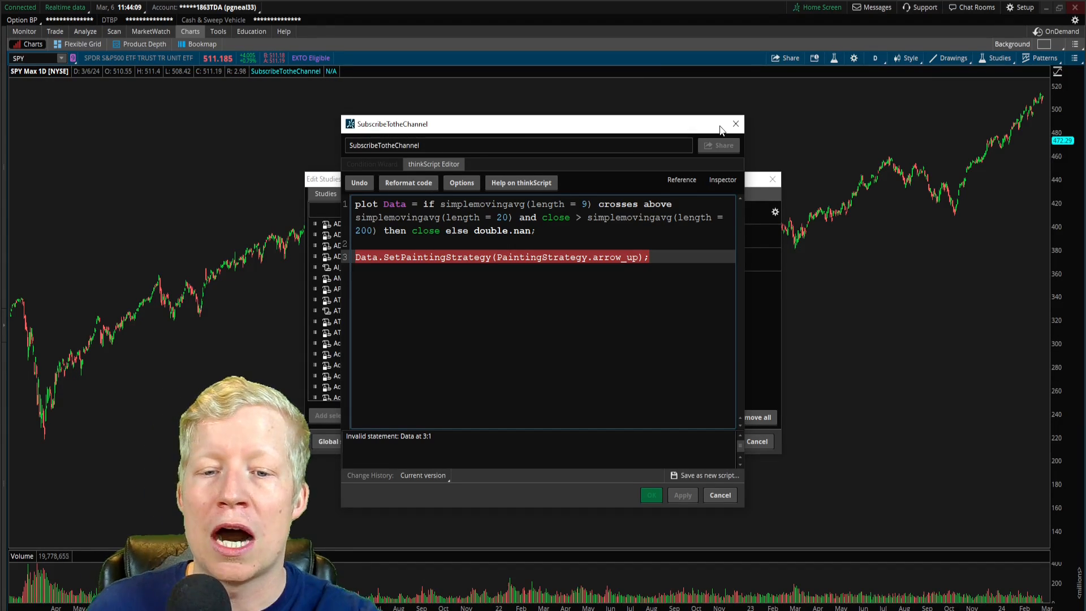
{"action": "left_click", "coordinate": [681, 495]}
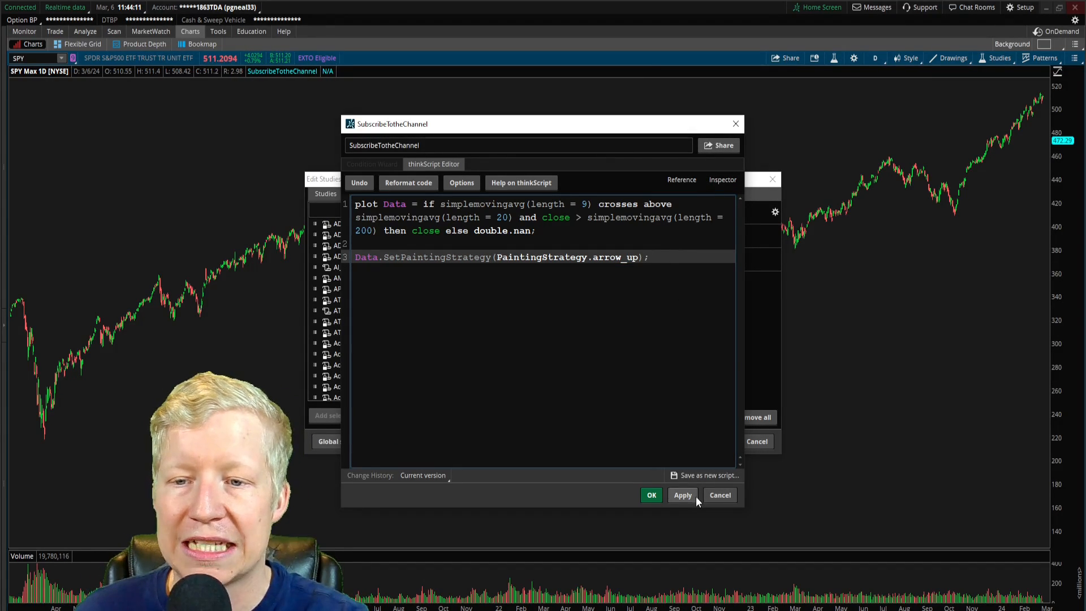
{"action": "left_click", "coordinate": [682, 494]}
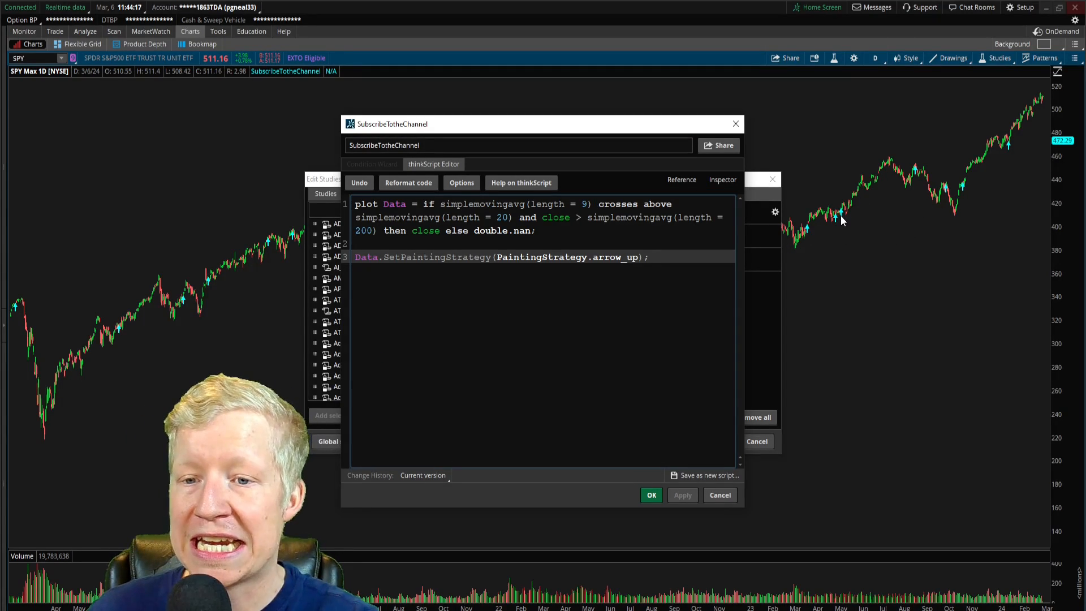
{"action": "mouse_move", "coordinate": [808, 233]}
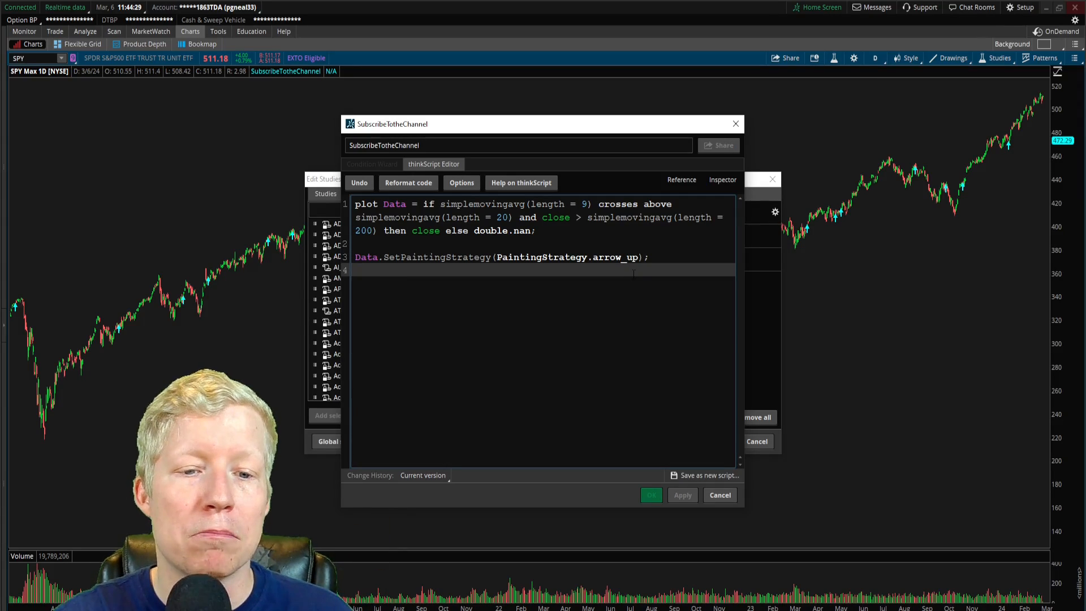
- Add Data.AssignValueColor(Color.green); so the up arrows paint green
{"action": "type", "text": "Data"}
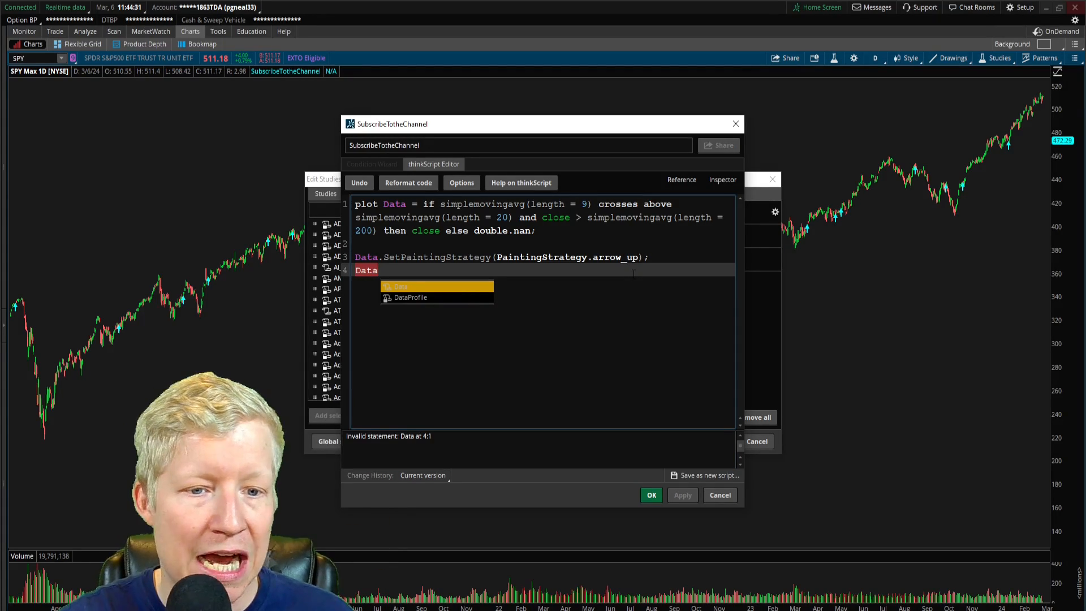
{"action": "type", "text": ".a"}
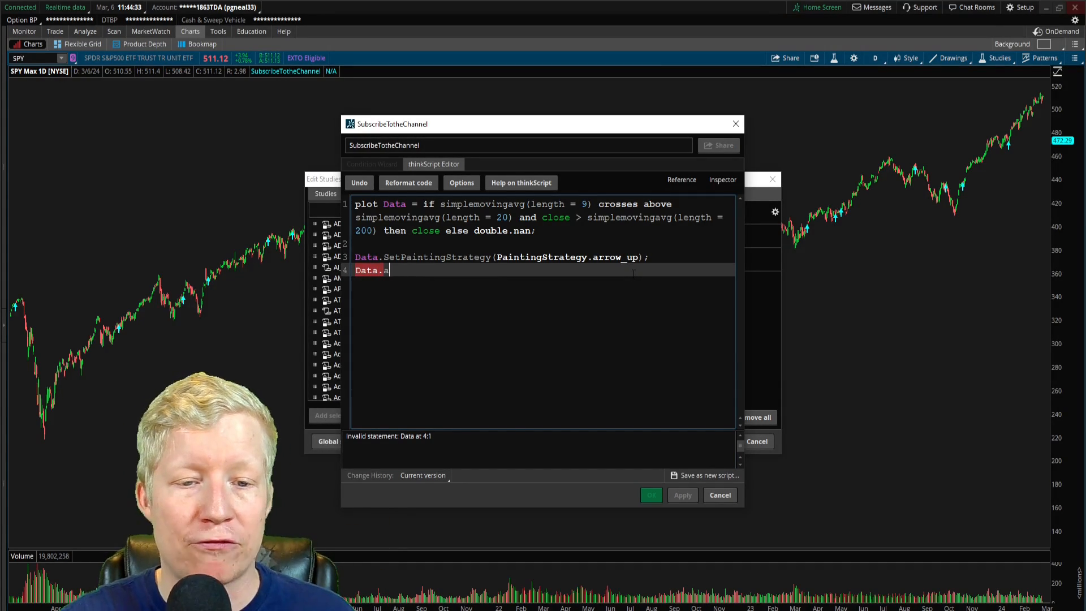
{"action": "type", "text": "ssign"}
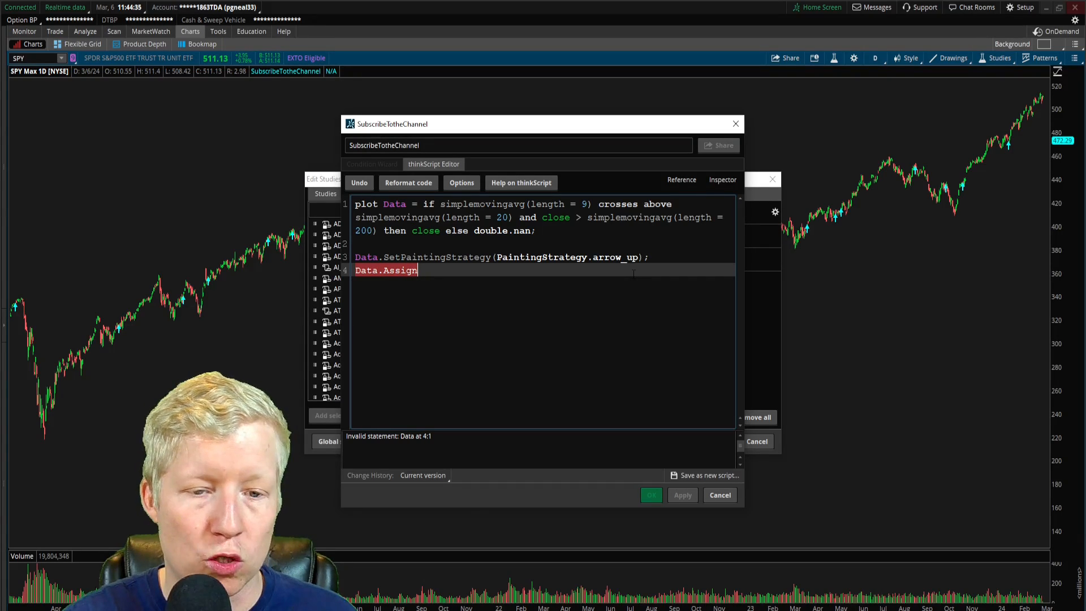
{"action": "type", "text": "ValueColo"}
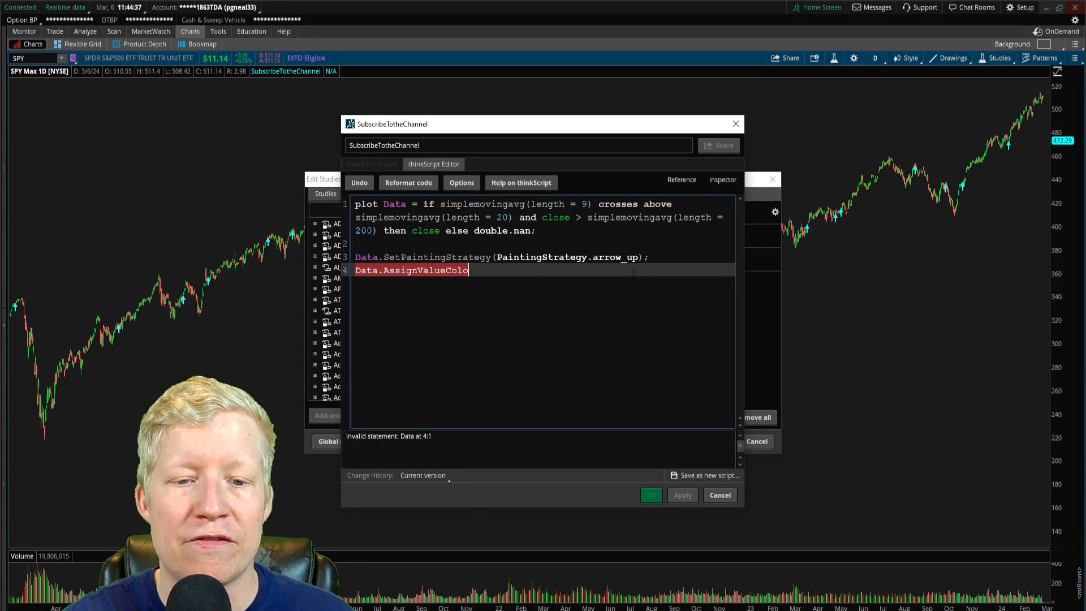
{"action": "type", "text": "(Color."}
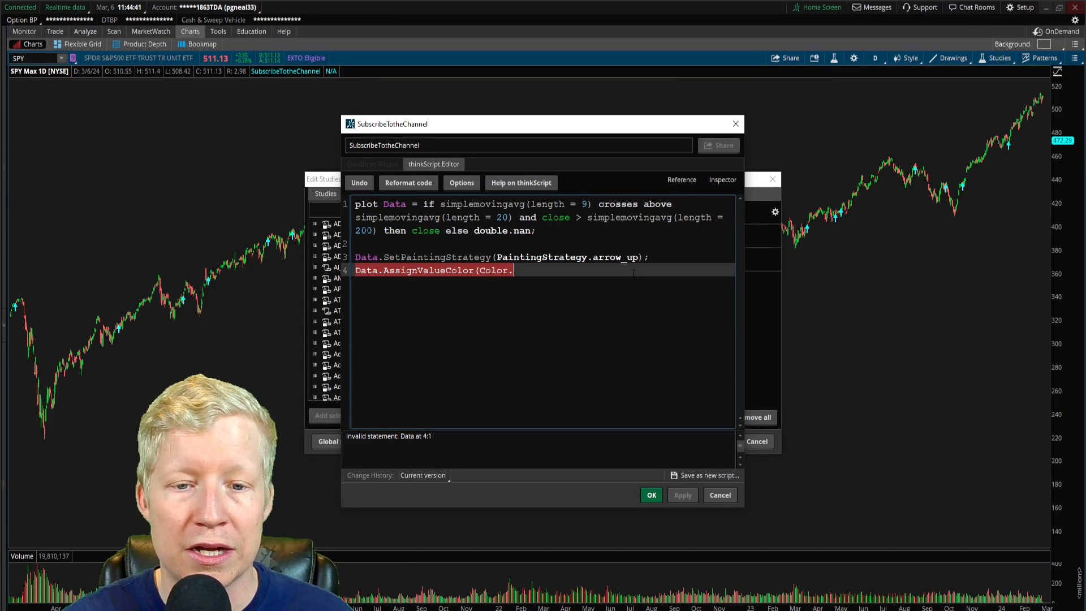
{"action": "type", "text": "green);"}
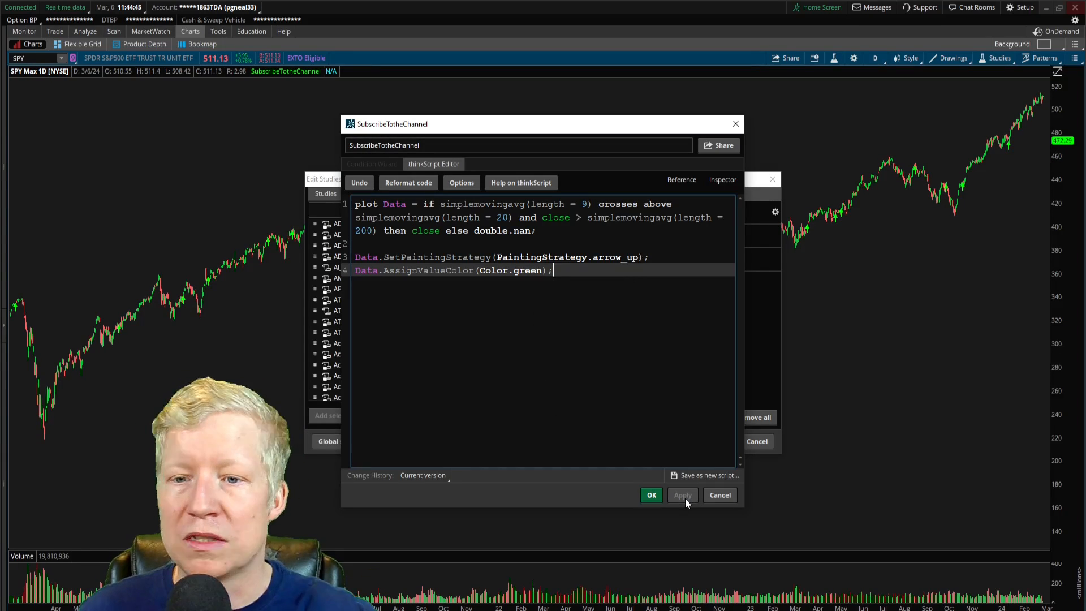
{"action": "mouse_move", "coordinate": [903, 227]}
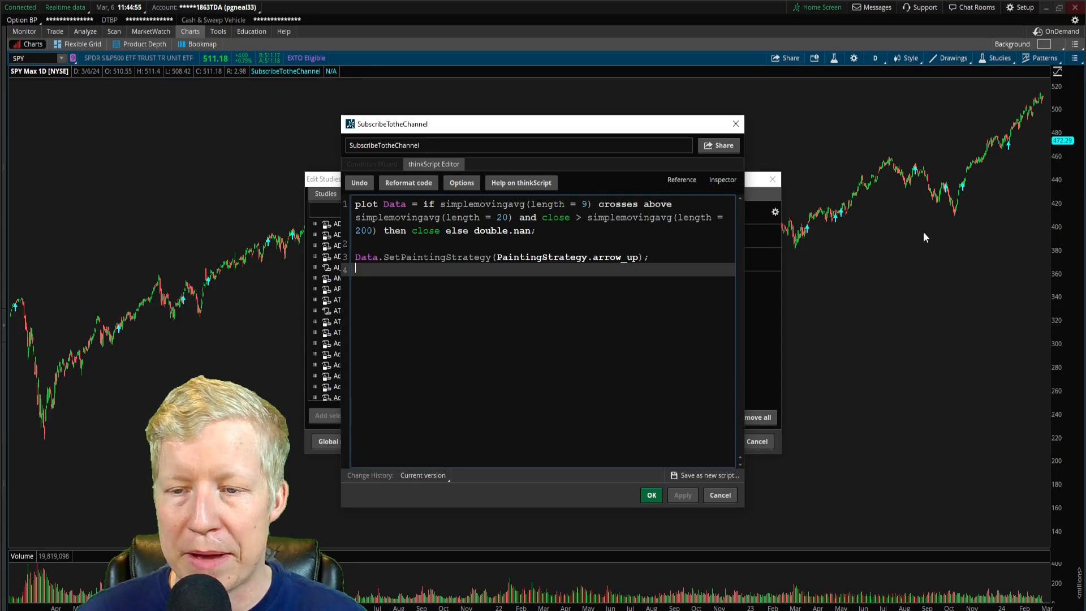
{"action": "mouse_move", "coordinate": [761, 224]}
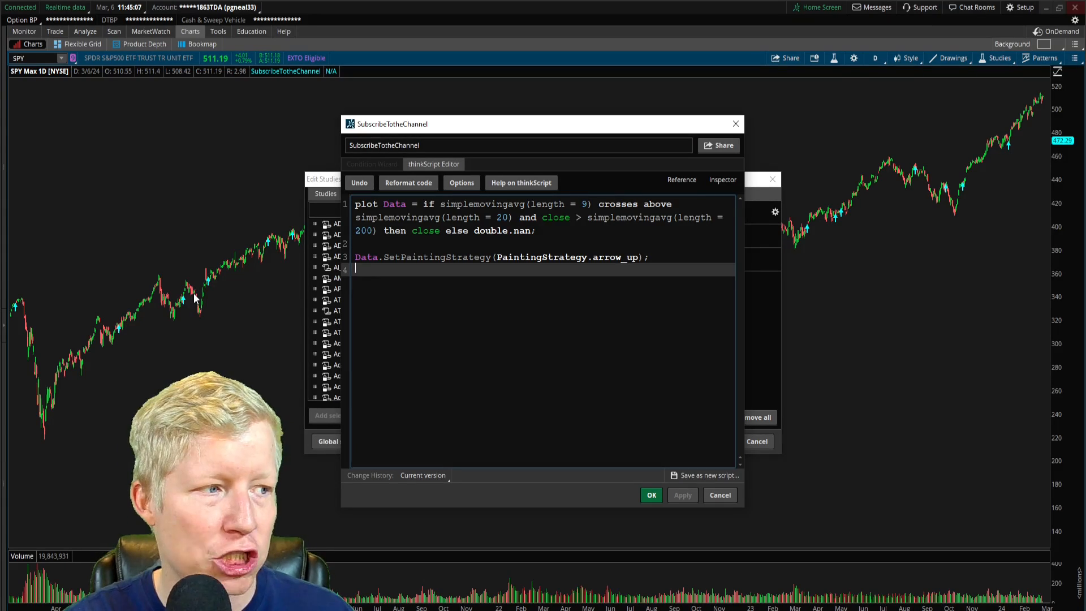
- Add Data.SetLineWeight(3); and apply the thicker arrows to the chart
{"action": "type", "text": "Data"}
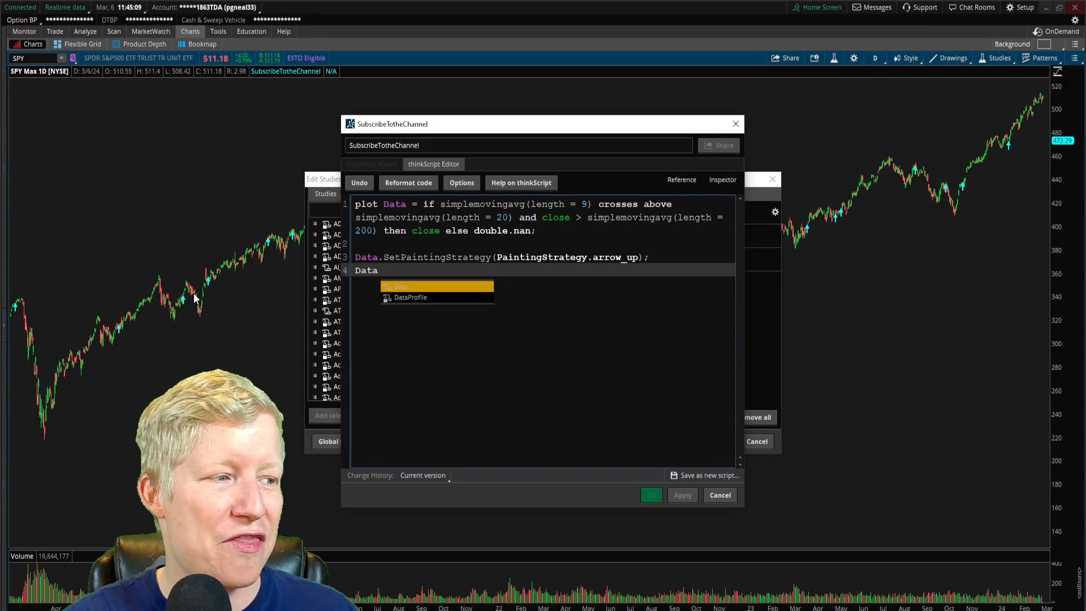
{"action": "type", "text": ".SetLine"}
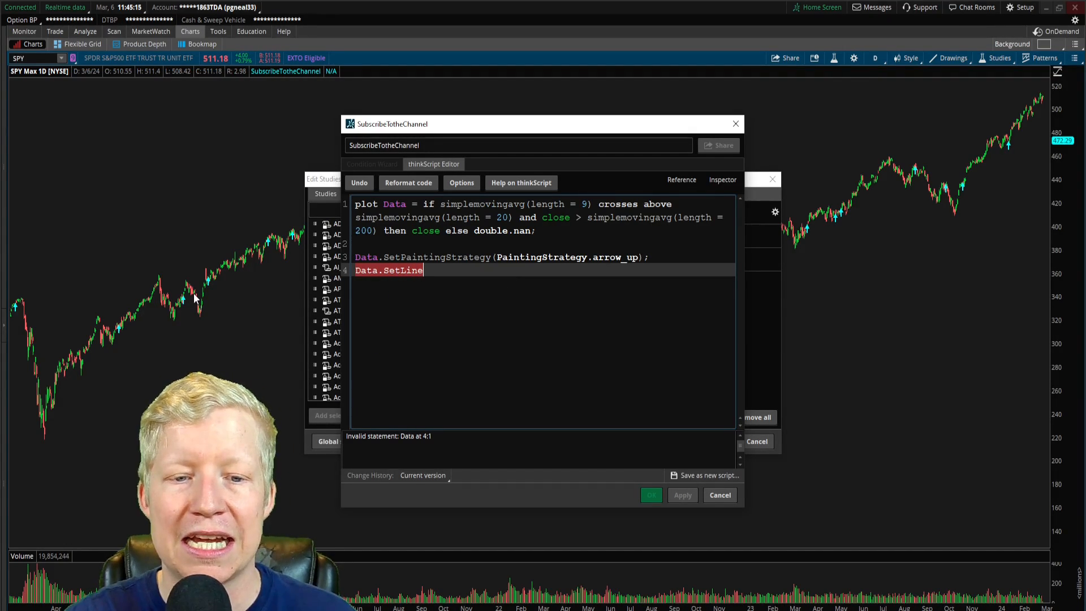
{"action": "type", "text": "Weight(3)"}
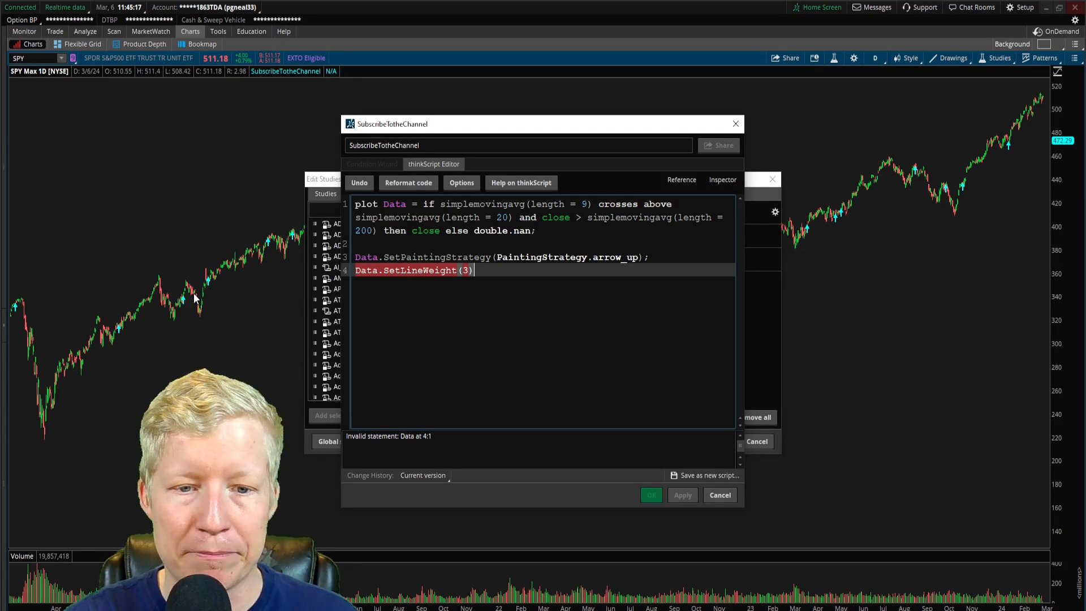
{"action": "type", "text": ";"}
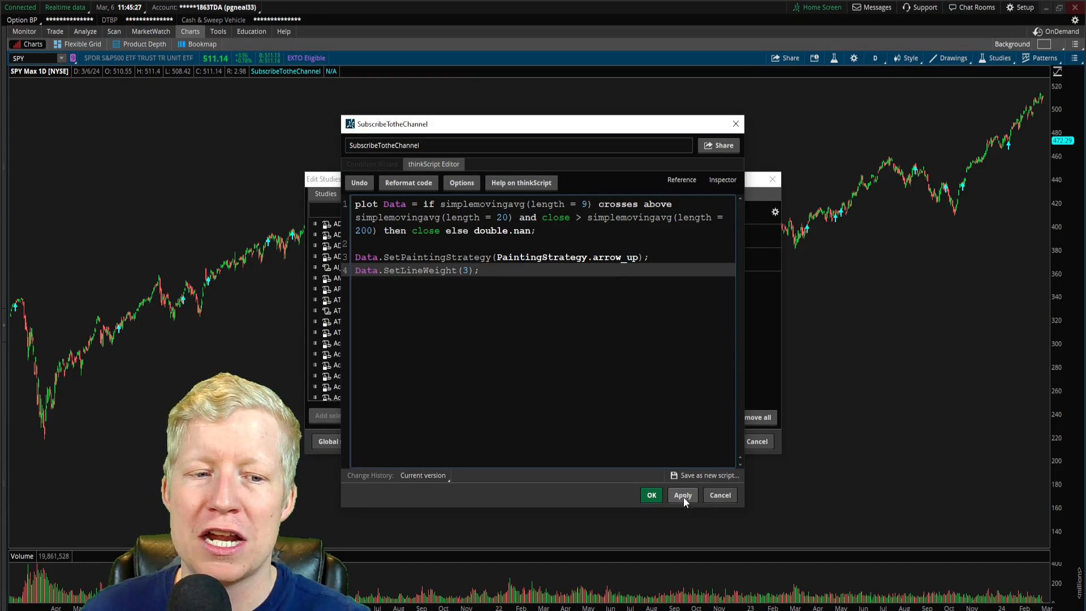
{"action": "left_click", "coordinate": [682, 494]}
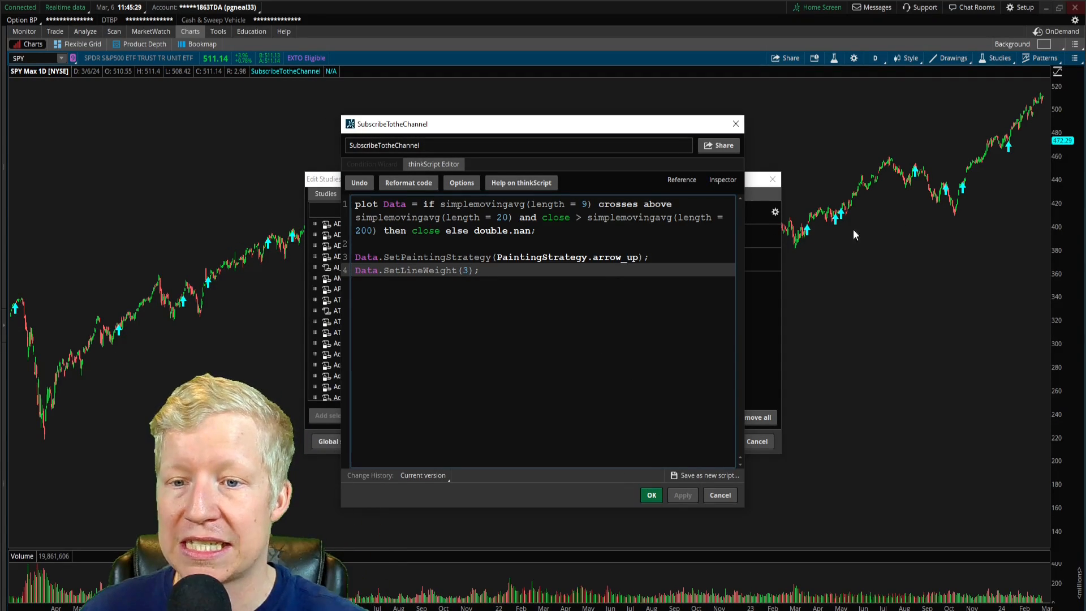
- Trial a line weight of 5, then close the editor keeping weight 3
{"action": "key", "text": "Backspace"}
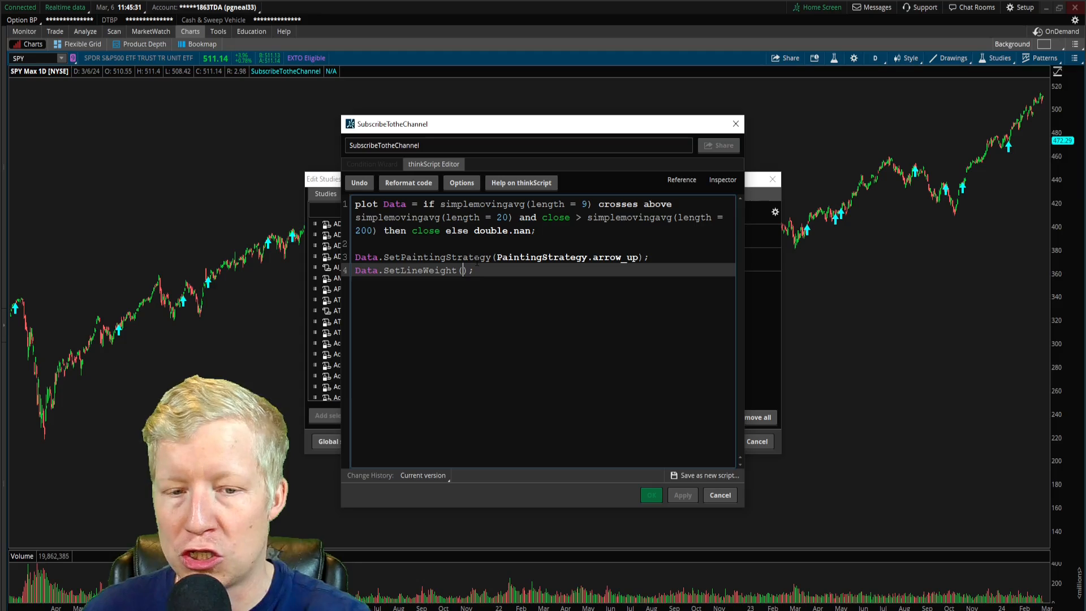
{"action": "type", "text": "5"}
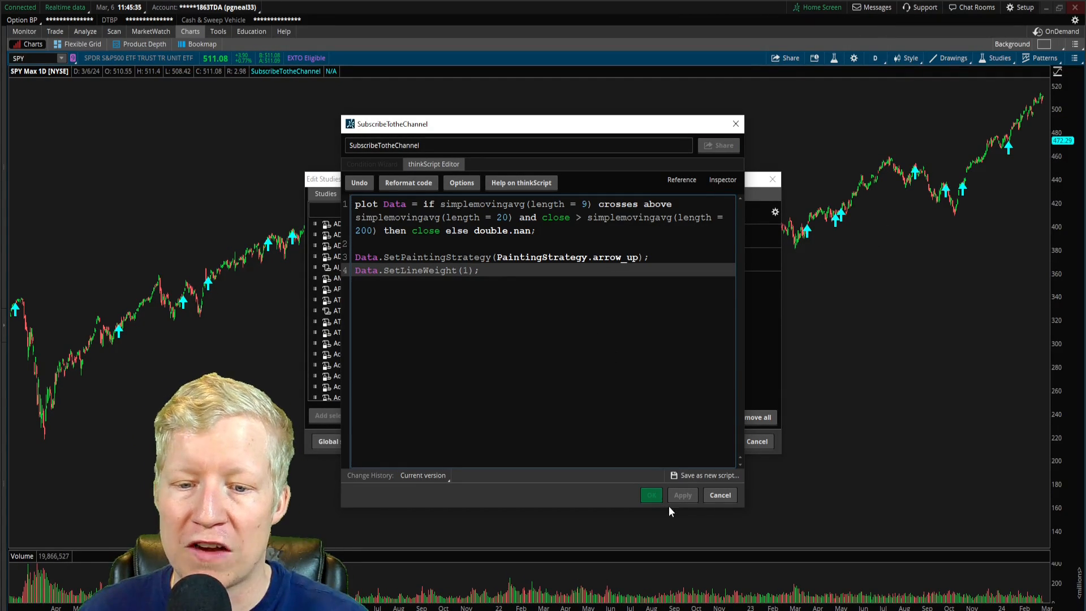
{"action": "key", "text": "Backspace"}
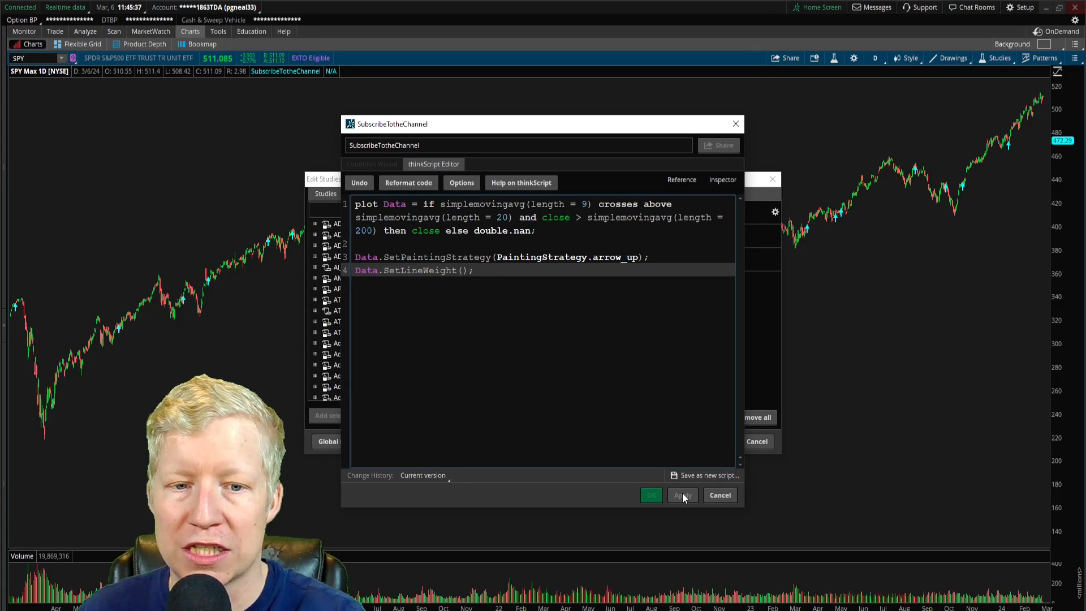
{"action": "left_click", "coordinate": [649, 494]}
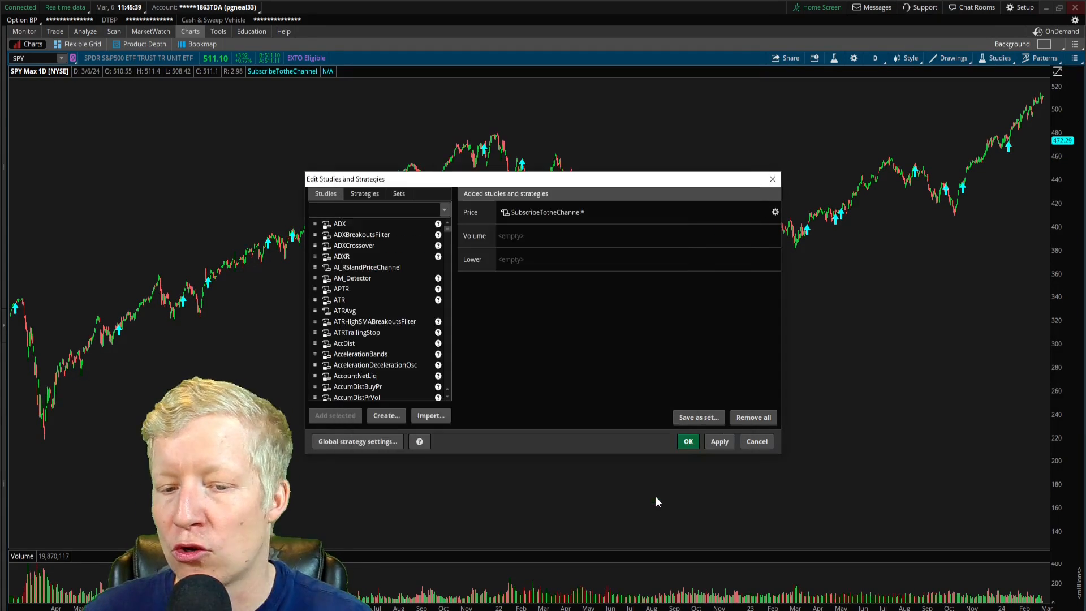
{"action": "mouse_move", "coordinate": [720, 441]}
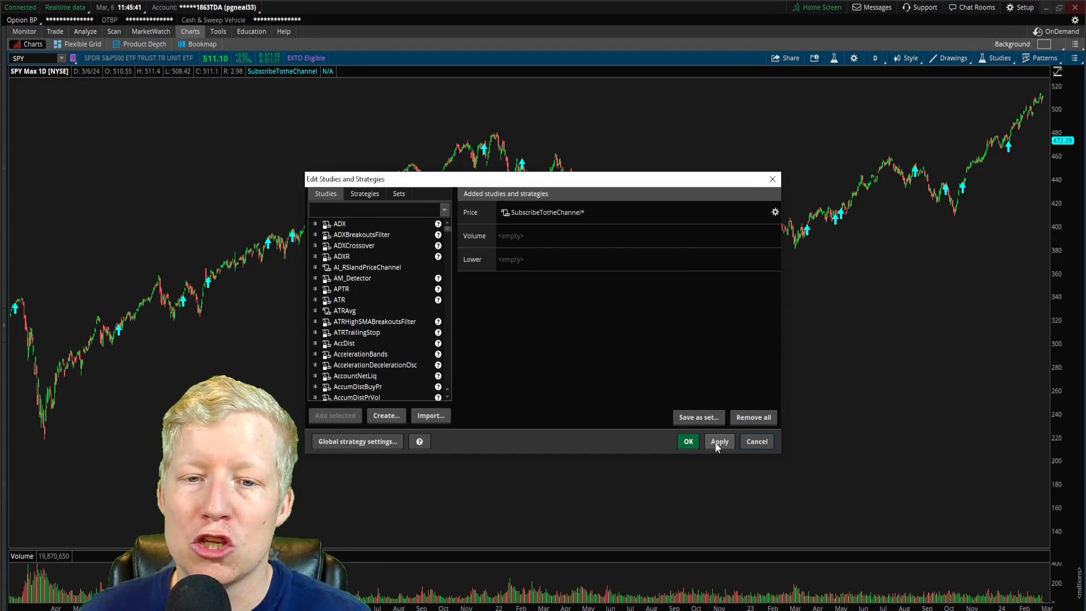
- Confirm Edit Studies, then reopen the SubscribeTotheChannel script from Studies > Edit studies
{"action": "left_click", "coordinate": [687, 441]}
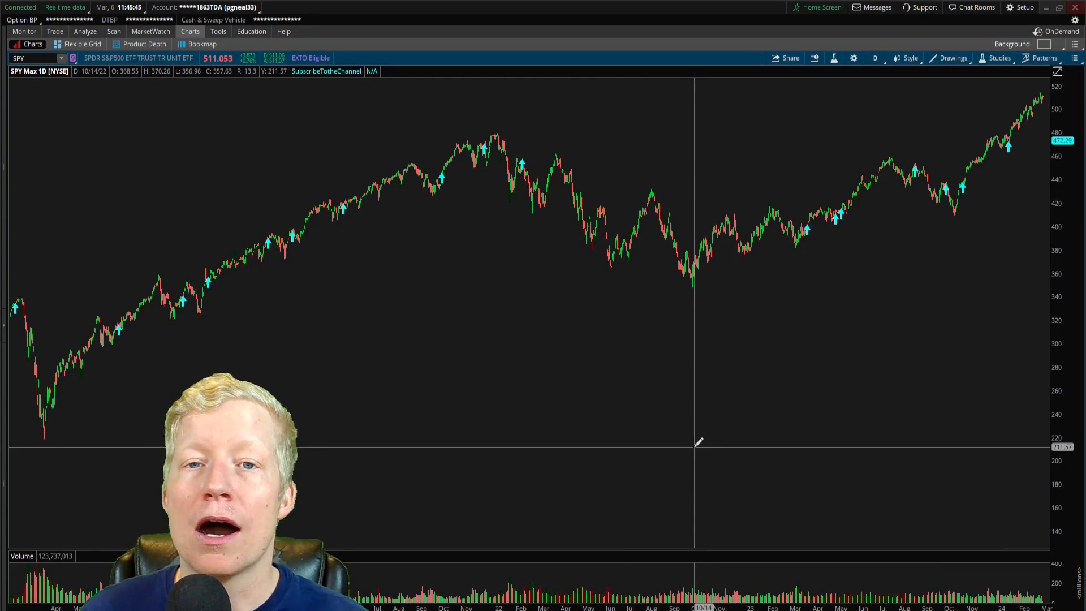
{"action": "left_click", "coordinate": [999, 57]}
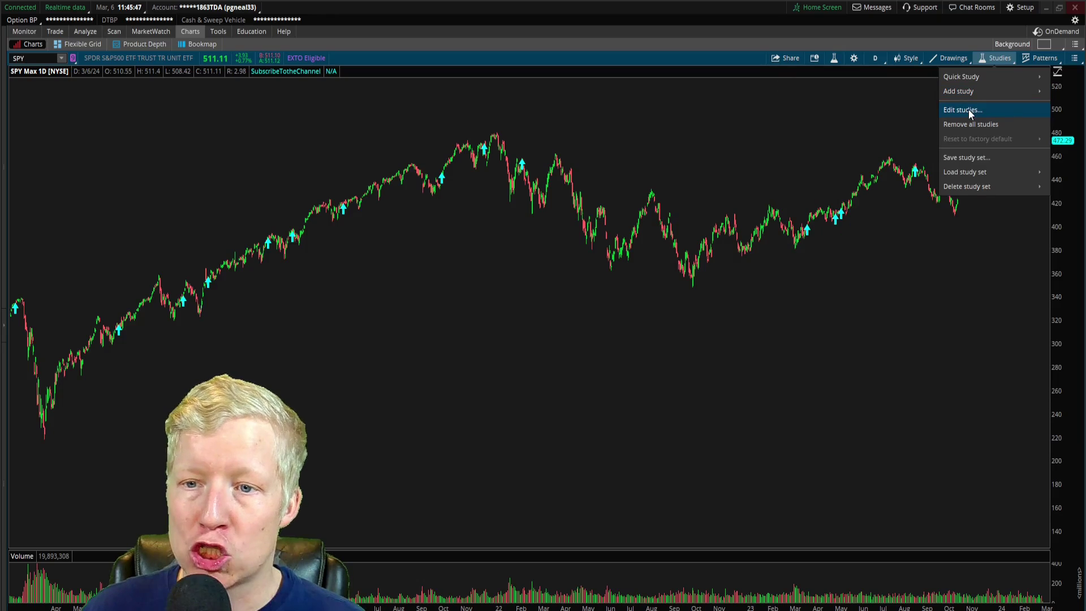
{"action": "left_click", "coordinate": [961, 110]}
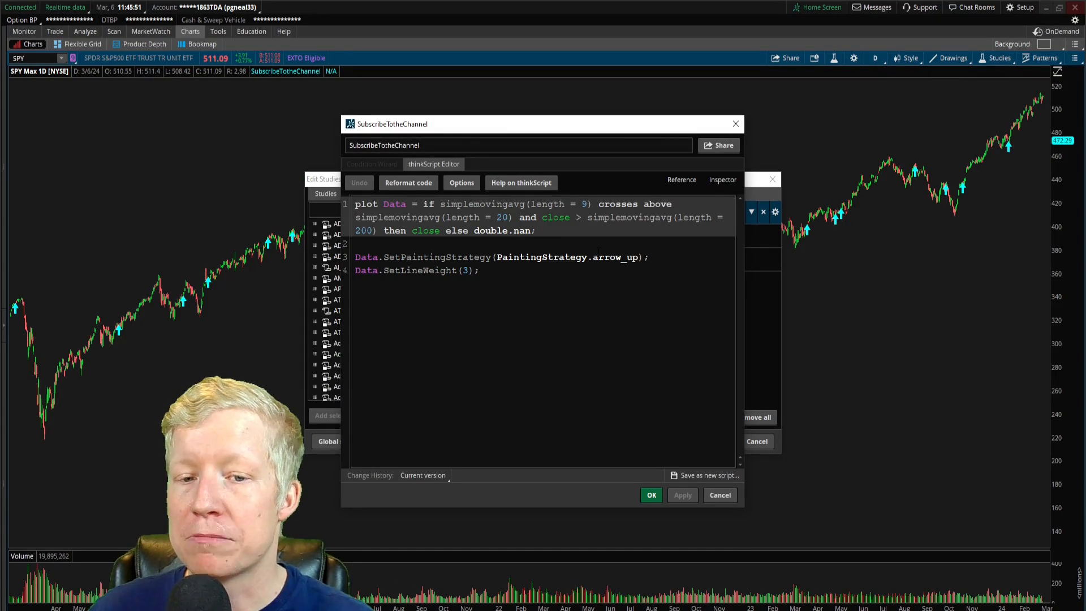
{"action": "double_click", "coordinate": [616, 257]}
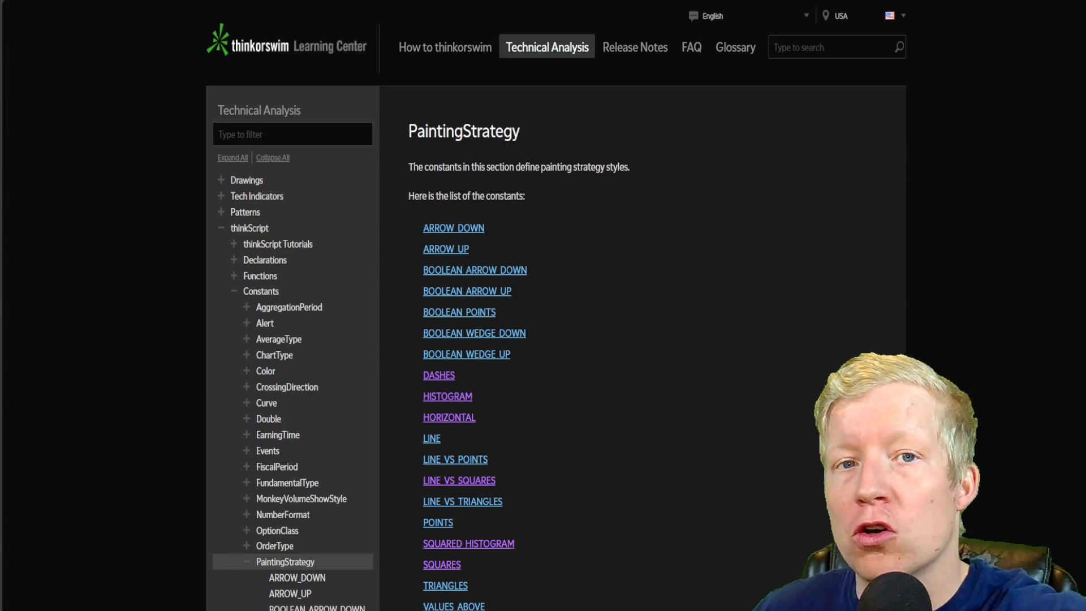
{"action": "mouse_move", "coordinate": [547, 146]}
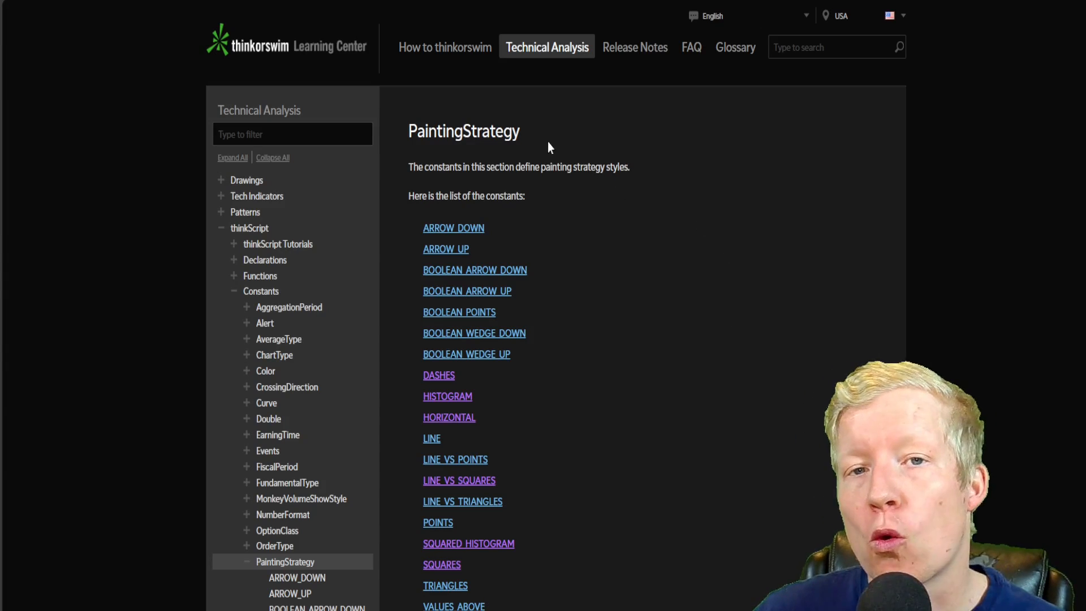
{"action": "mouse_move", "coordinate": [489, 195]}
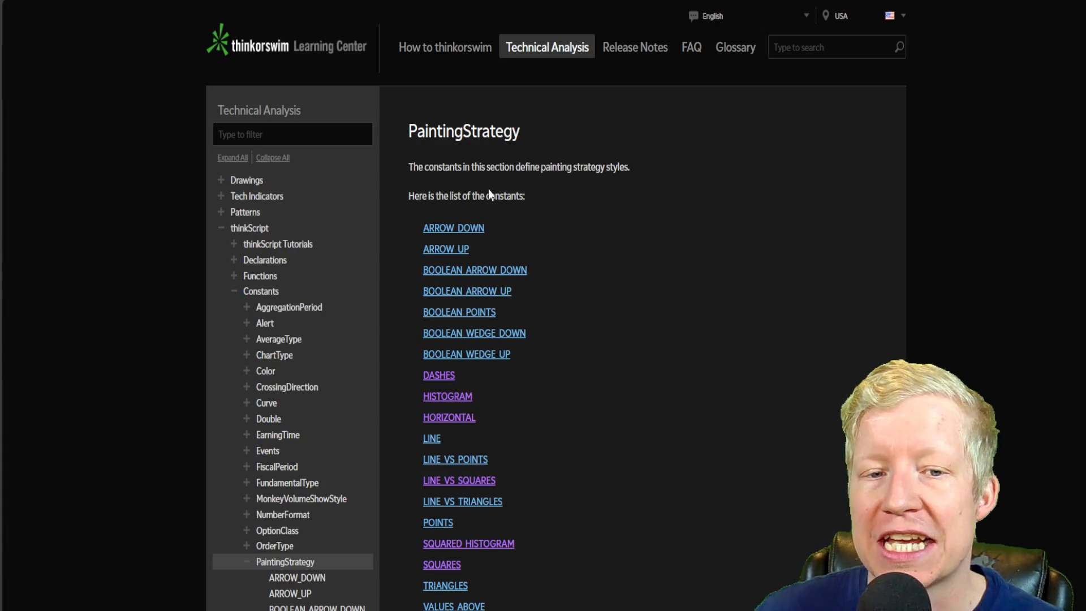
{"action": "mouse_move", "coordinate": [454, 235]}
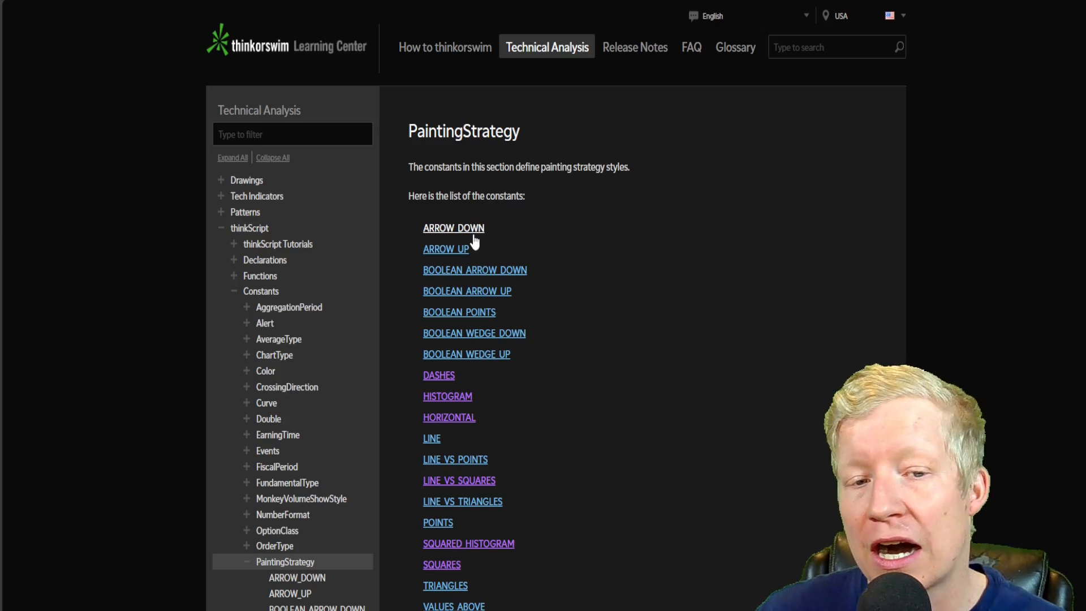
{"action": "mouse_move", "coordinate": [475, 278]}
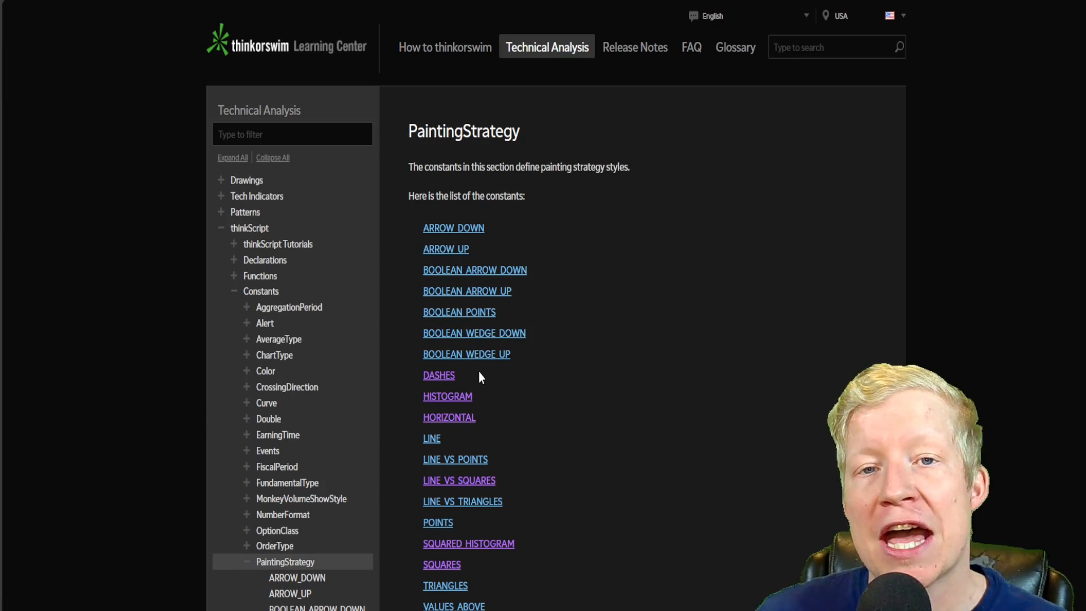
{"action": "mouse_move", "coordinate": [464, 232]}
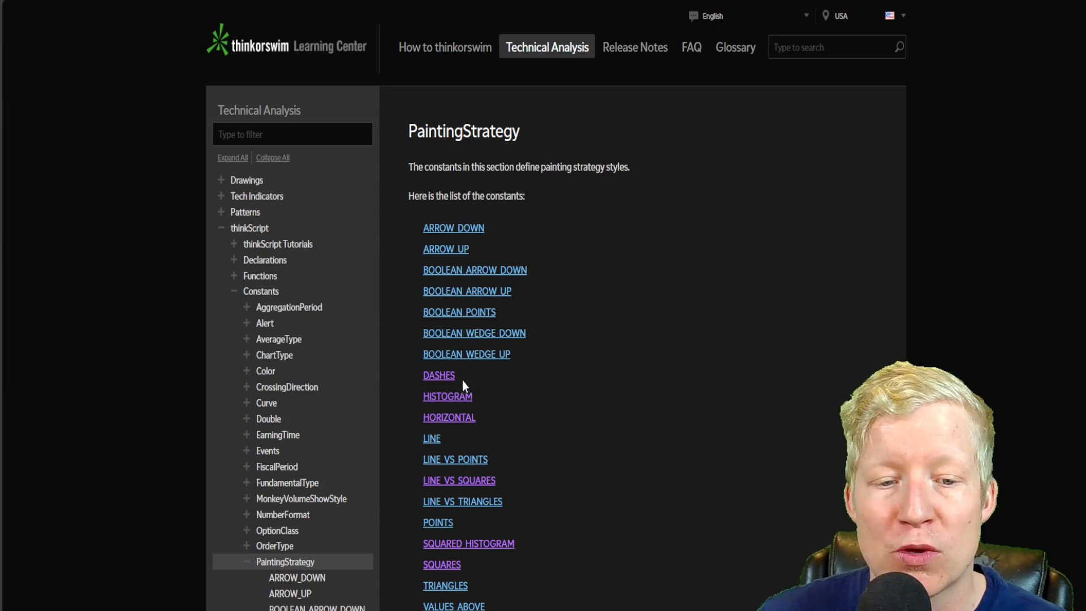
{"action": "mouse_move", "coordinate": [441, 565]}
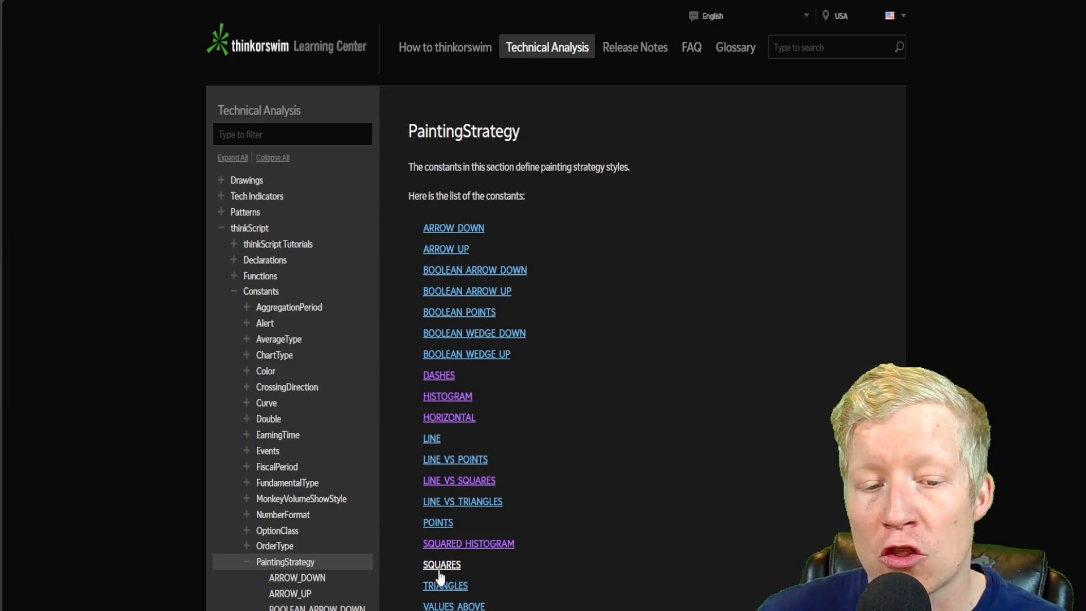
- Browse the TRIANGLES painting strategy page and return to the PaintingStrategy constants list
{"action": "left_click", "coordinate": [446, 585]}
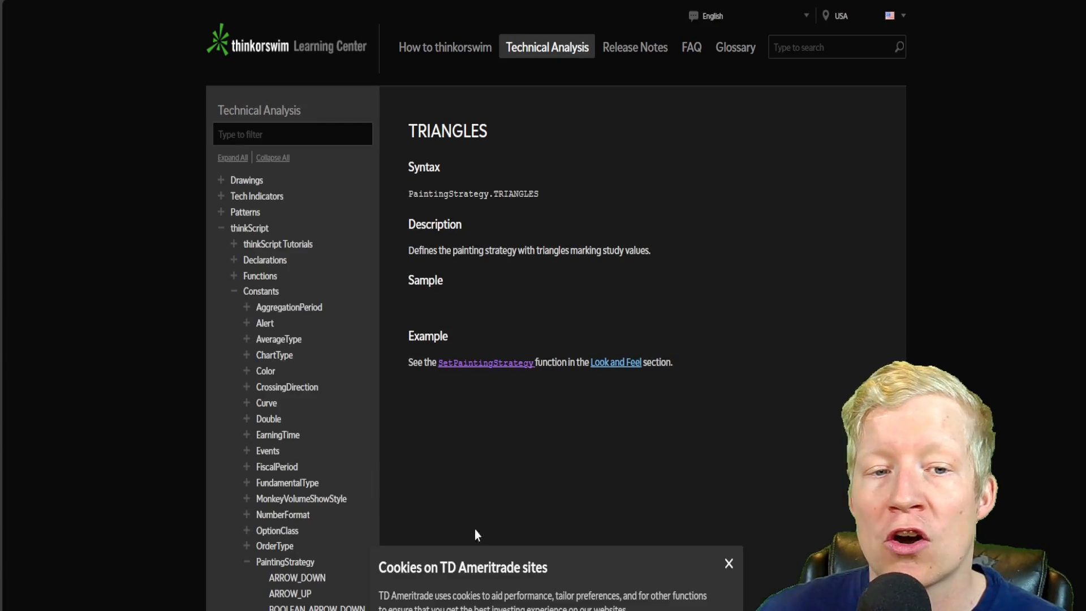
{"action": "double_click", "coordinate": [473, 194]}
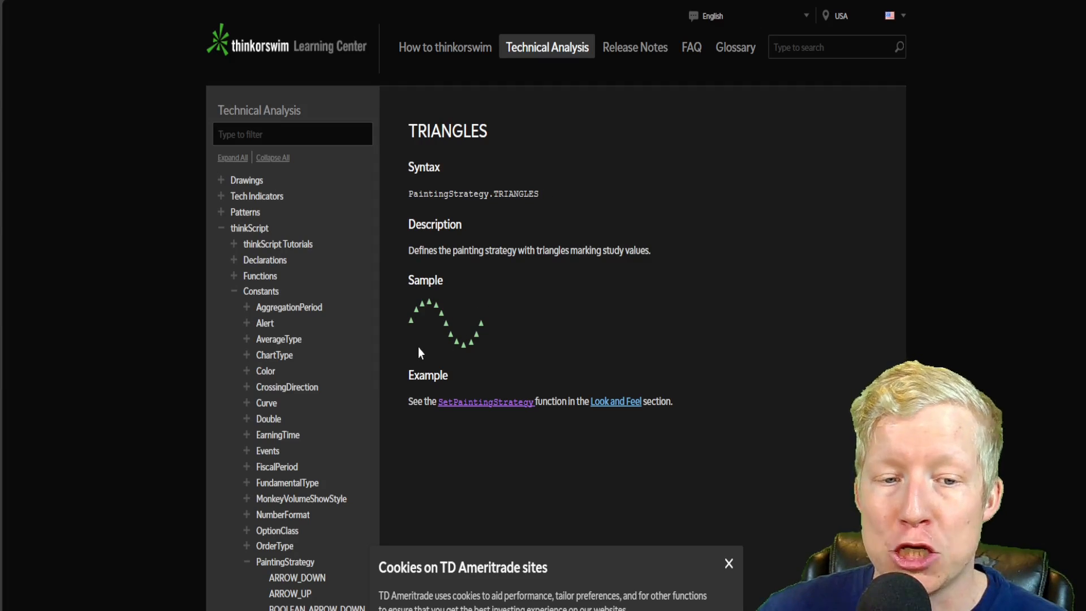
{"action": "mouse_move", "coordinate": [363, 209]}
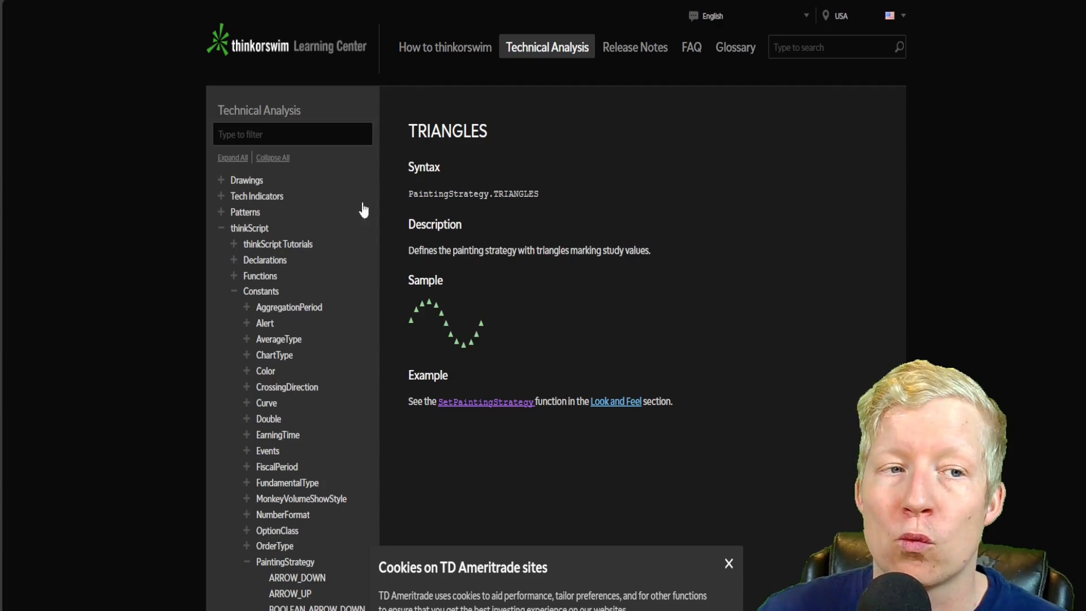
{"action": "left_click", "coordinate": [285, 563]}
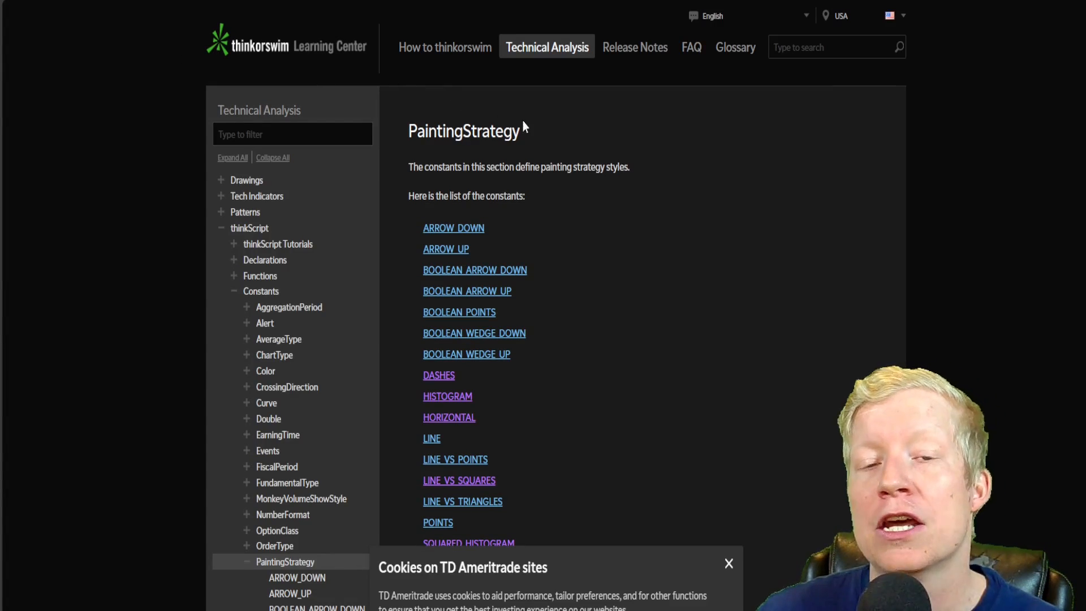
{"action": "left_click", "coordinate": [727, 564]}
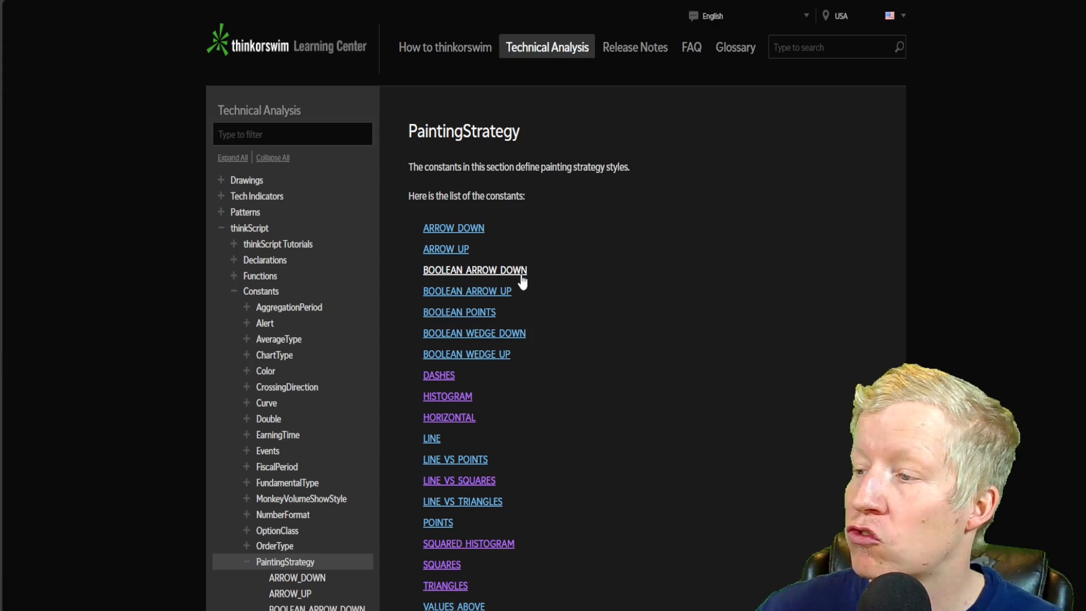
{"action": "mouse_move", "coordinate": [566, 308]}
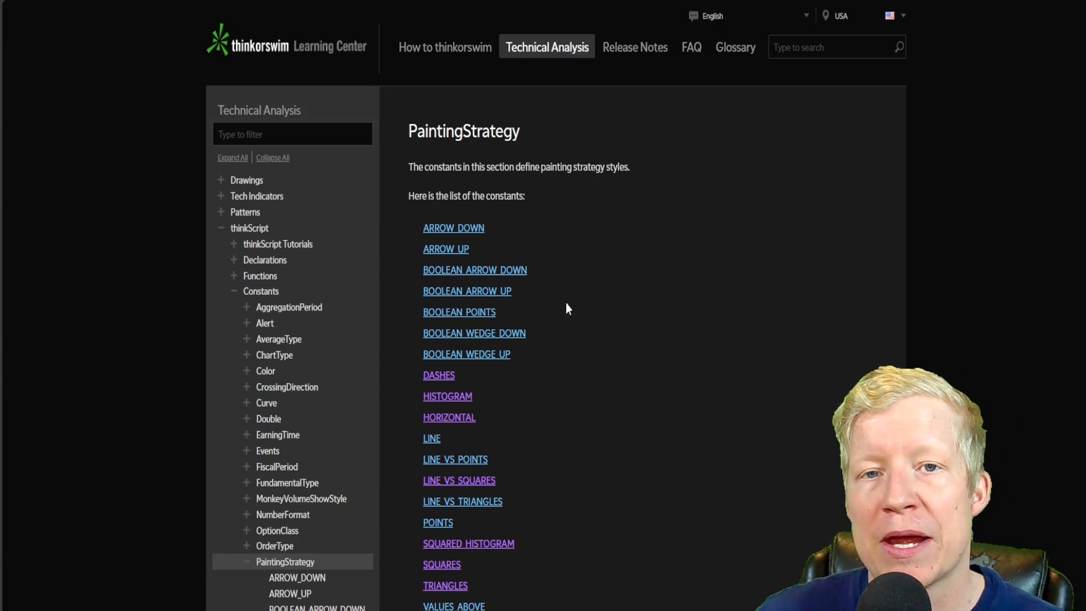
{"action": "mouse_move", "coordinate": [523, 317]}
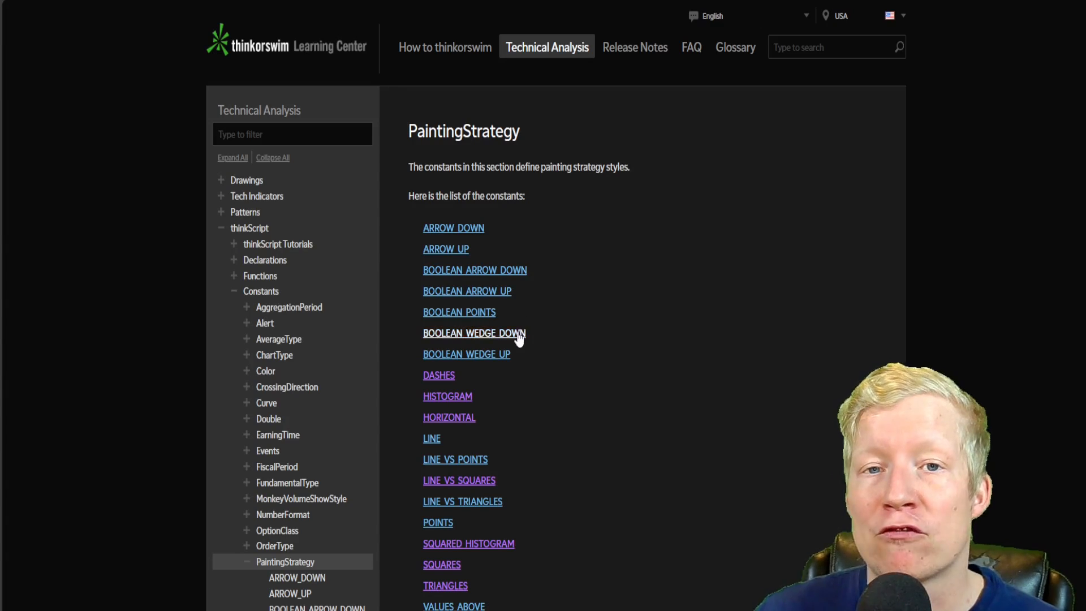
{"action": "mouse_move", "coordinate": [670, 361]}
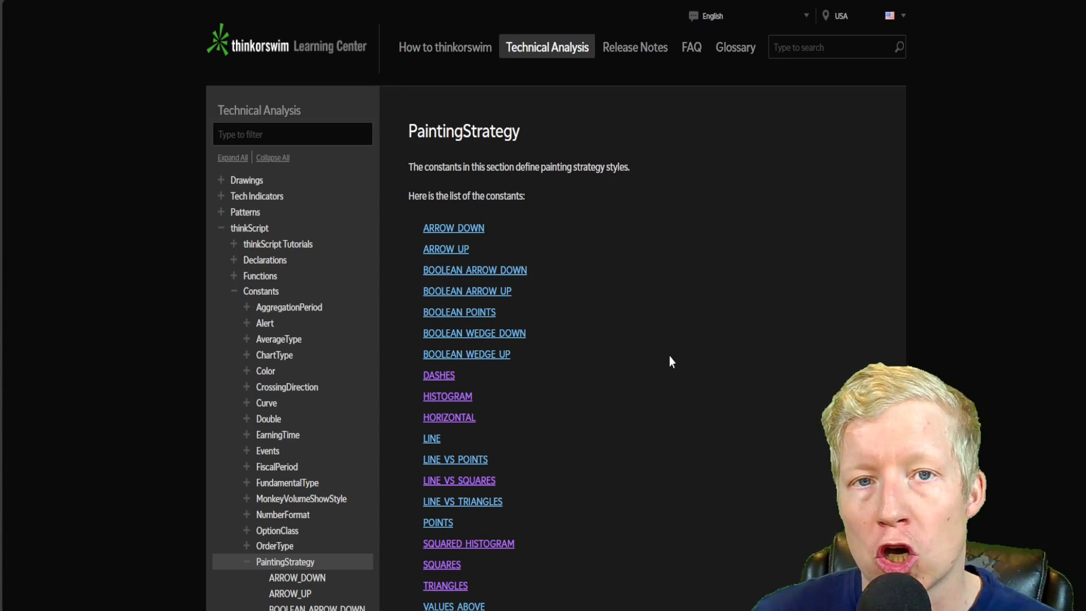
{"action": "mouse_move", "coordinate": [533, 374]}
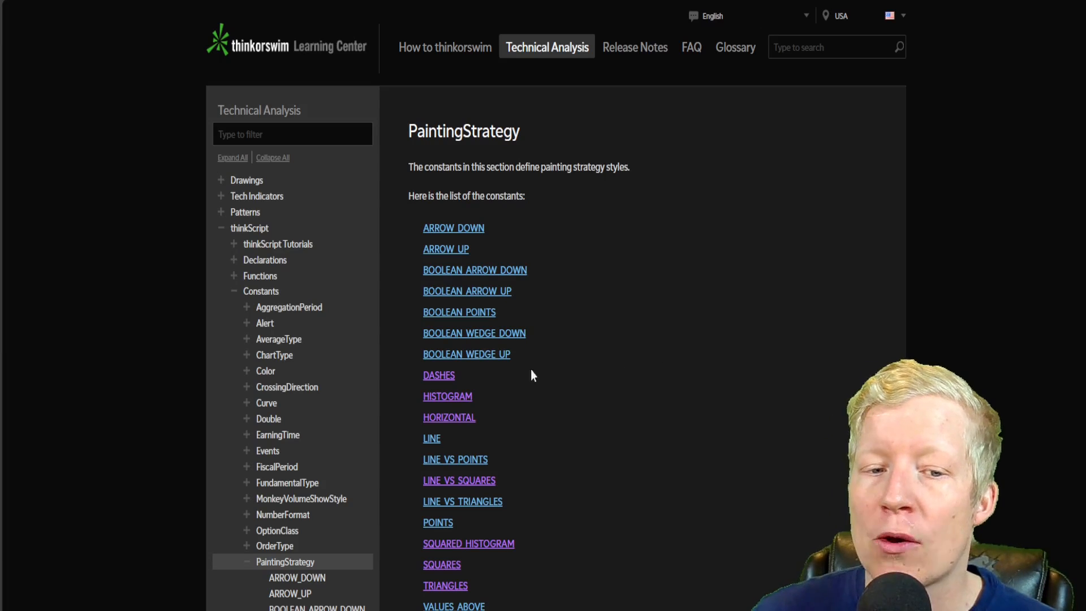
{"action": "mouse_move", "coordinate": [443, 572]}
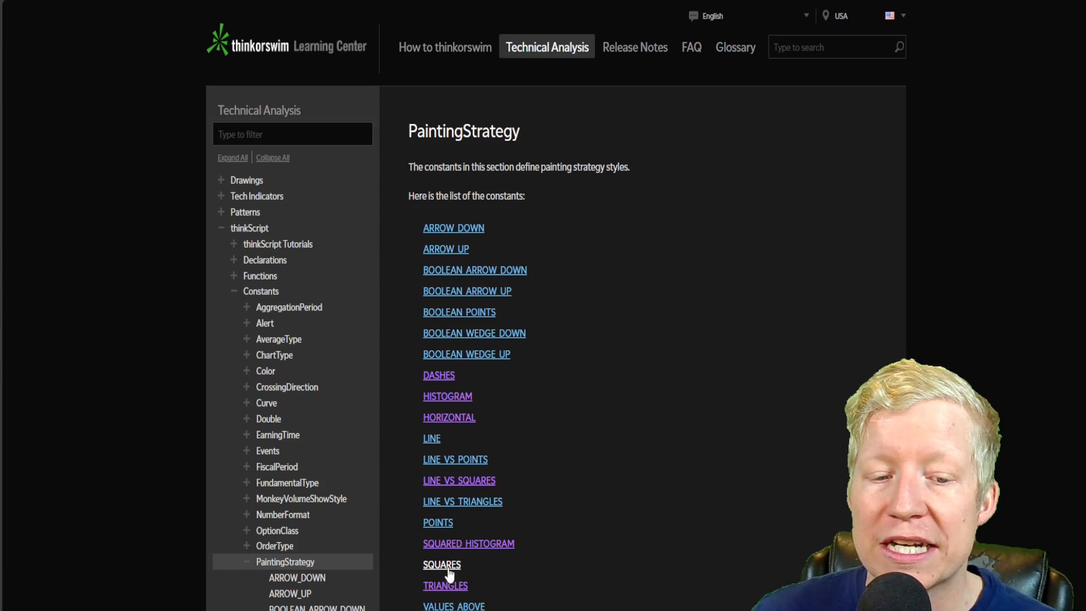
{"action": "left_click", "coordinate": [441, 563]}
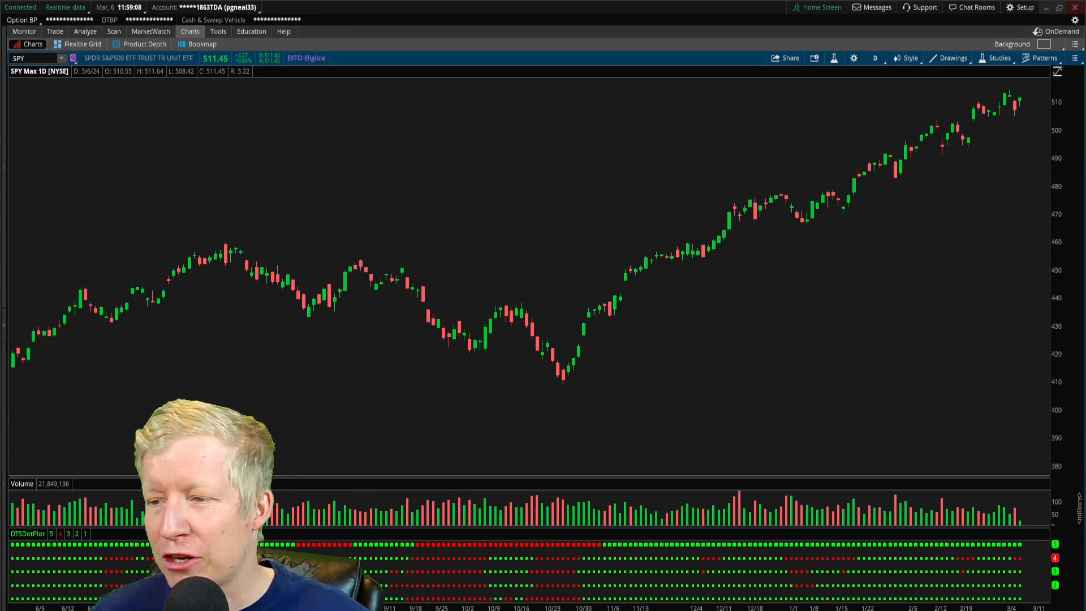
{"action": "mouse_move", "coordinate": [829, 277]}
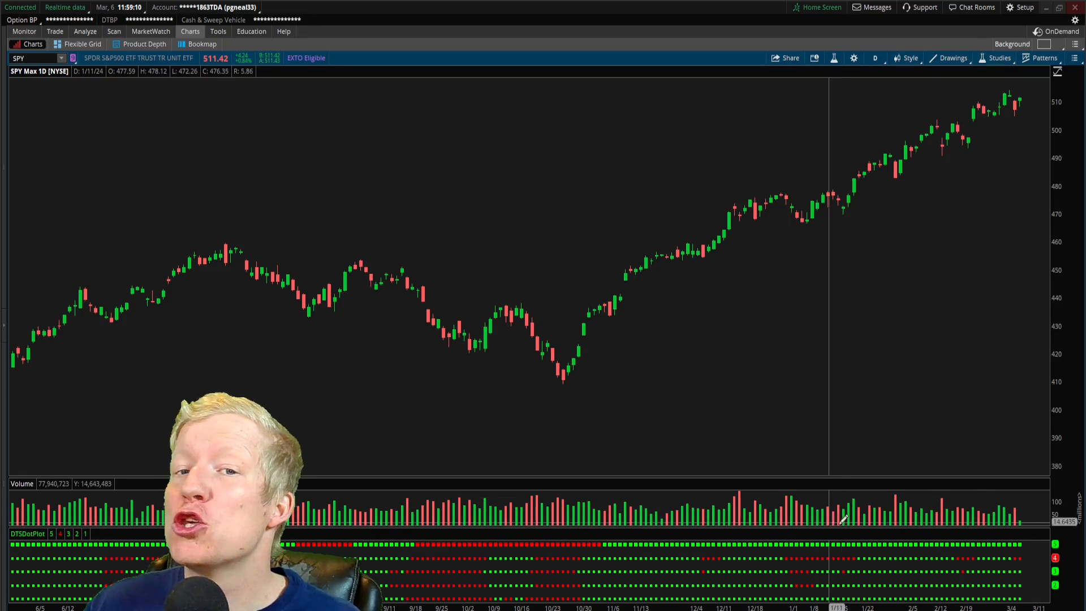
{"action": "mouse_move", "coordinate": [950, 277]}
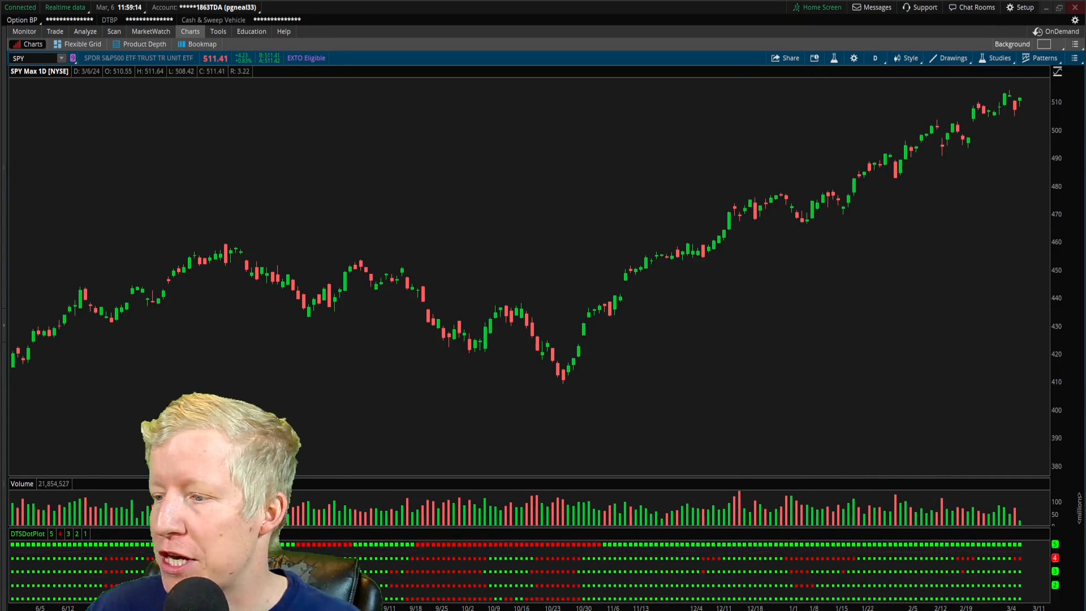
{"action": "mouse_move", "coordinate": [939, 437]}
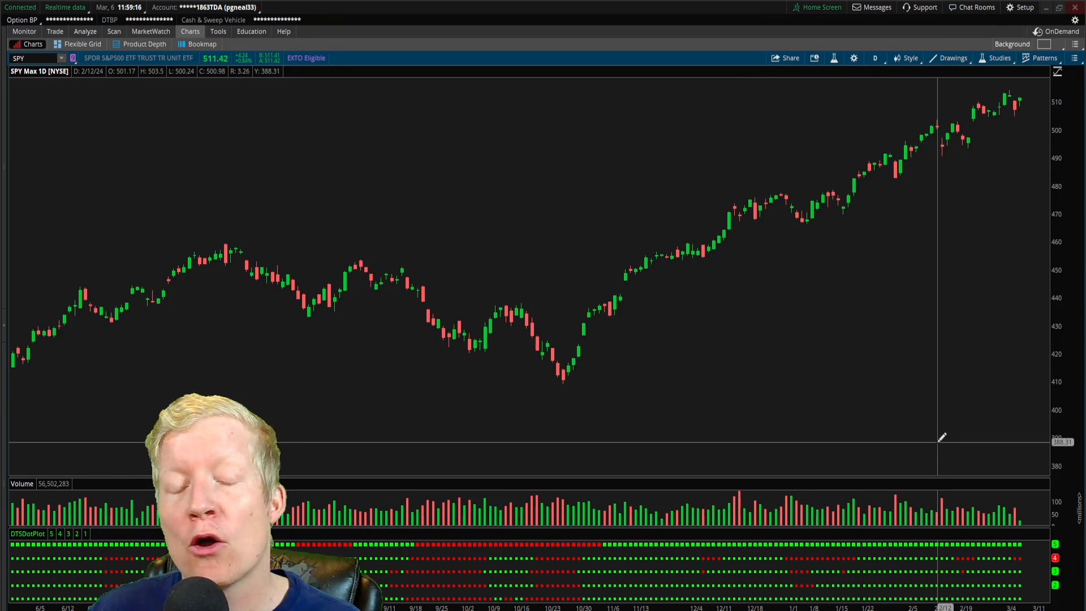
{"action": "mouse_move", "coordinate": [913, 447]}
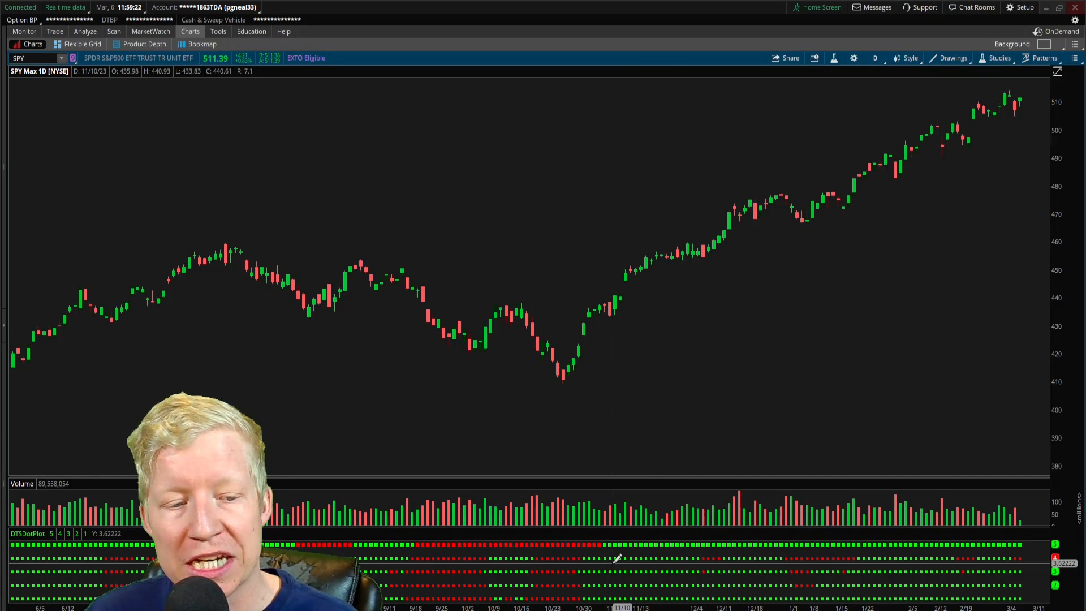
{"action": "mouse_move", "coordinate": [647, 421]}
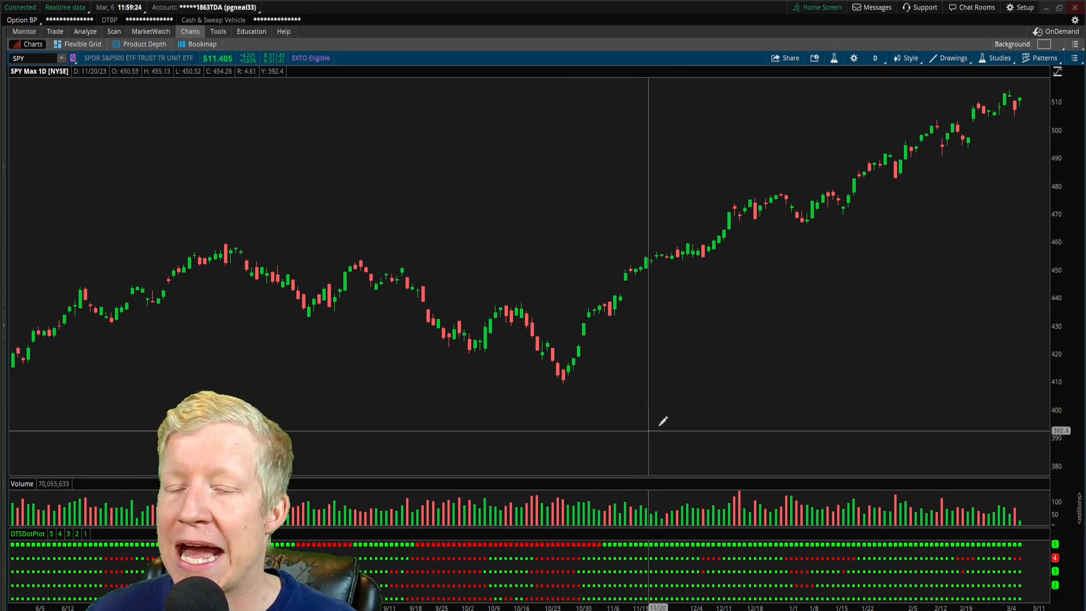
{"action": "mouse_move", "coordinate": [716, 430]}
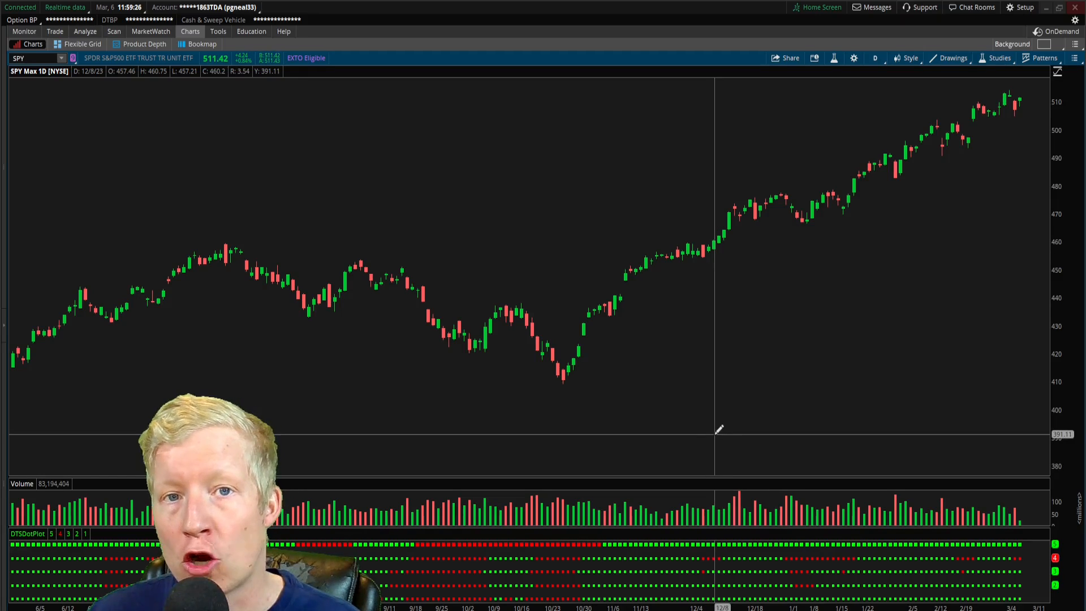
{"action": "mouse_move", "coordinate": [955, 541]}
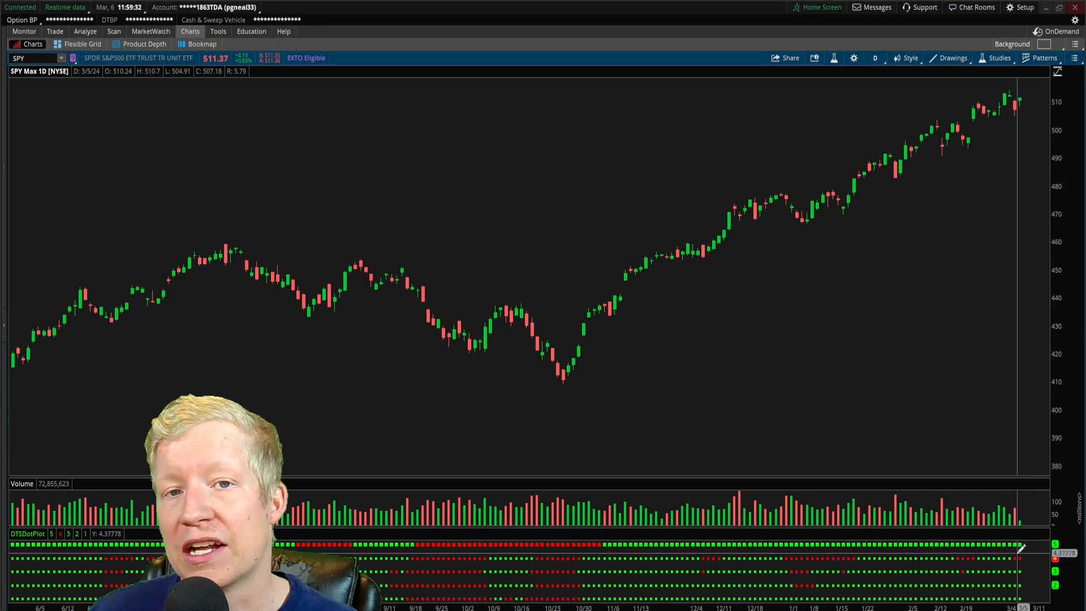
{"action": "mouse_move", "coordinate": [961, 278]}
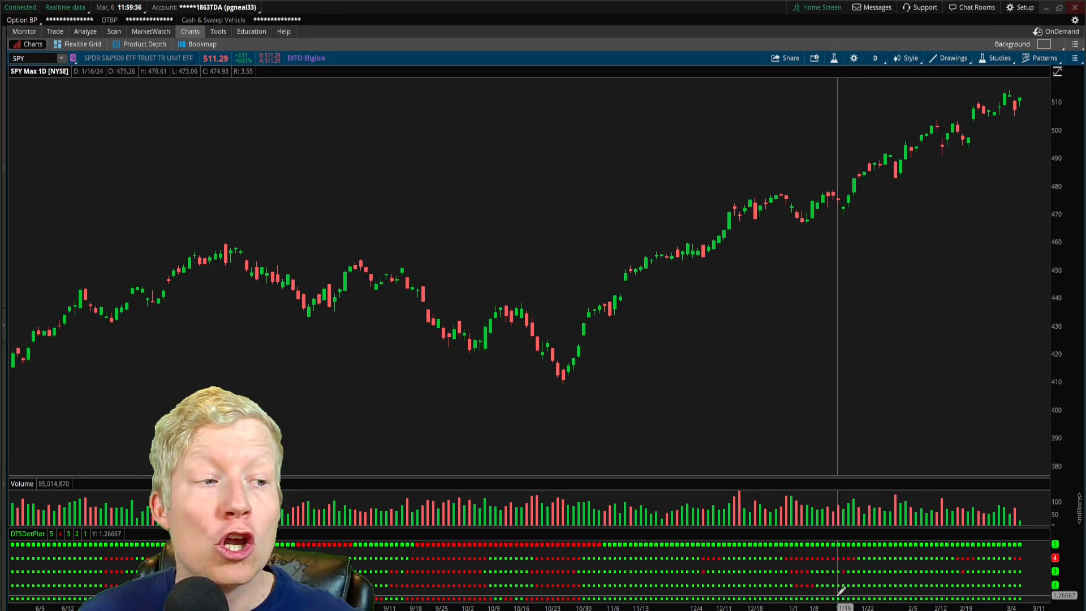
{"action": "mouse_move", "coordinate": [894, 436]}
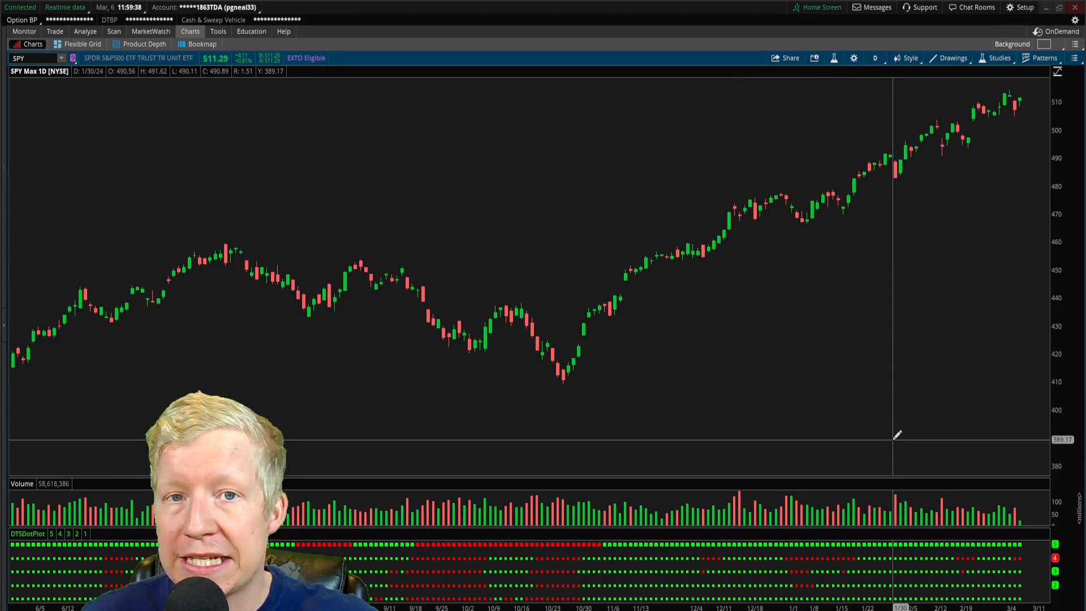
{"action": "mouse_move", "coordinate": [911, 541]}
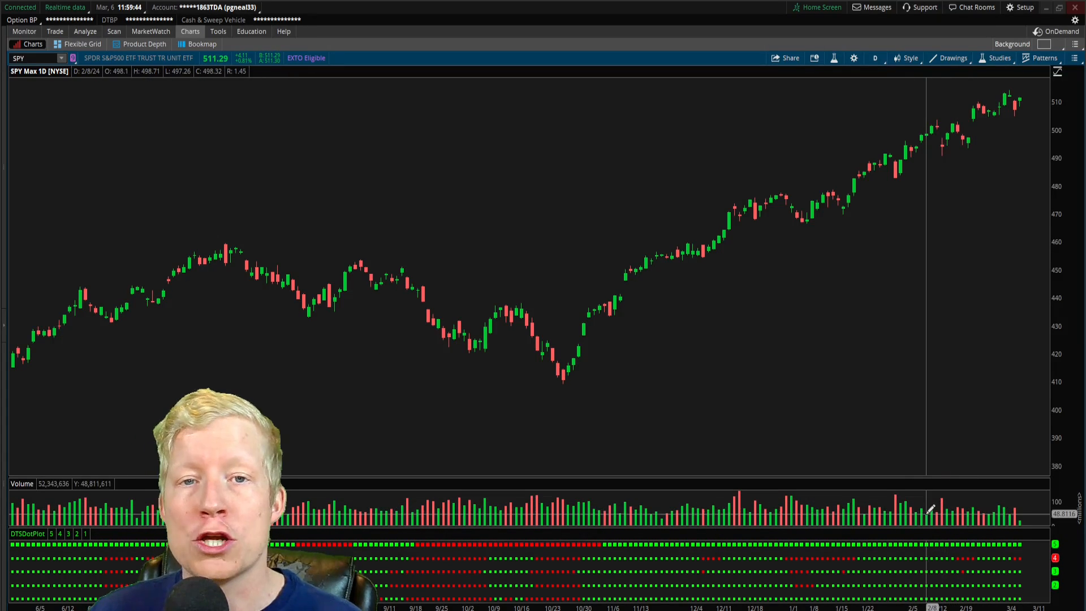
{"action": "mouse_move", "coordinate": [875, 277]}
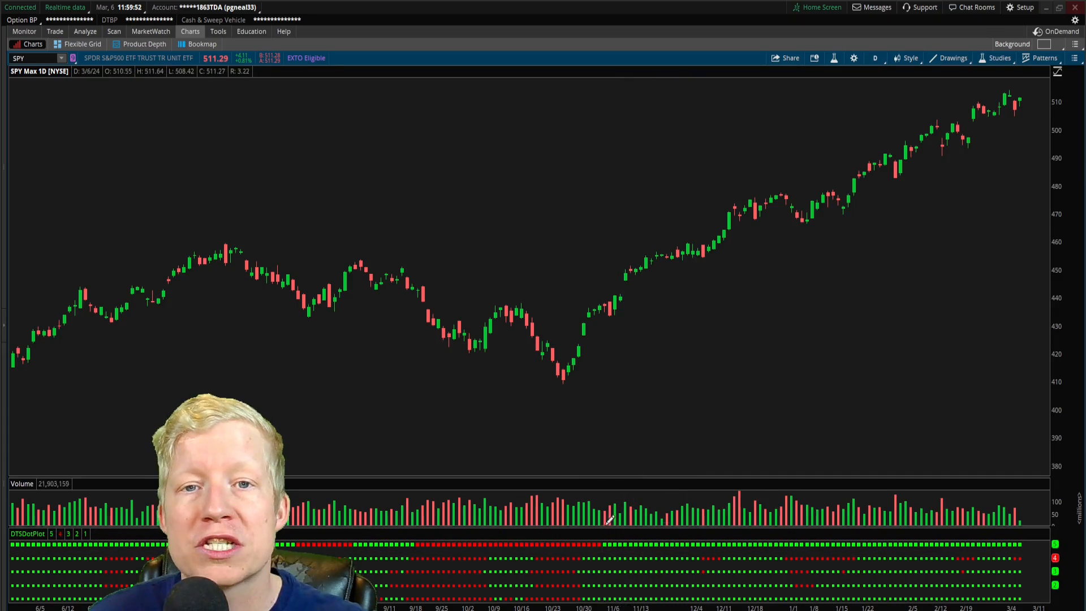
{"action": "mouse_move", "coordinate": [345, 319]}
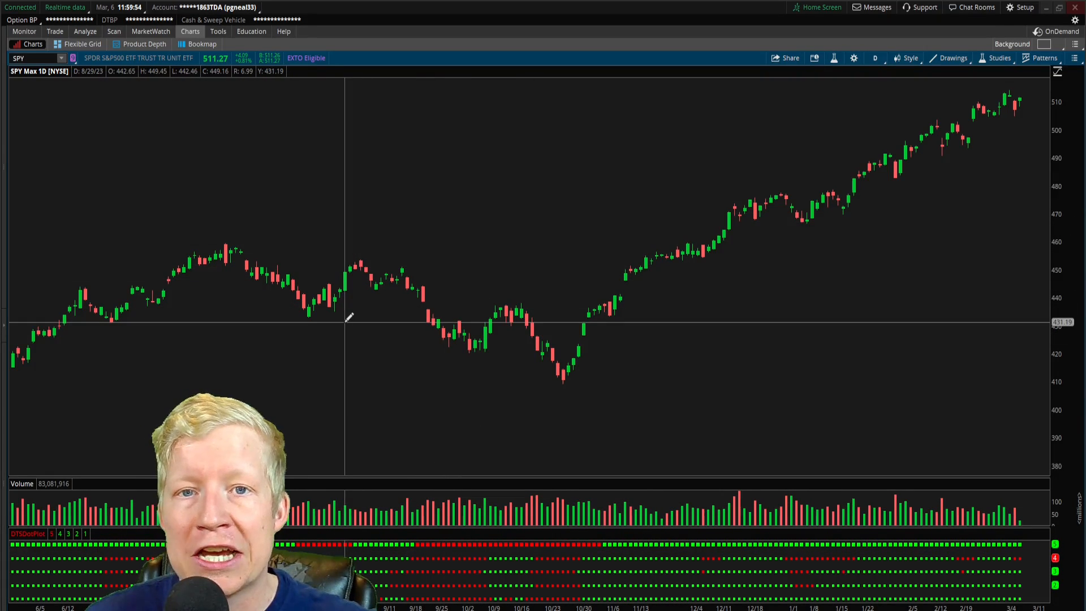
{"action": "mouse_move", "coordinate": [376, 356]}
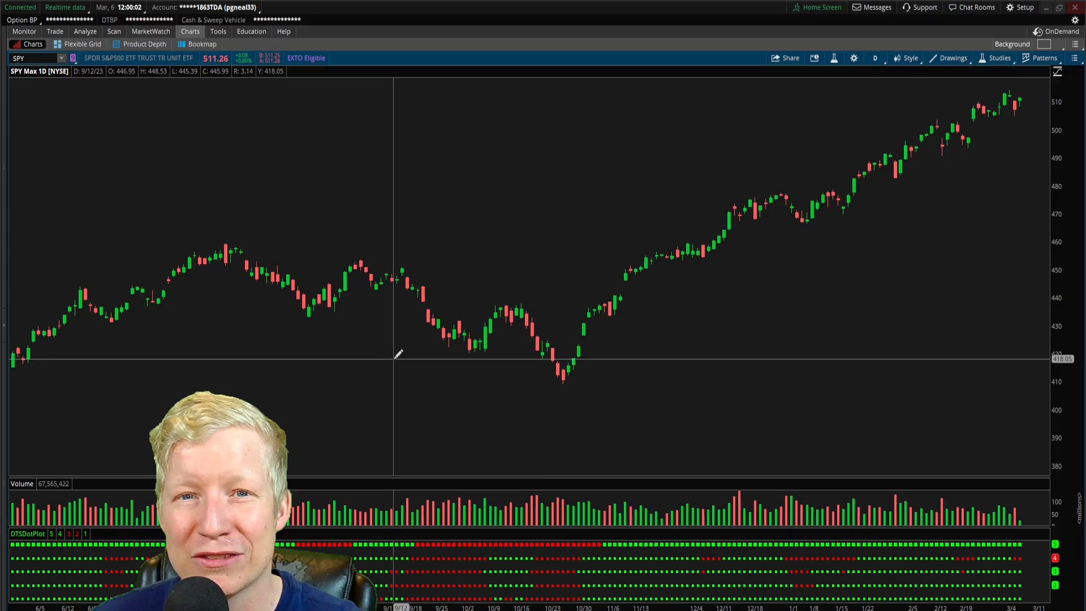
{"action": "left_click", "coordinate": [999, 58]}
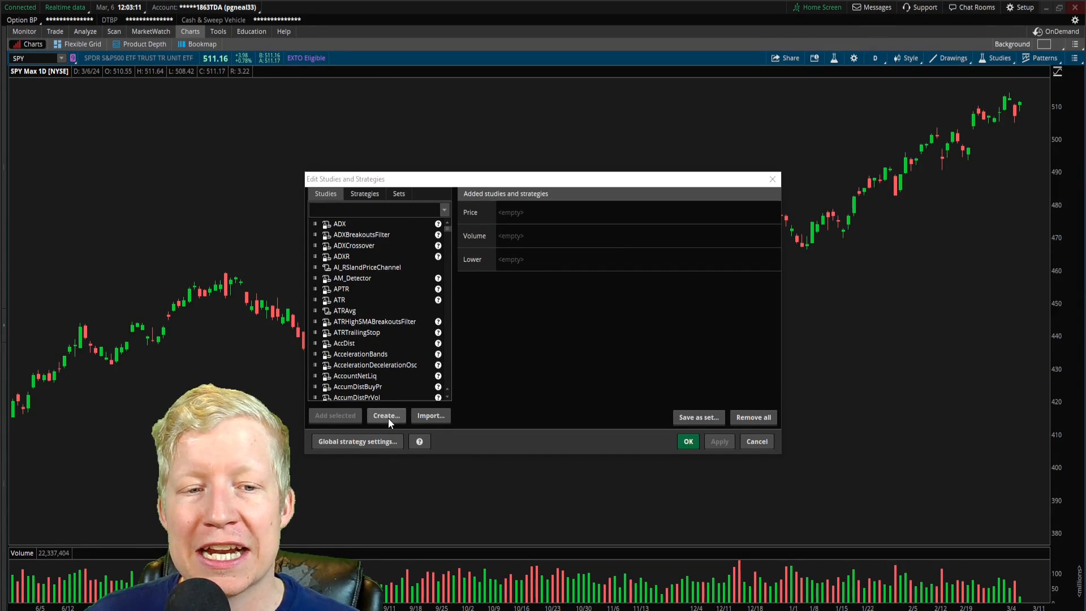
- Create a new study with 'declare lower;' and a plot renamed rsi set to 2
{"action": "left_click", "coordinate": [386, 415]}
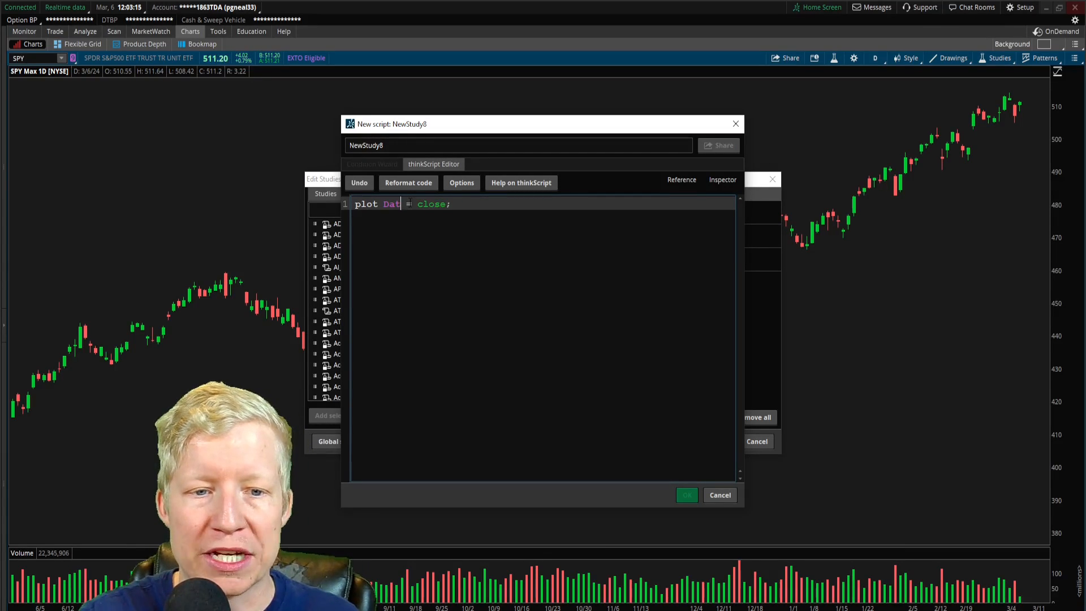
{"action": "type", "text": "rsi"}
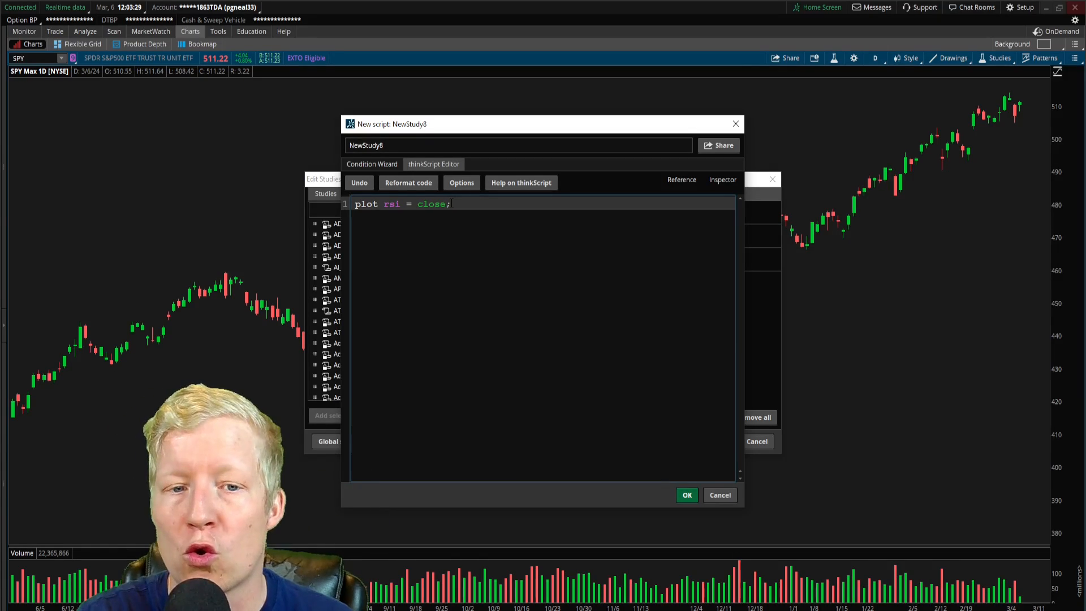
{"action": "key", "text": "Backspace"}
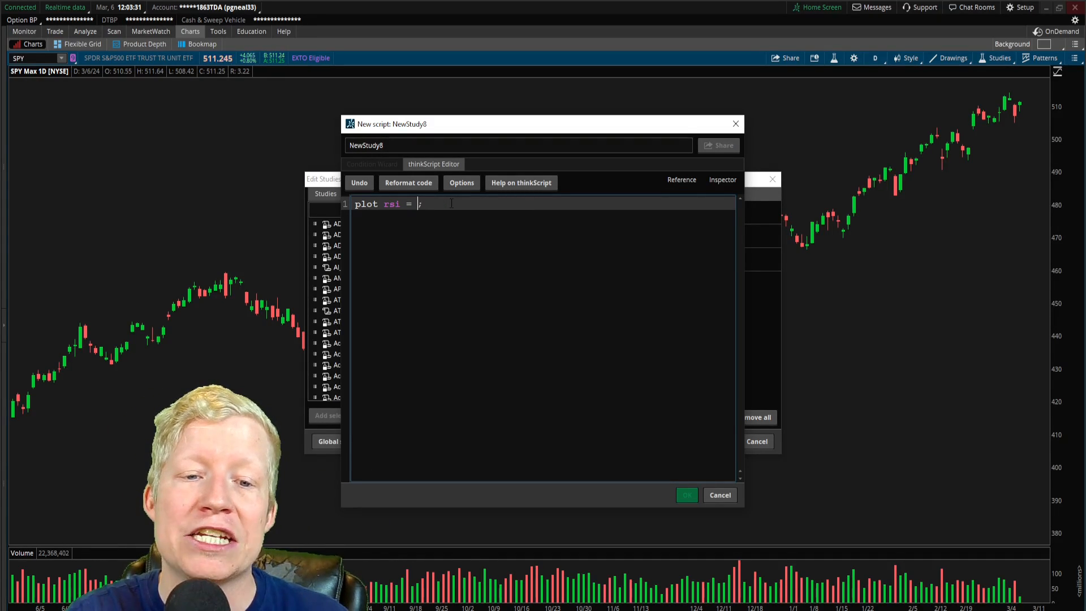
{"action": "left_click", "coordinate": [687, 494]}
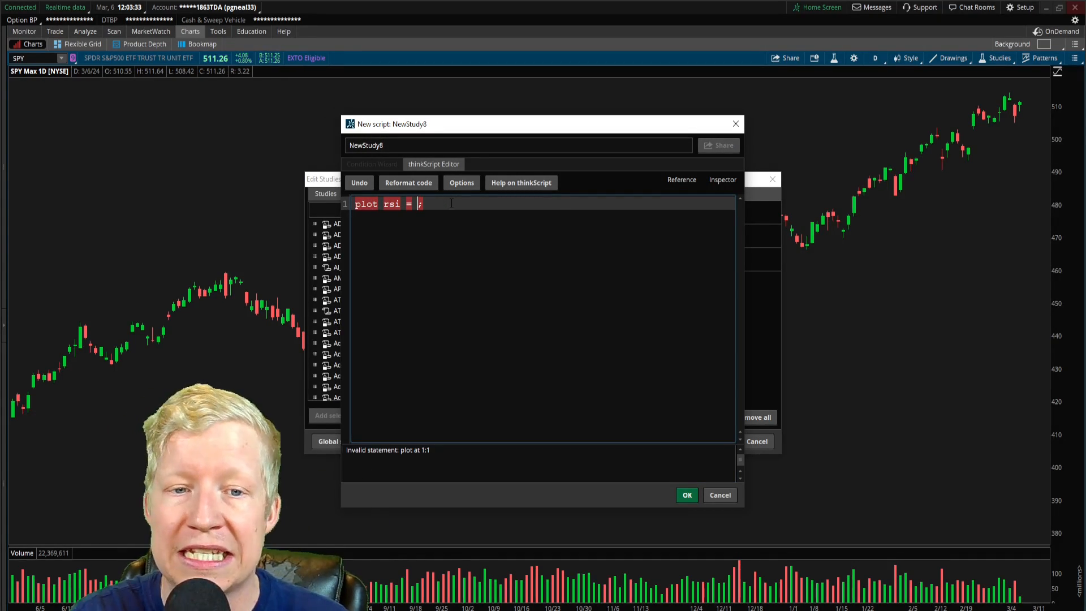
{"action": "type", "text": "2"}
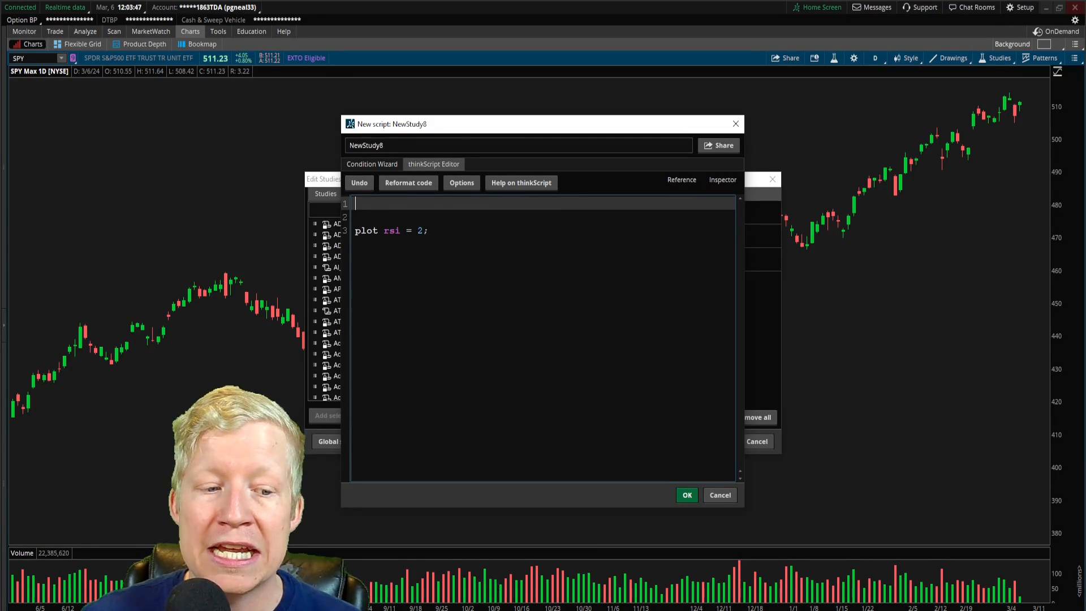
{"action": "mouse_move", "coordinate": [996, 174]}
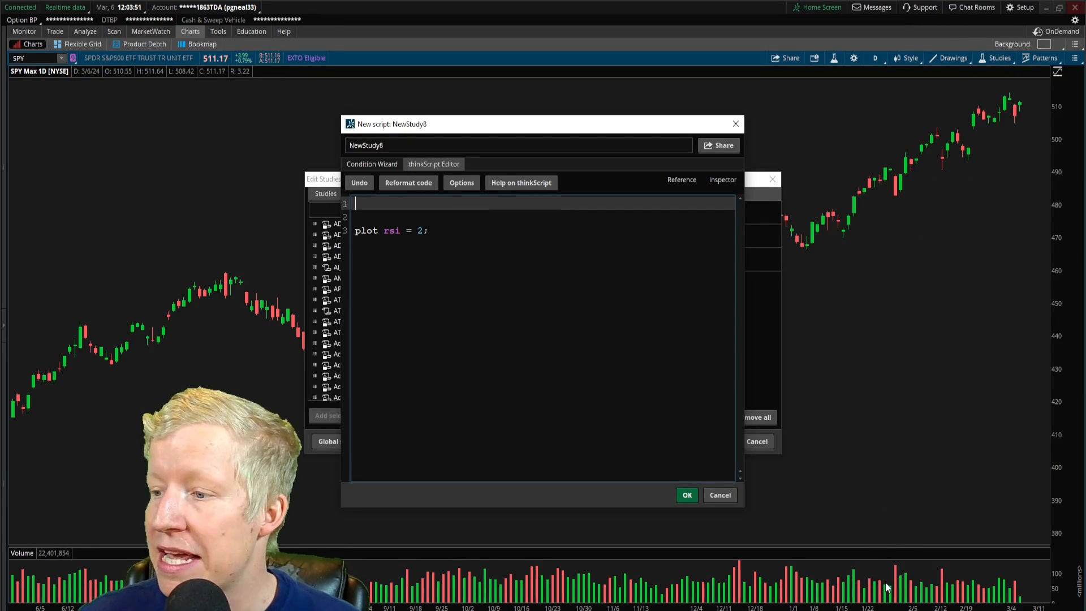
{"action": "type", "text": "declare lower;"}
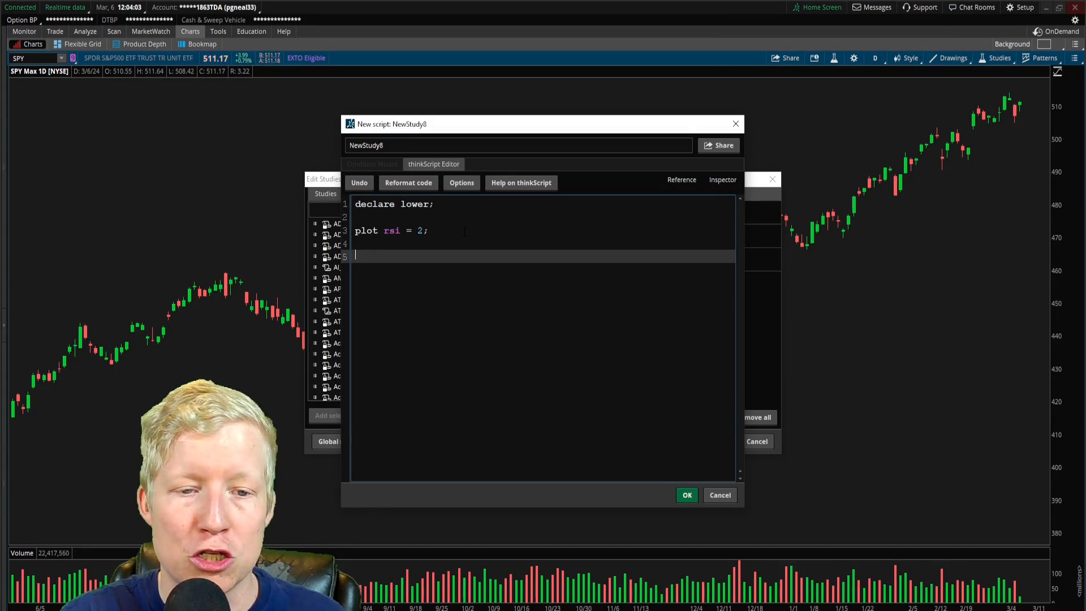
- Add rsi.SetPaintingStrategy(PaintingStrategy.Squares); save NewStudy8, then reopen its script
{"action": "type", "text": "rsi."}
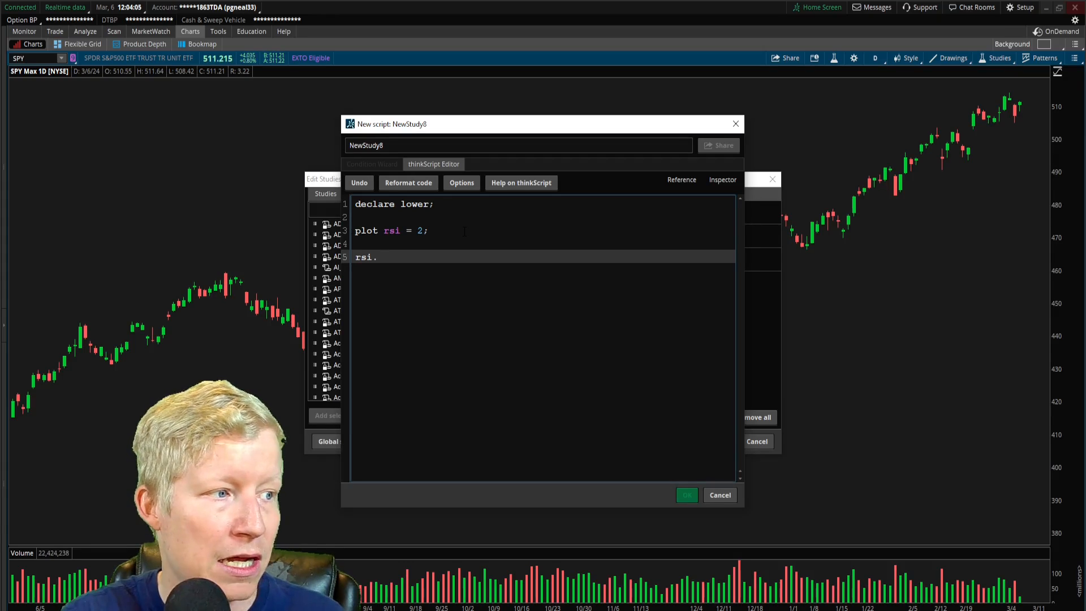
{"action": "type", "text": "SetPaintingS"}
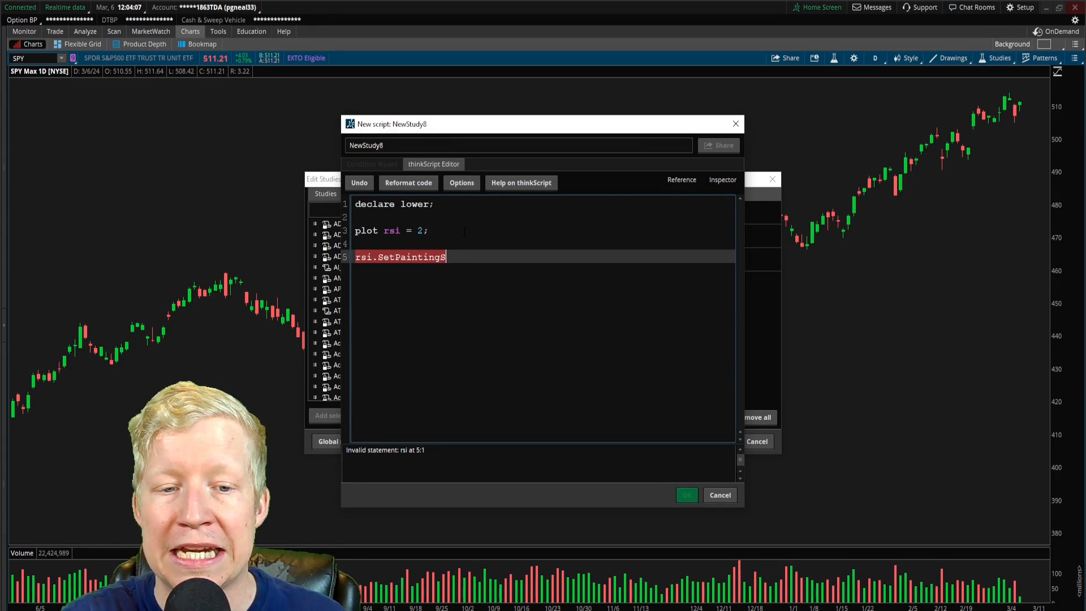
{"action": "type", "text": "trategy(Painti"}
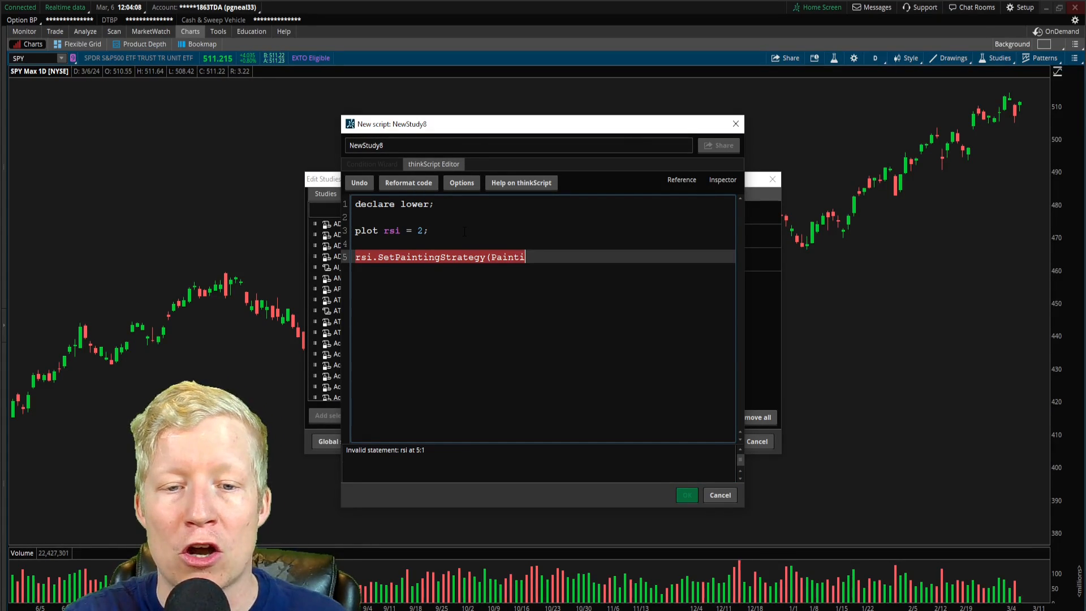
{"action": "type", "text": "ngStrategy."}
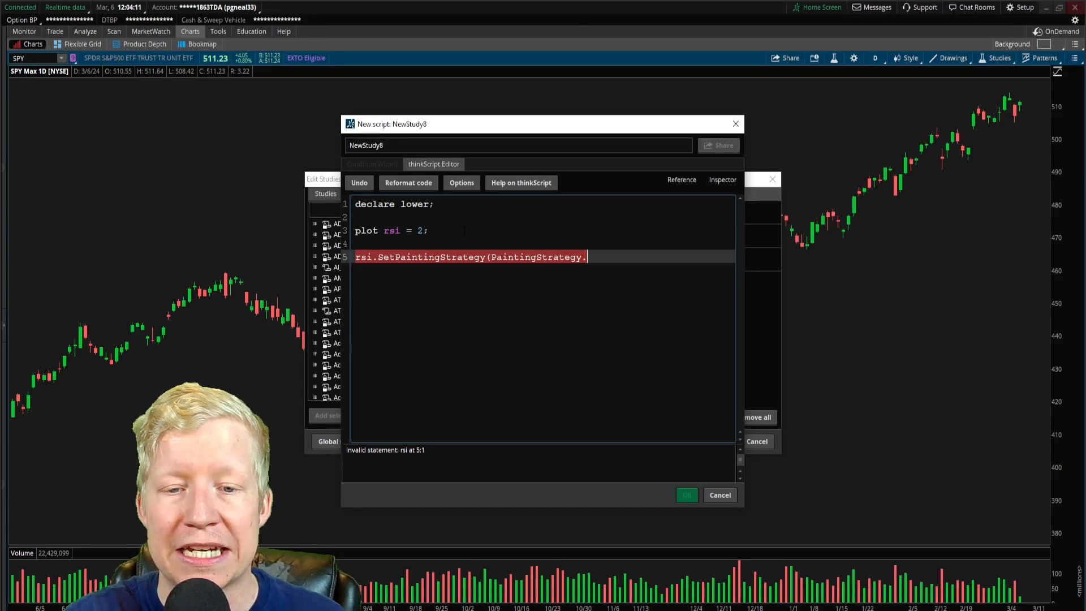
{"action": "type", "text": "Squares);"}
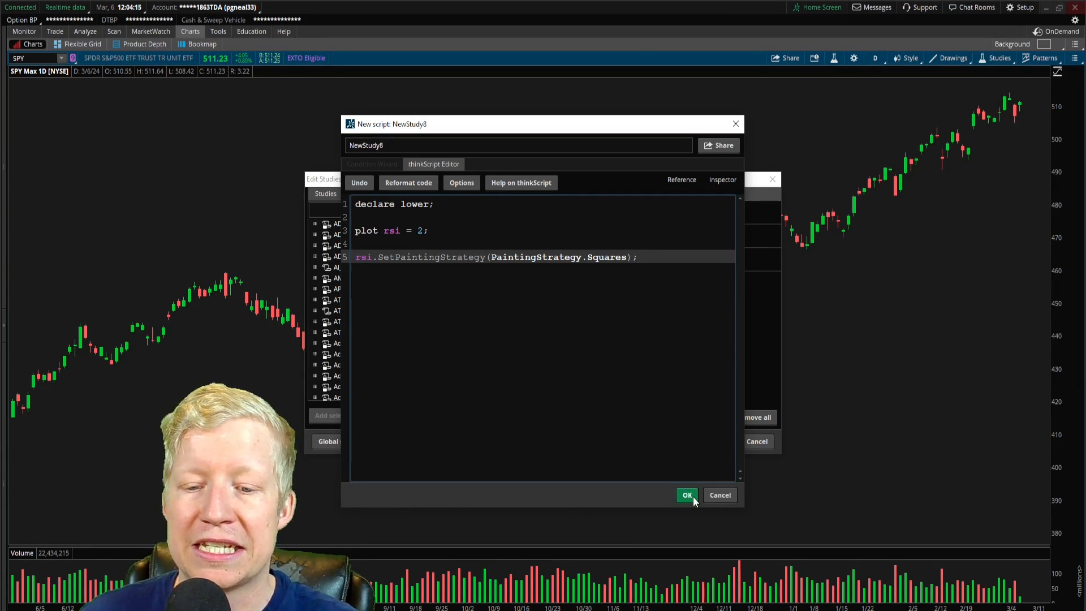
{"action": "left_click", "coordinate": [686, 495]}
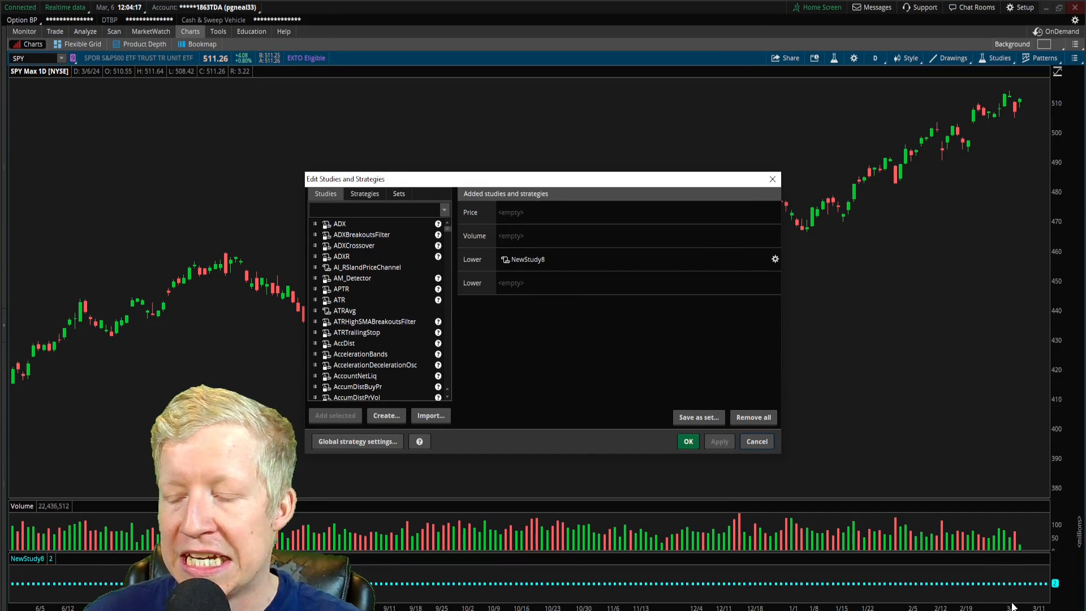
{"action": "mouse_move", "coordinate": [1039, 585]}
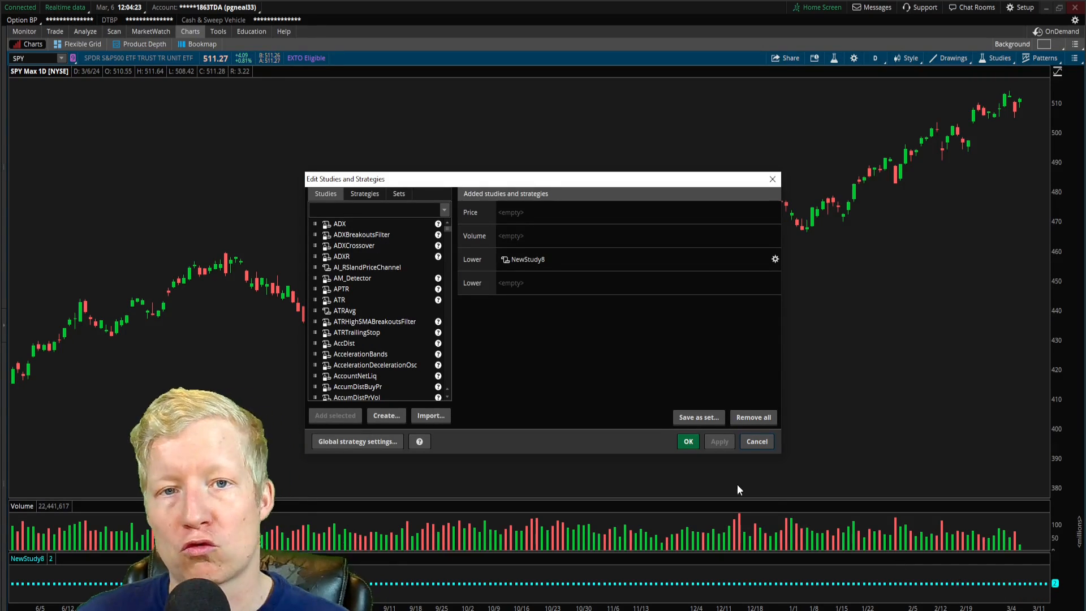
{"action": "left_click", "coordinate": [775, 260]}
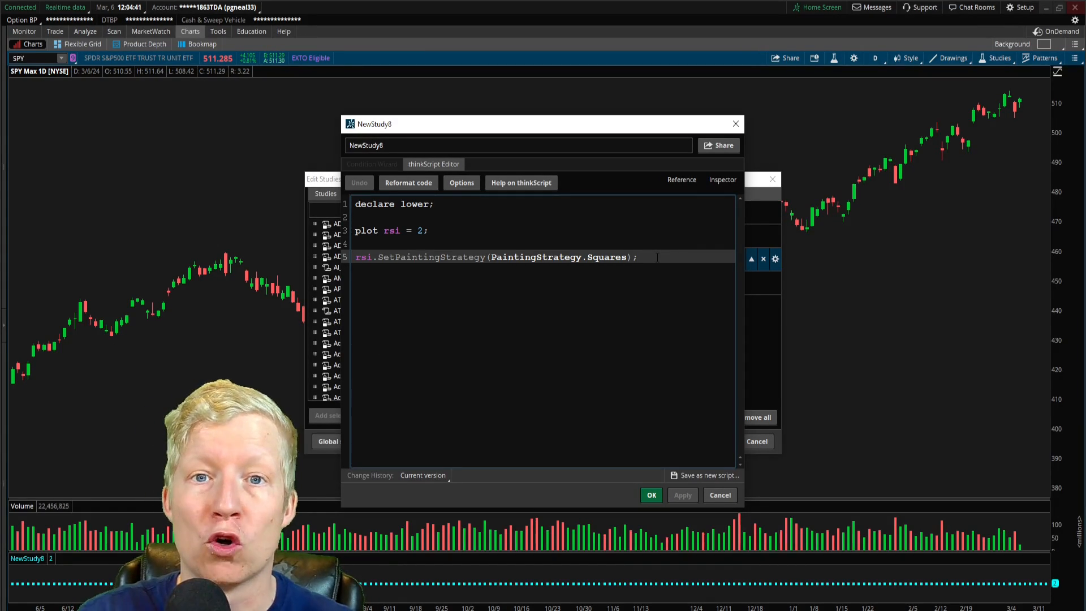
- Add rsi.AssignValueColor(color.green); and apply the green colouring
{"action": "key", "text": "Return"}
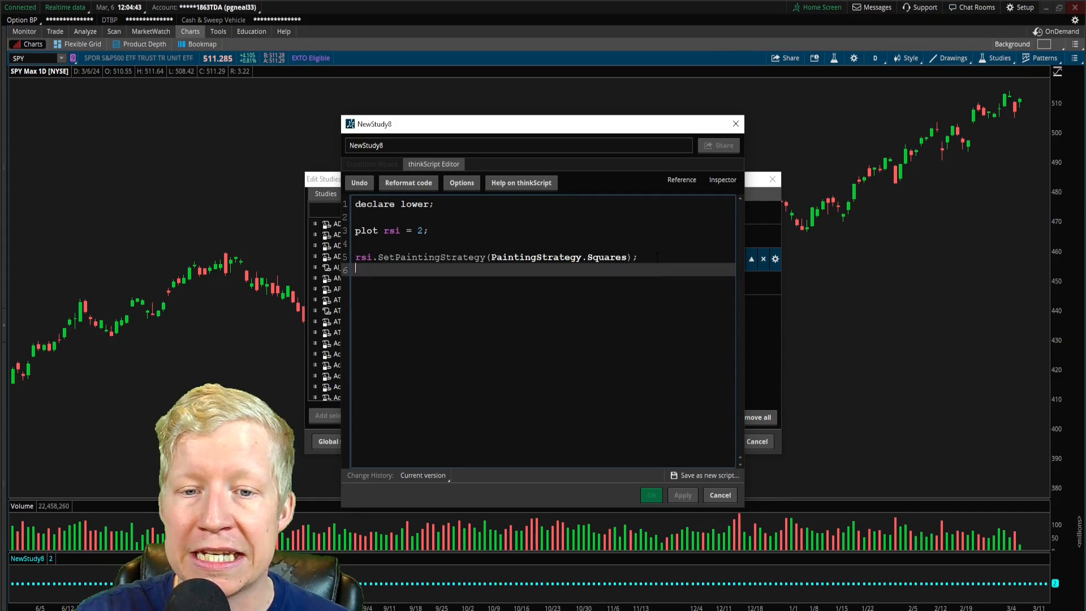
{"action": "type", "text": "rsi."}
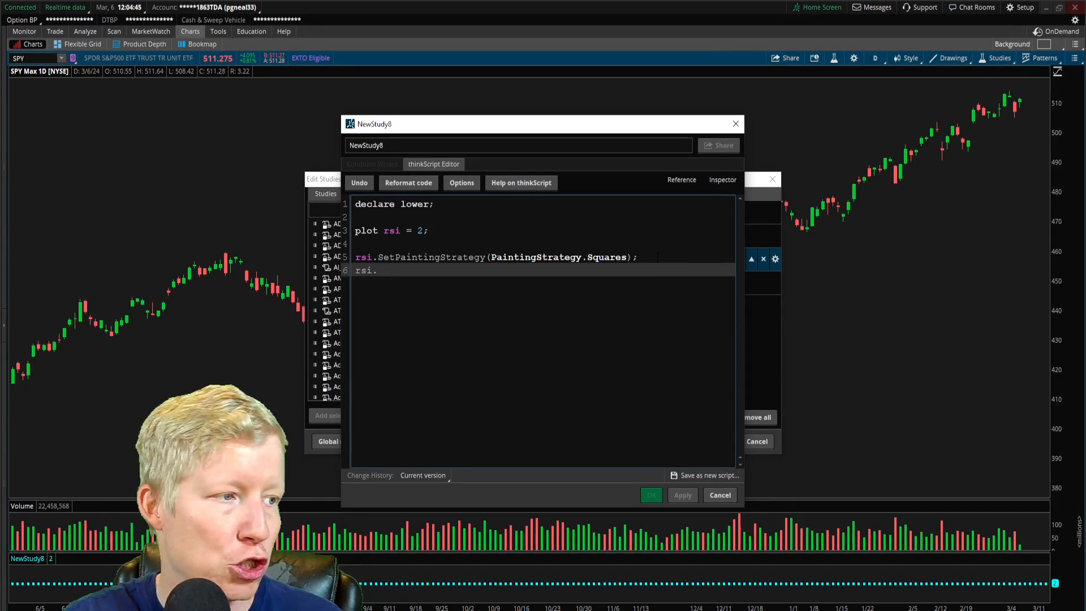
{"action": "type", "text": "A"}
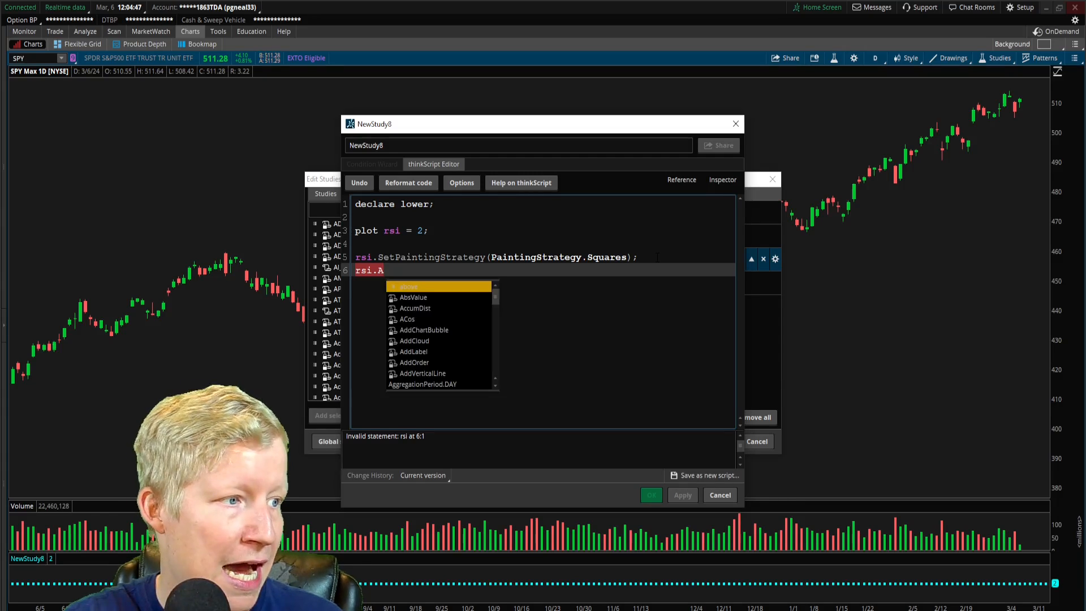
{"action": "type", "text": "ssignV"}
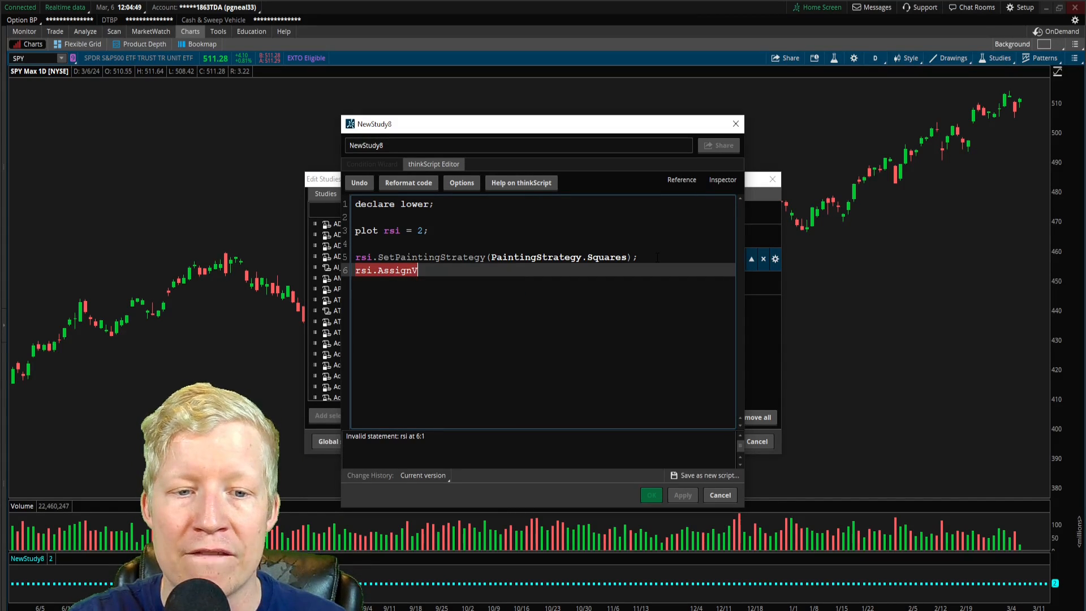
{"action": "type", "text": "alueColor("}
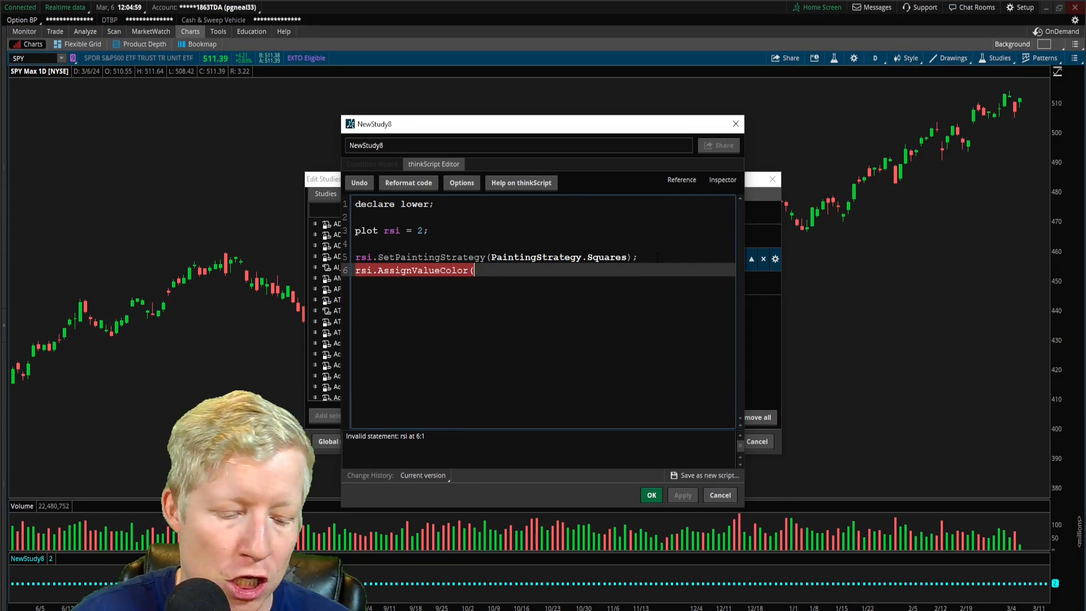
{"action": "type", "text": "color.greeh);"}
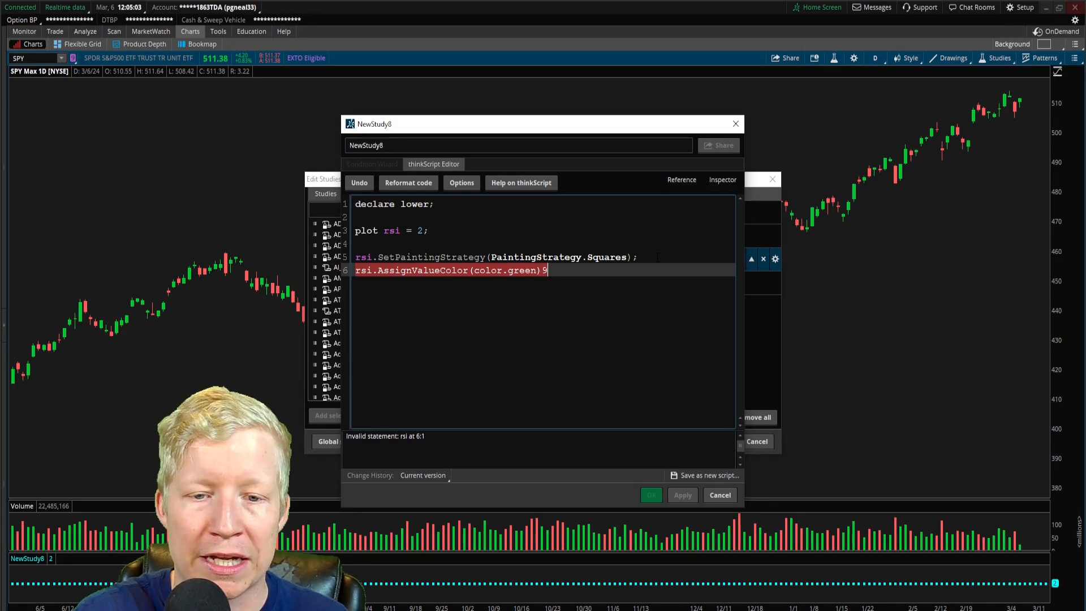
{"action": "type", "text": ";"}
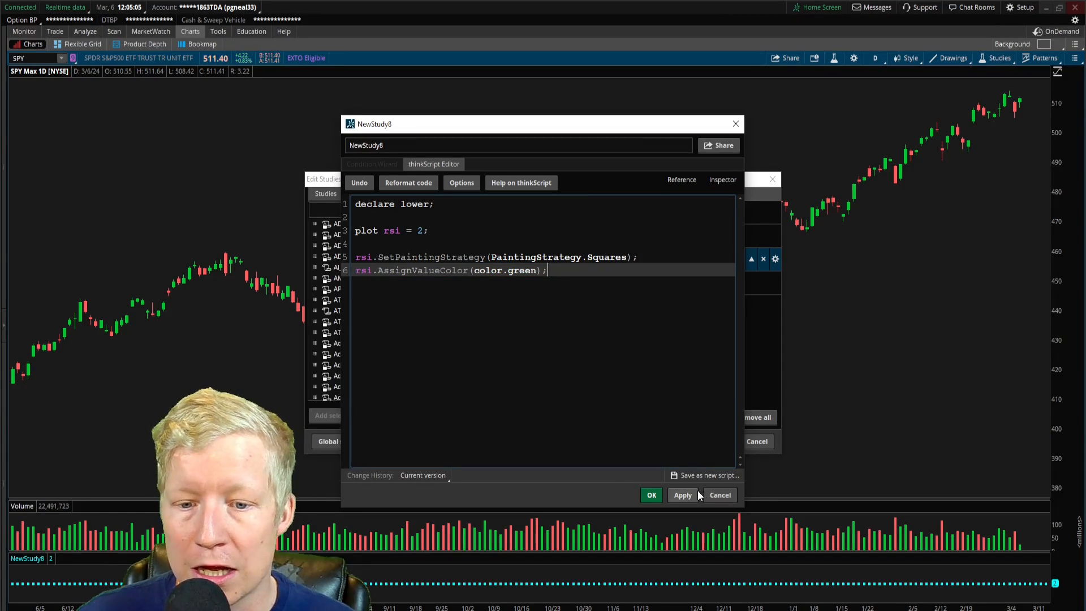
{"action": "left_click", "coordinate": [682, 494]}
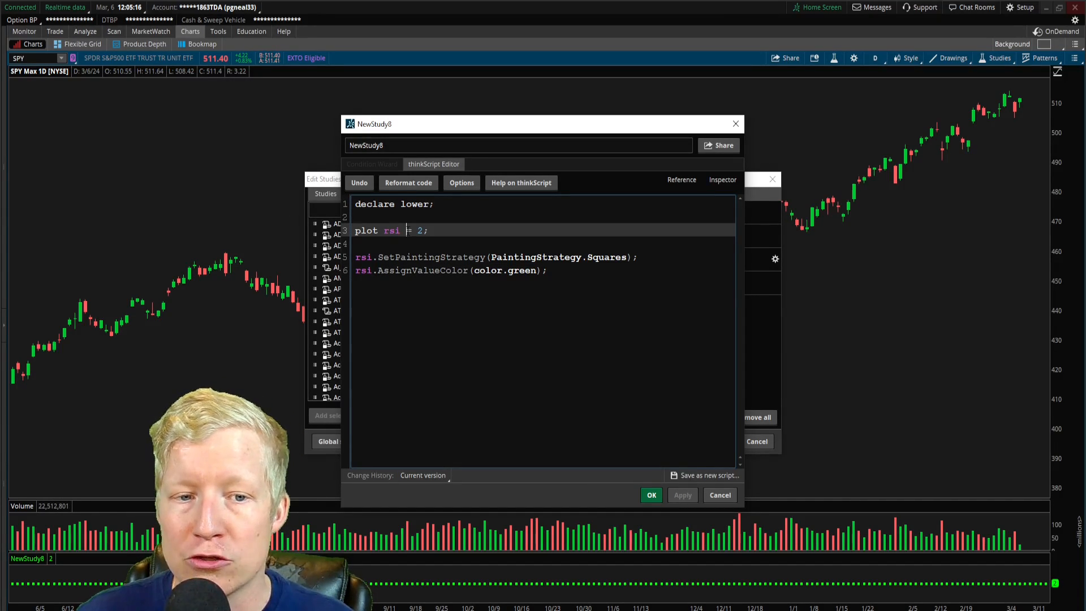
- Make the colour conditional: if rsi() > 50 then color.green else color.red; save and close
{"action": "double_click", "coordinate": [392, 229]}
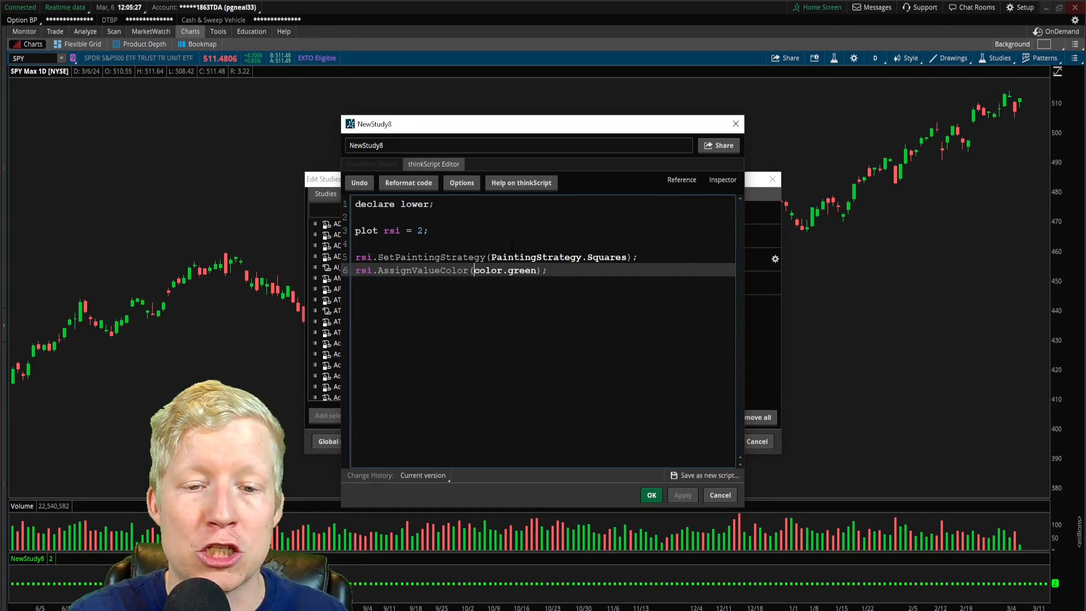
{"action": "type", "text": "if rsi()"}
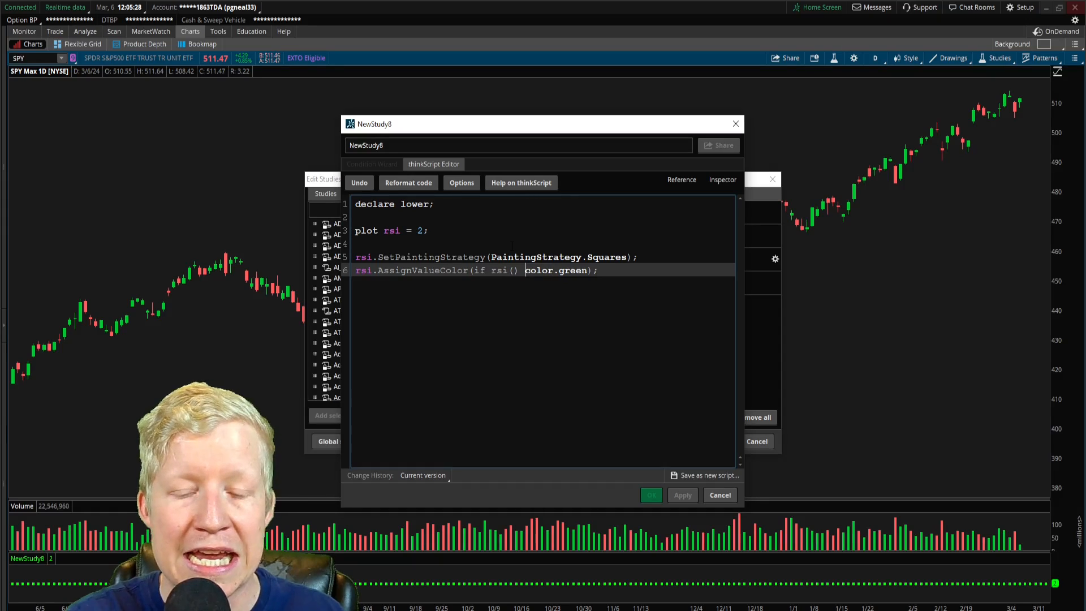
{"action": "left_click", "coordinate": [681, 495]}
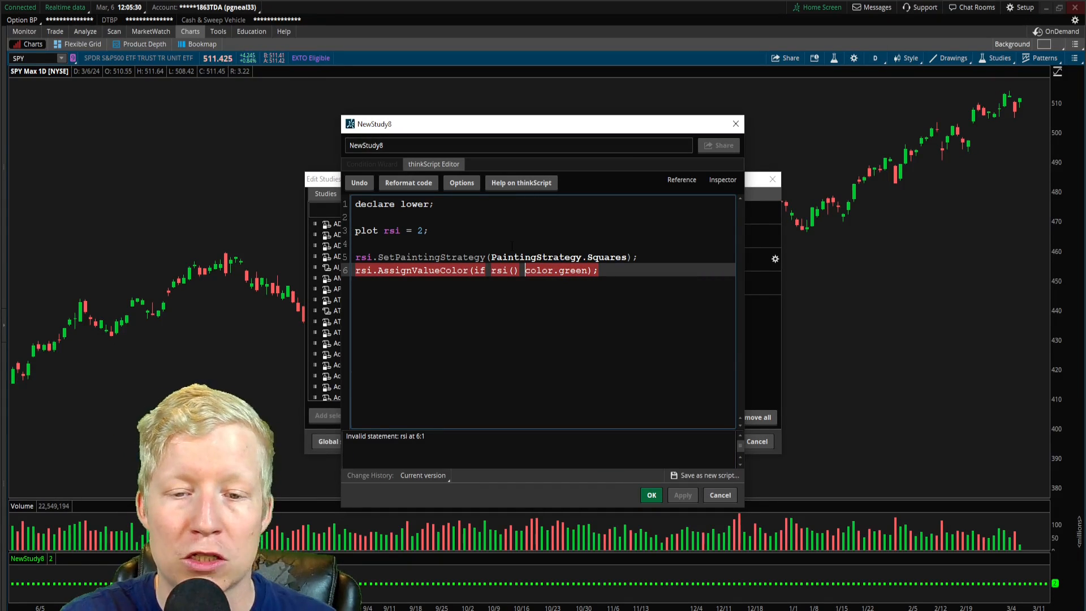
{"action": "type", "text": ">"}
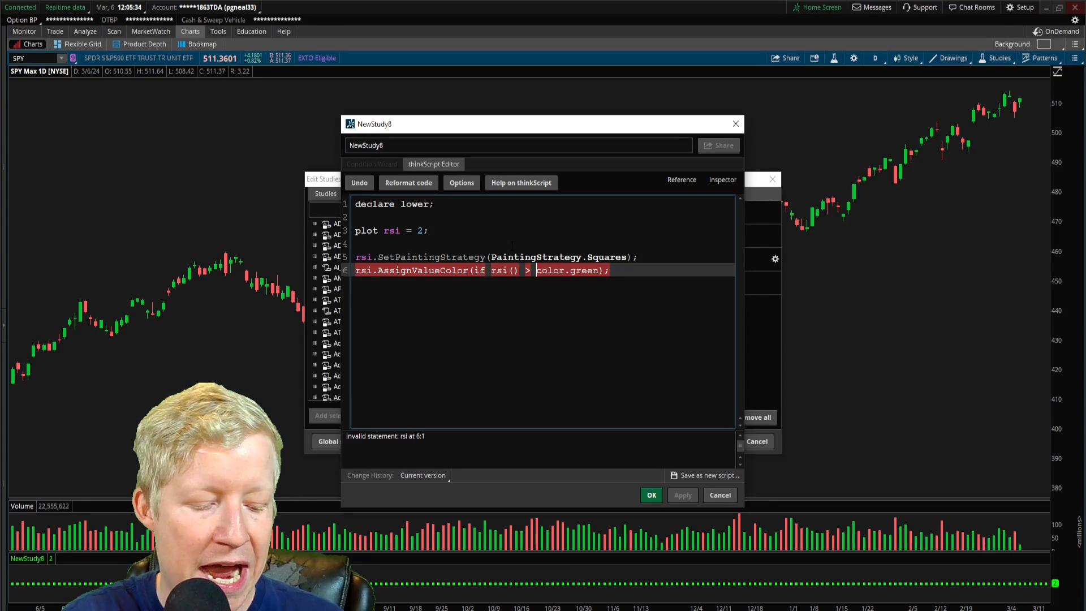
{"action": "type", "text": "50 t"}
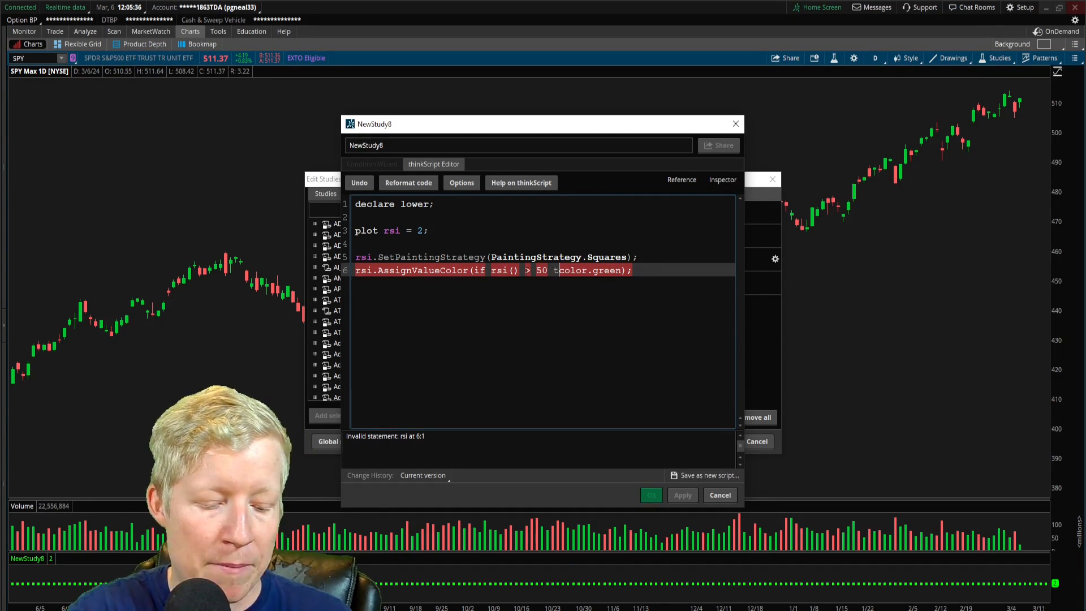
{"action": "type", "text": "hen color.green else color.red"}
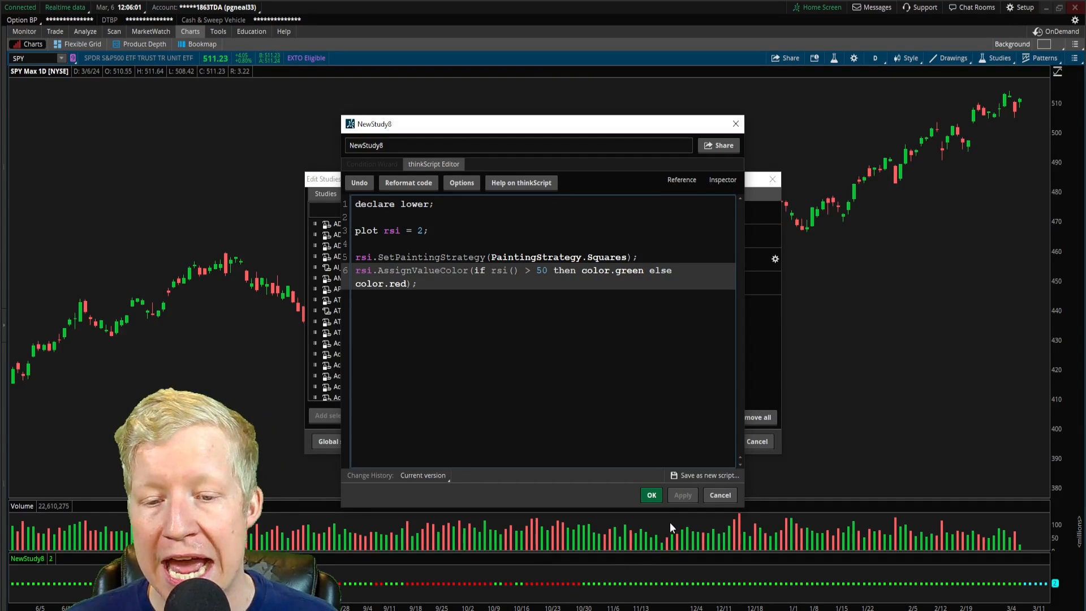
{"action": "left_click", "coordinate": [651, 494]}
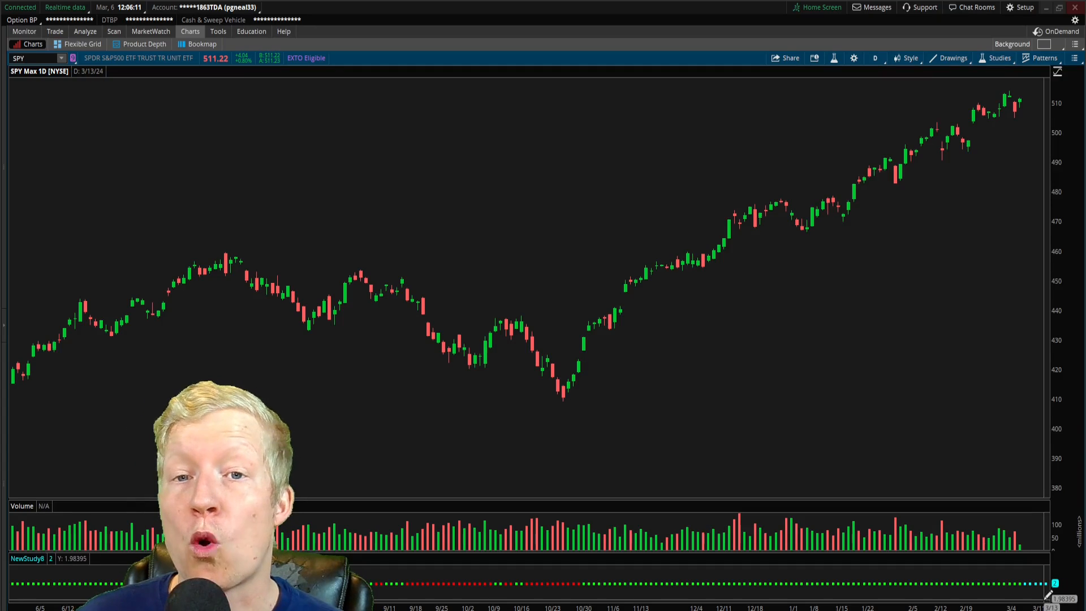
{"action": "mouse_move", "coordinate": [993, 201]}
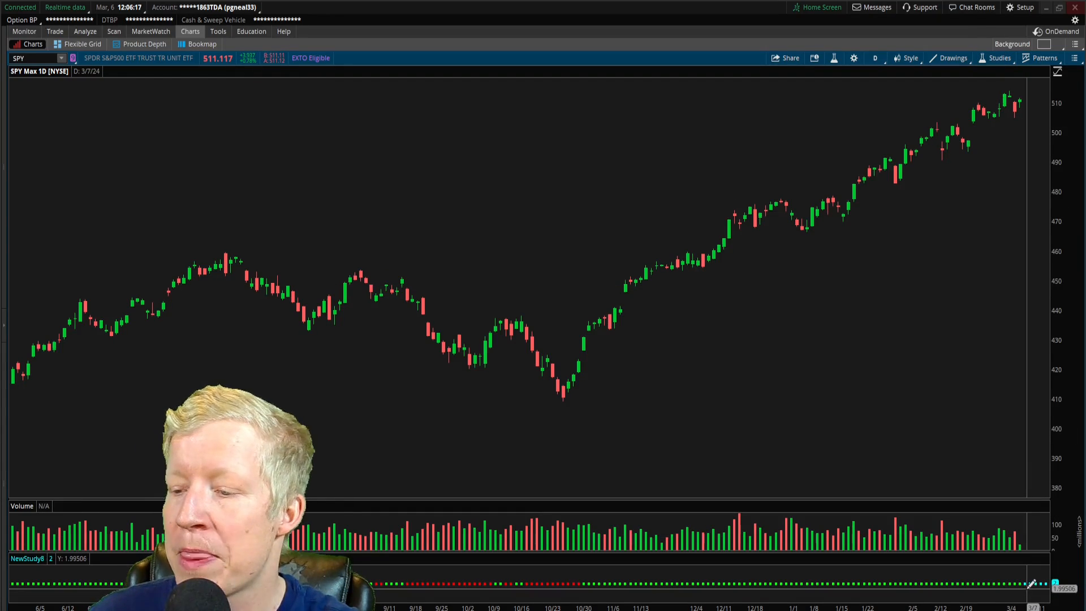
- Reopen NewStudy8 and change the plot to 'if close then 2 else double.nan;', then apply
{"action": "left_click", "coordinate": [999, 57]}
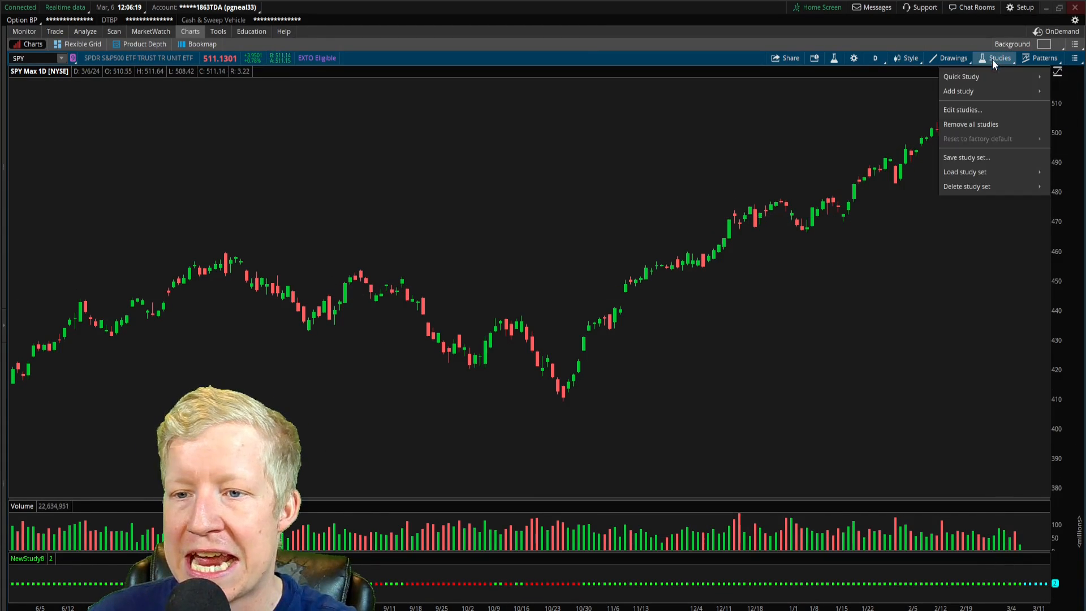
{"action": "left_click", "coordinate": [962, 110]}
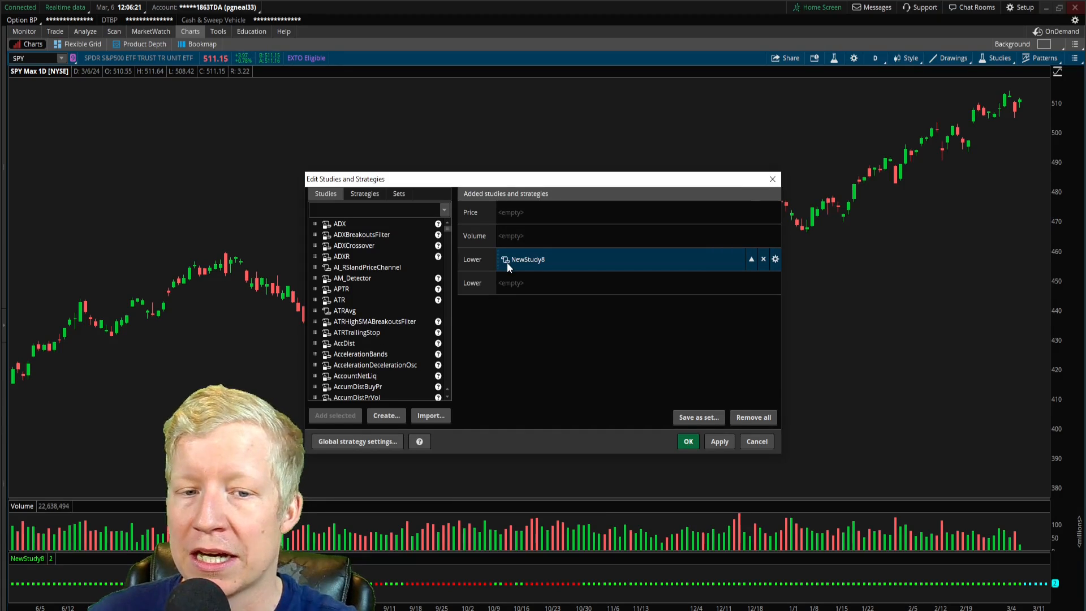
{"action": "left_click", "coordinate": [776, 259]}
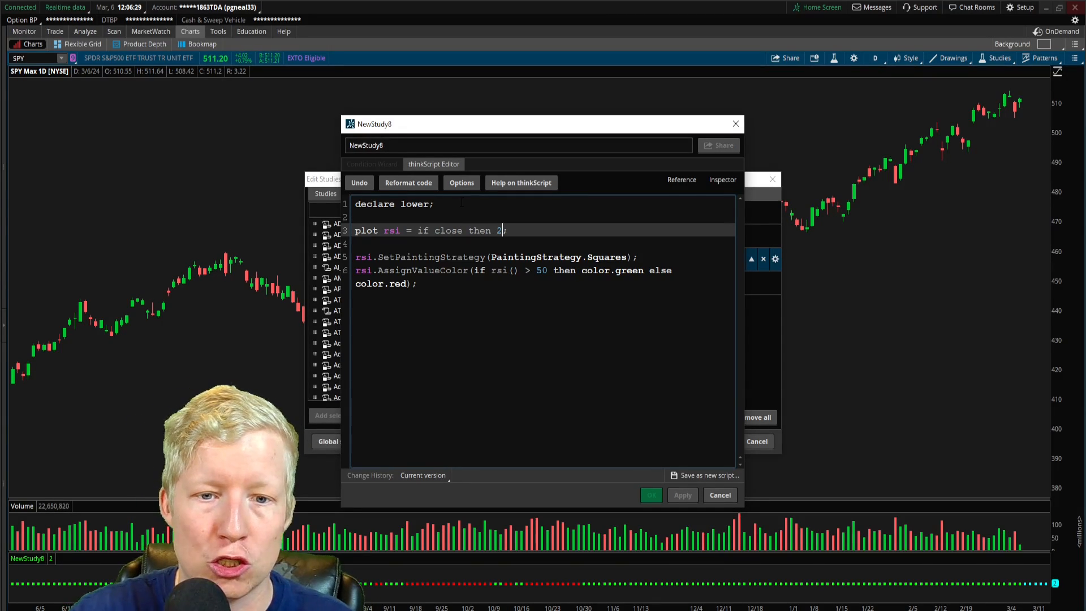
{"action": "type", "text": "else double."}
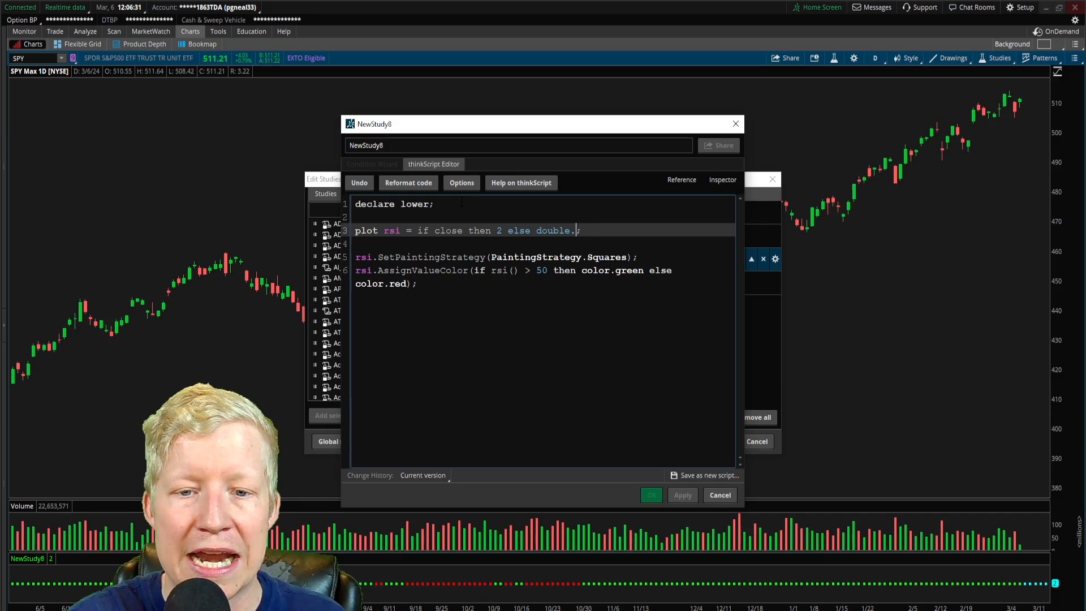
{"action": "type", "text": "nan"}
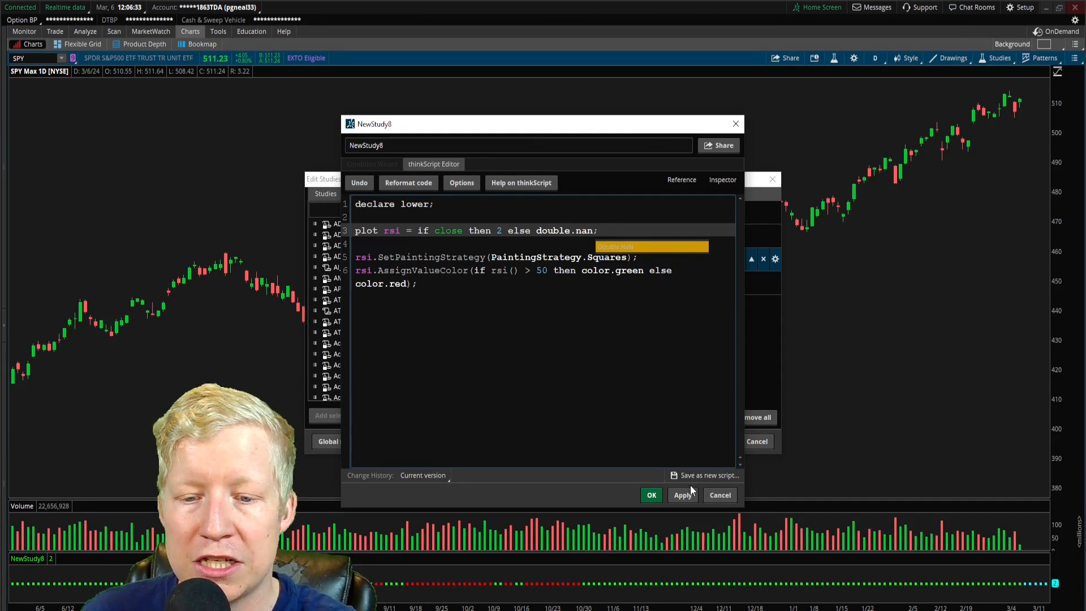
{"action": "left_click", "coordinate": [682, 495]}
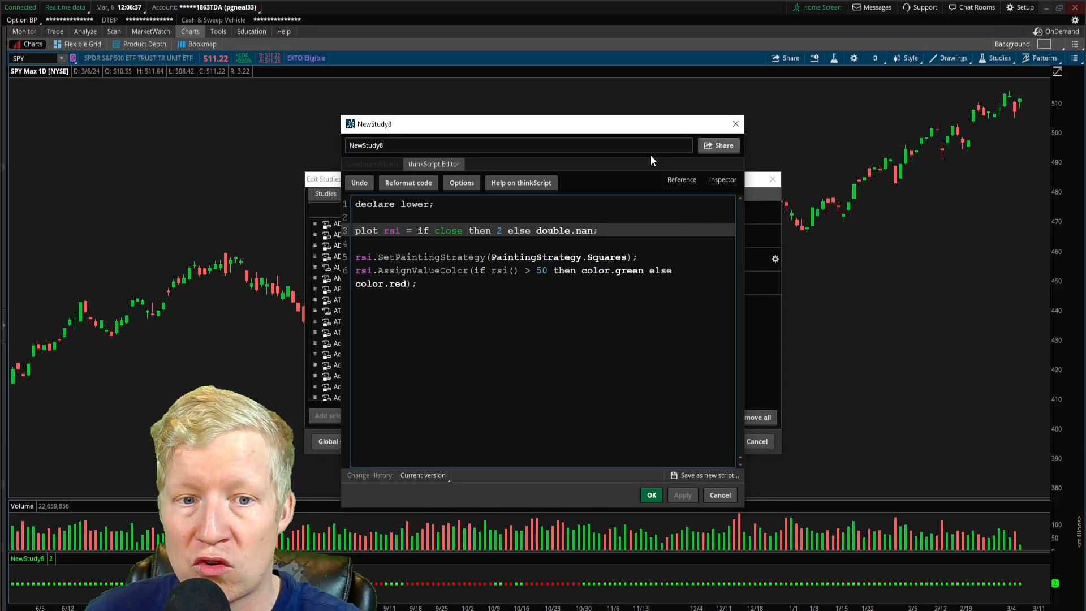
{"action": "mouse_move", "coordinate": [925, 526]}
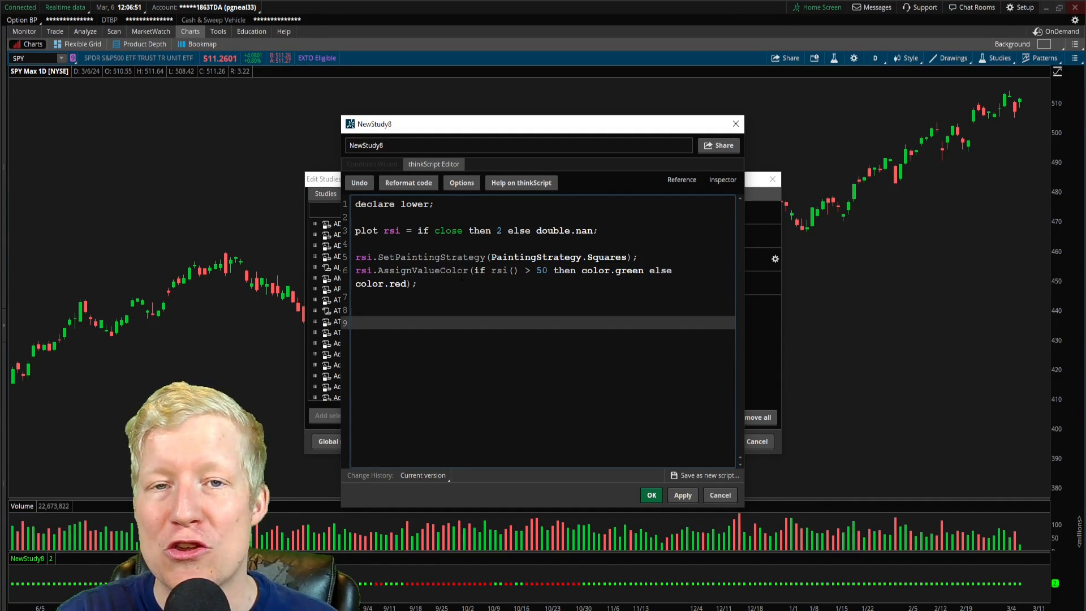
- Add plot macd = if close then 1 else double.nan; painted as squares
{"action": "type", "text": "plot mac"}
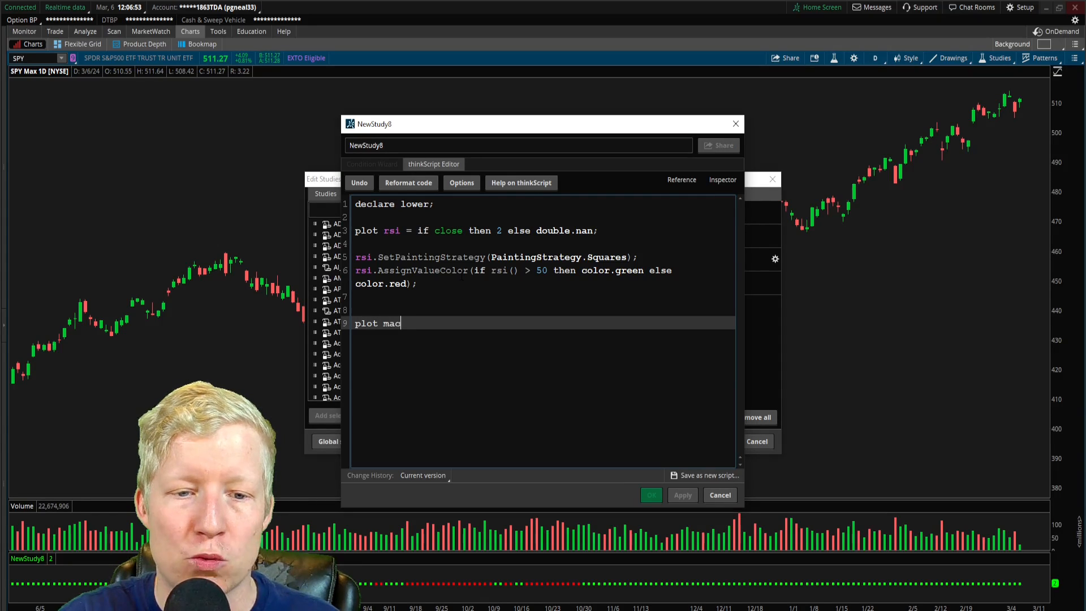
{"action": "type", "text": "d ="}
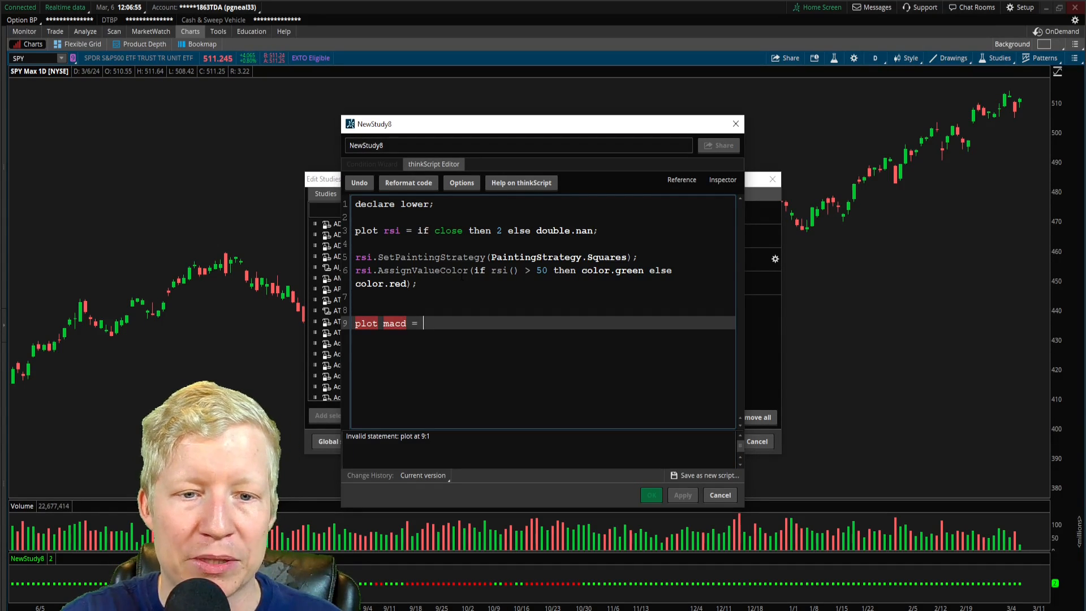
{"action": "type", "text": "if close then 1 els"}
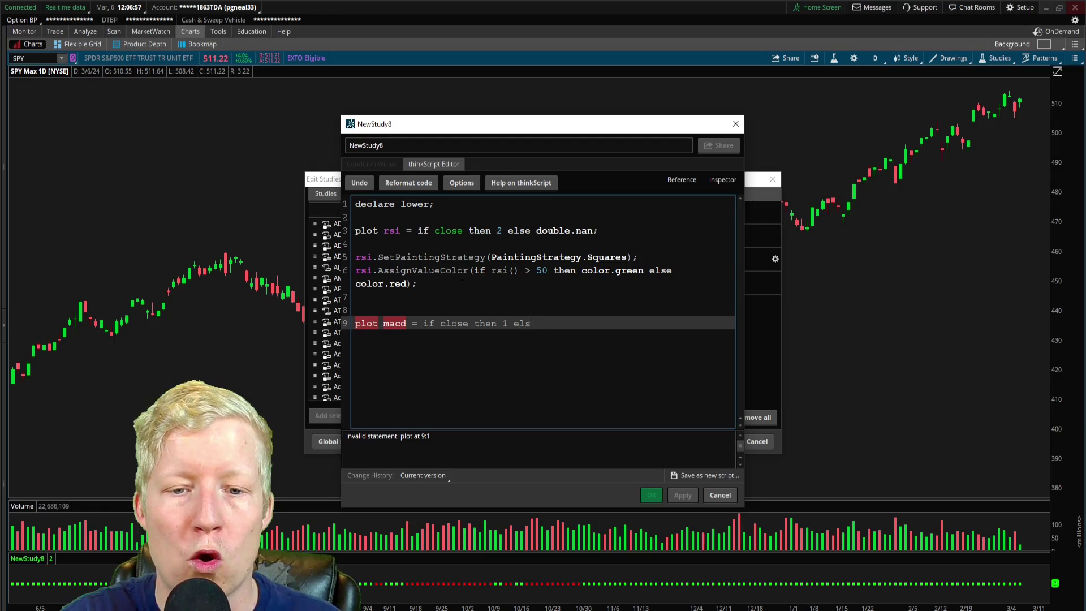
{"action": "type", "text": "e double.nan;"}
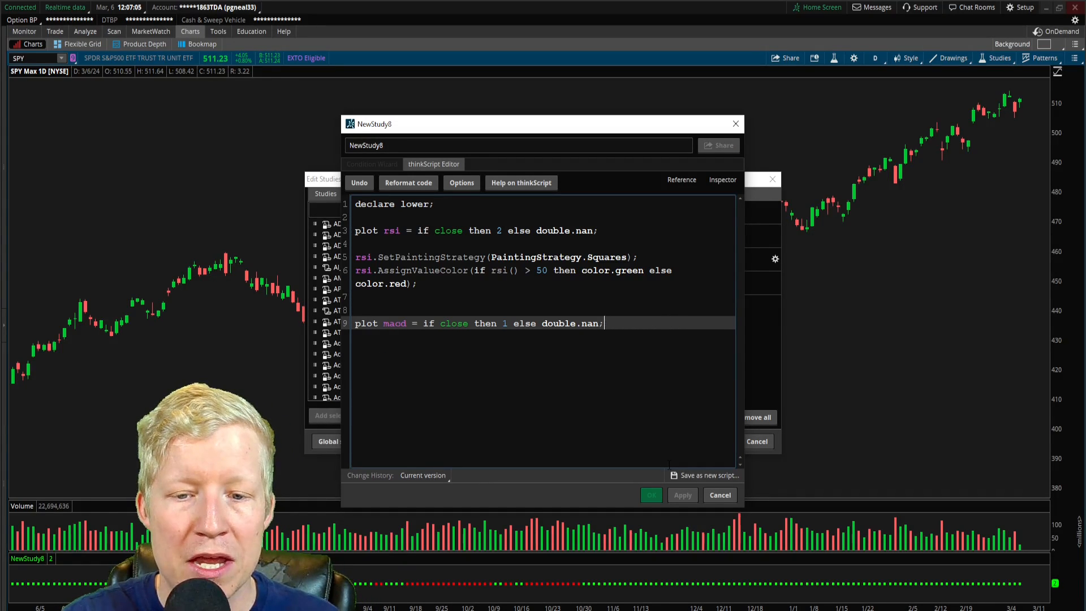
{"action": "type", "text": "macd."}
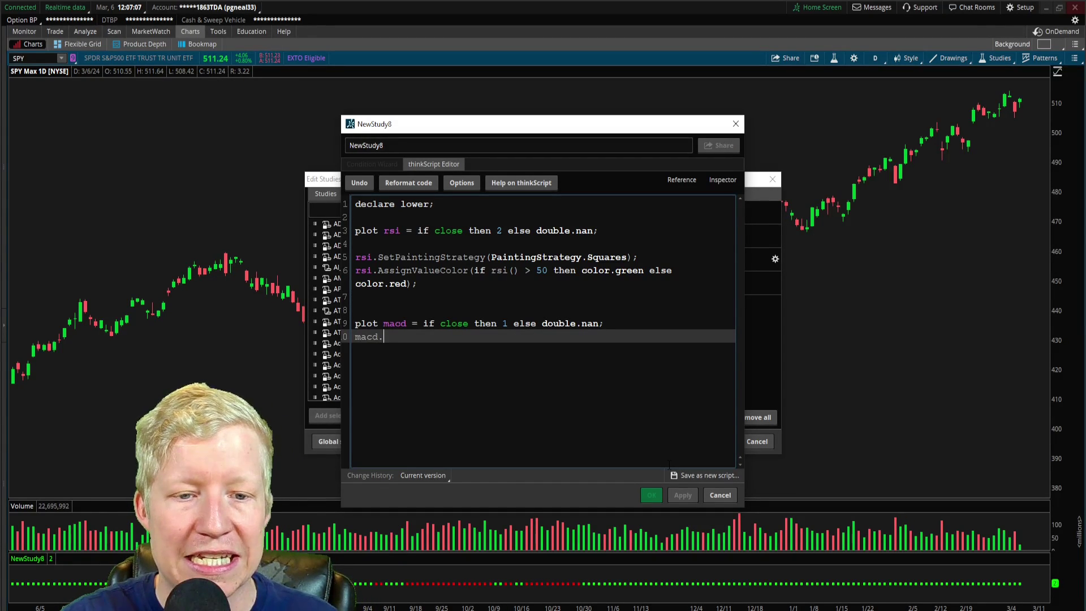
{"action": "type", "text": "SetPainting"}
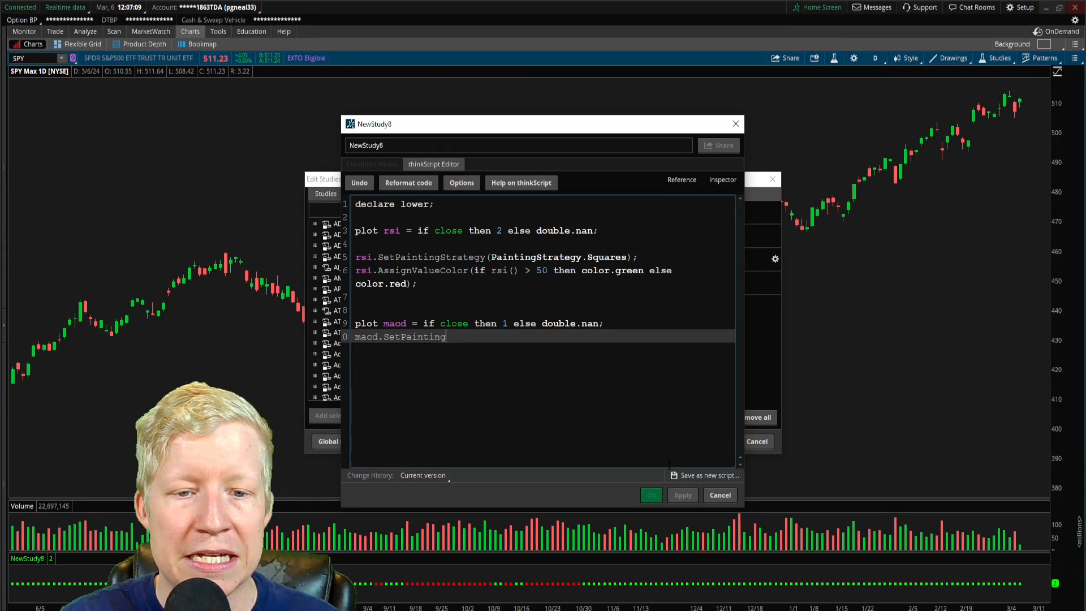
{"action": "type", "text": "Strategy(Pai"}
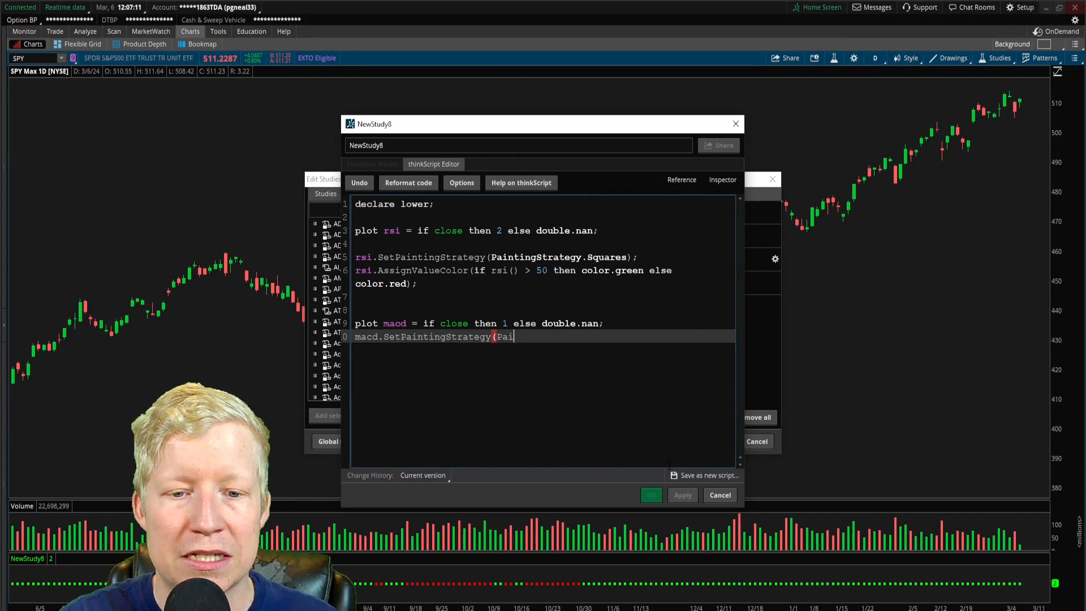
{"action": "type", "text": "PaintingStrategy.Squares);"}
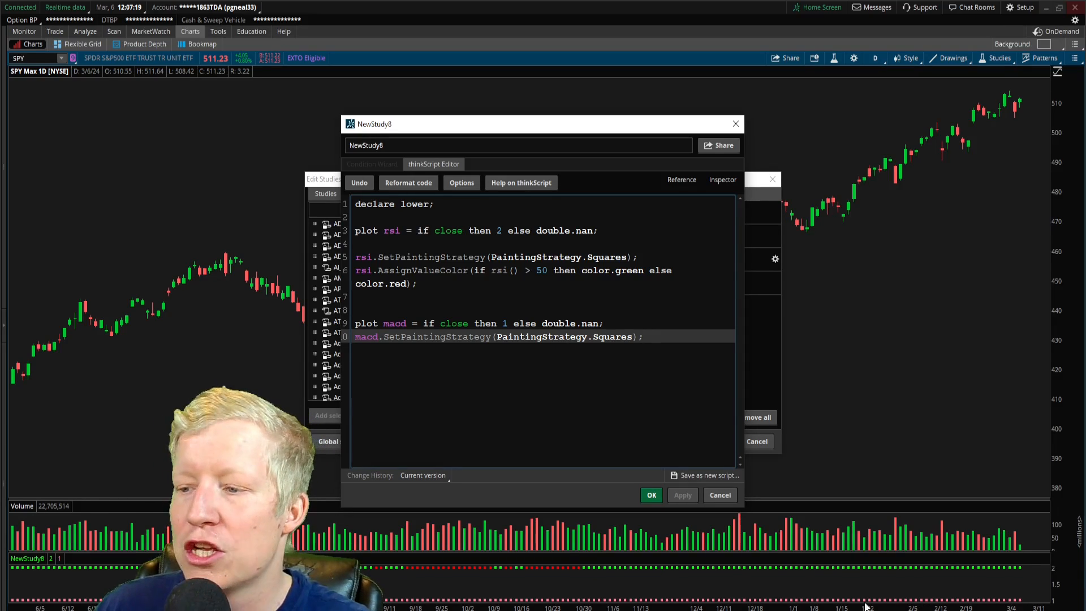
{"action": "mouse_move", "coordinate": [890, 477]}
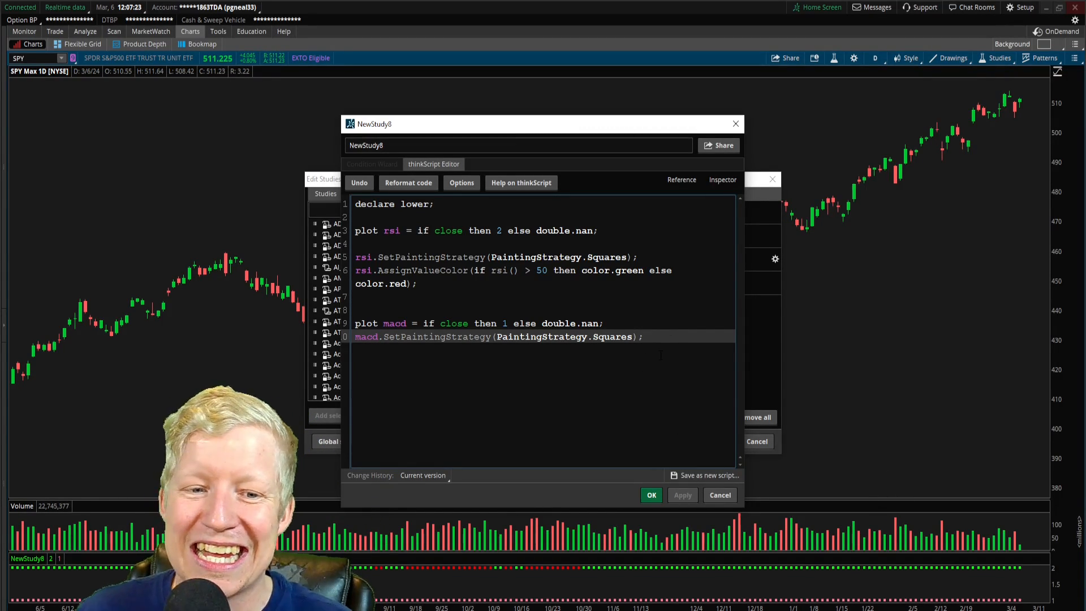
- Colour macd green when macd() > 2 else red, and save the finished script
{"action": "type", "text": "macd"}
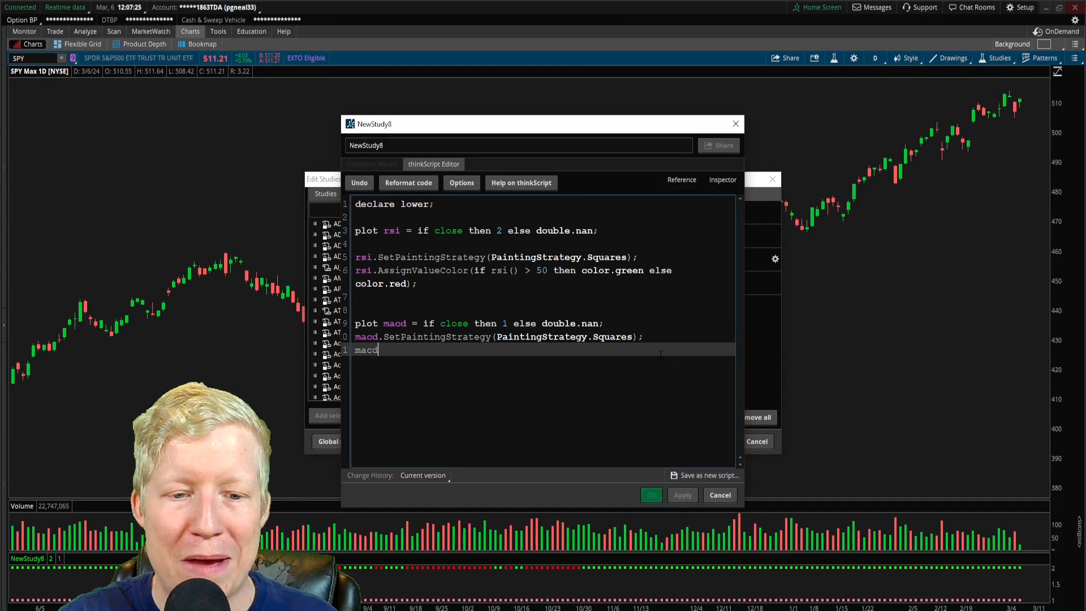
{"action": "type", "text": ".AssignValu"}
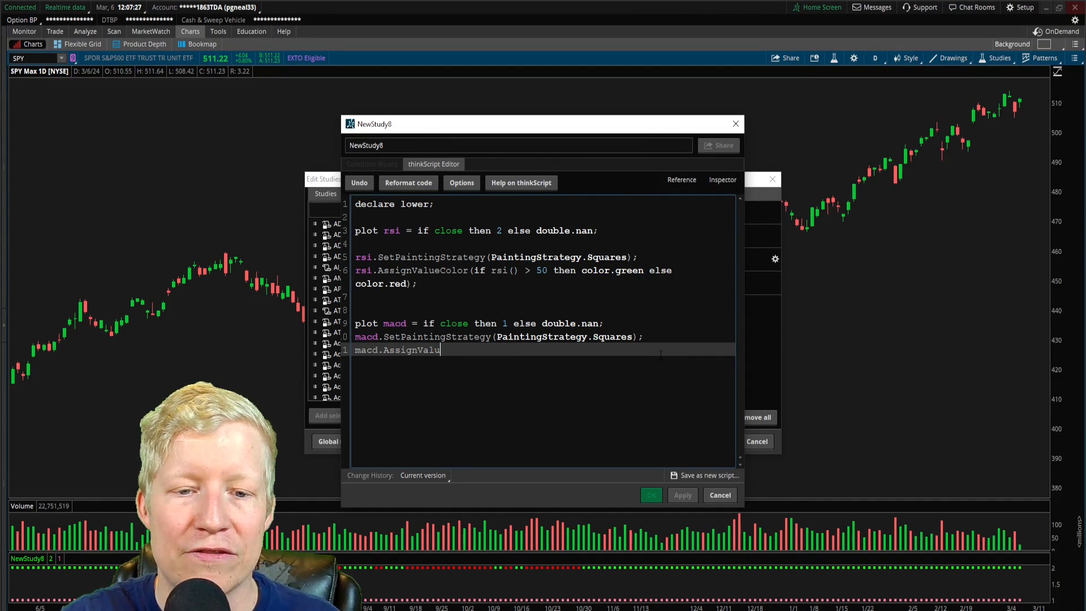
{"action": "type", "text": "eColor(if"}
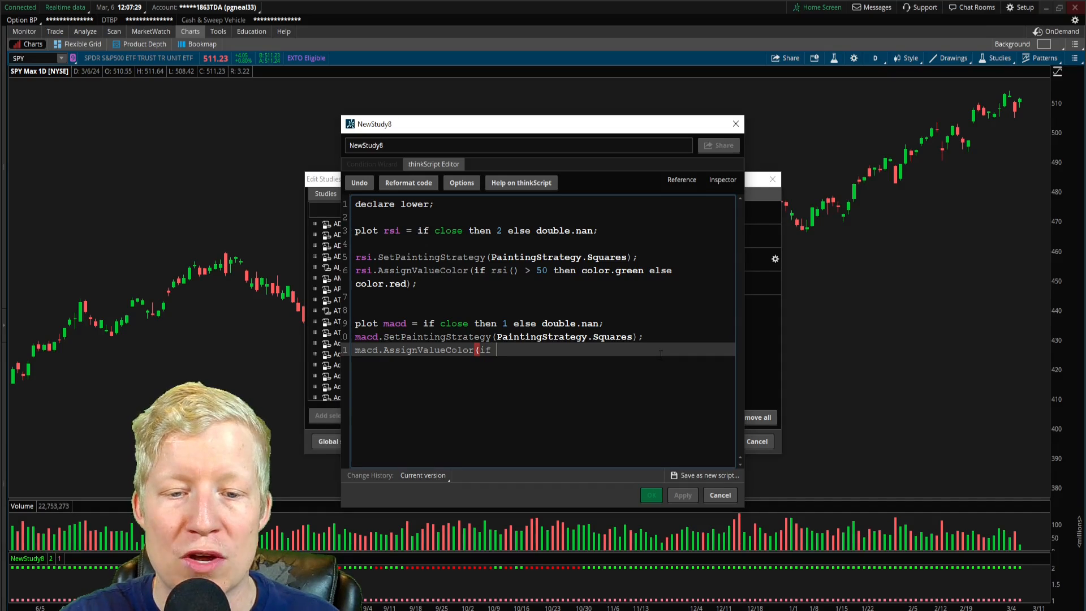
{"action": "type", "text": "macd() >"}
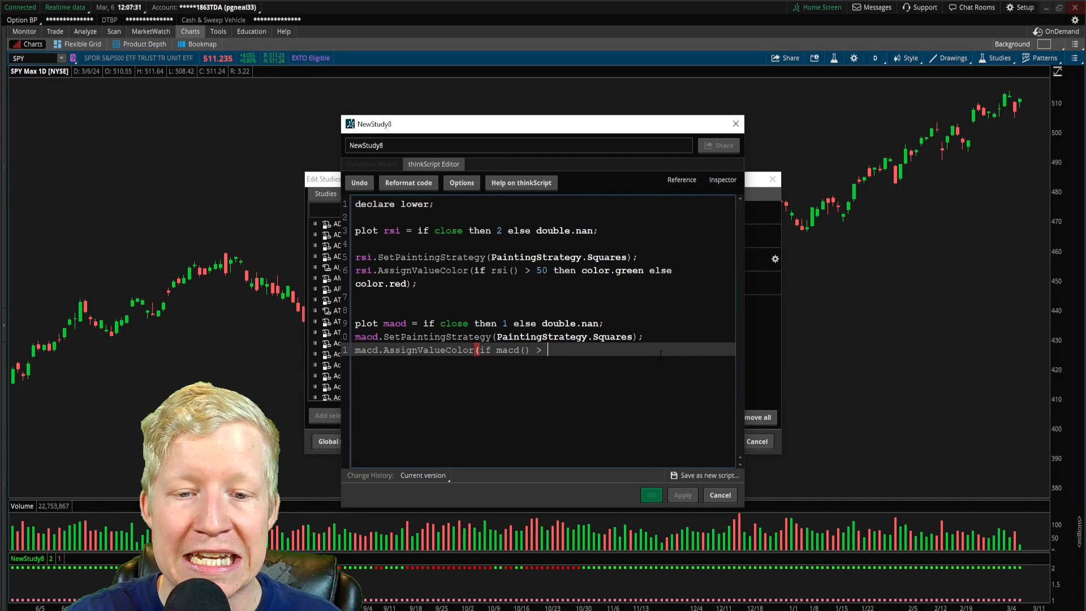
{"action": "type", "text": "2"}
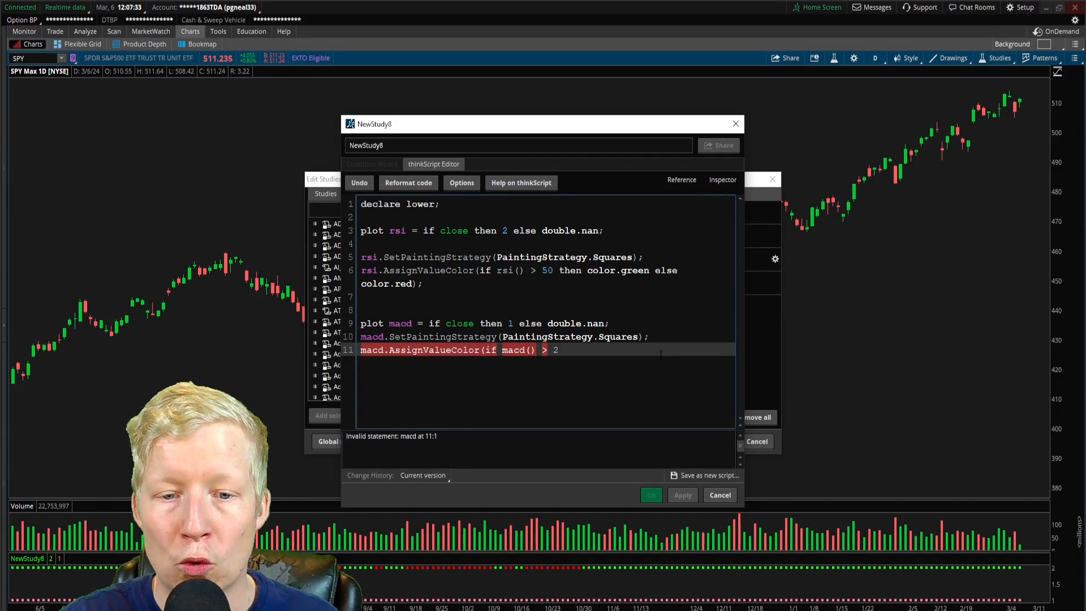
{"action": "type", "text": "then color.green else color.re"}
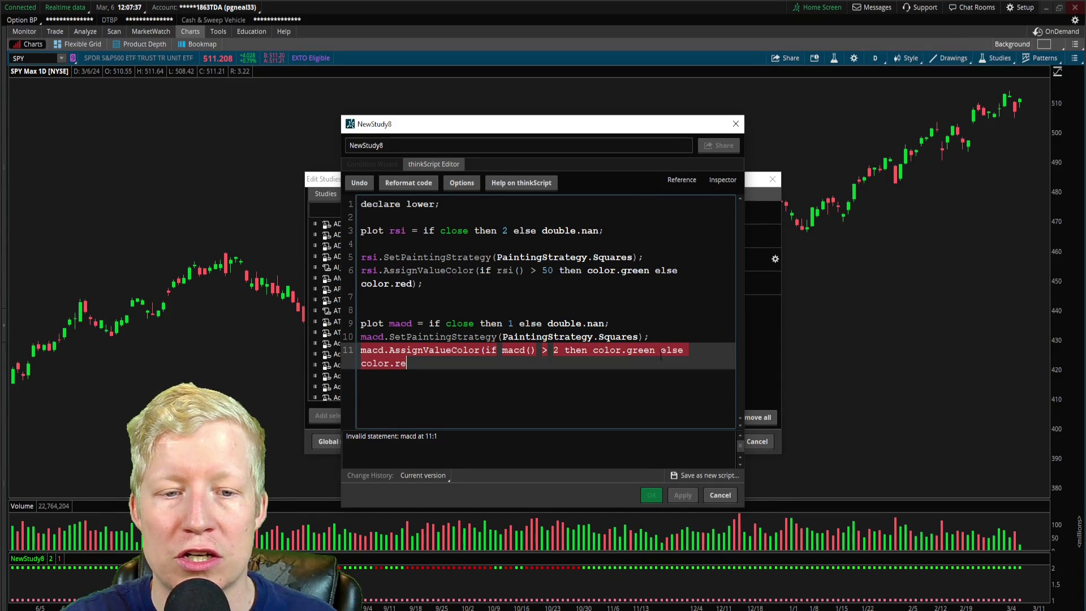
{"action": "type", "text": "d);"}
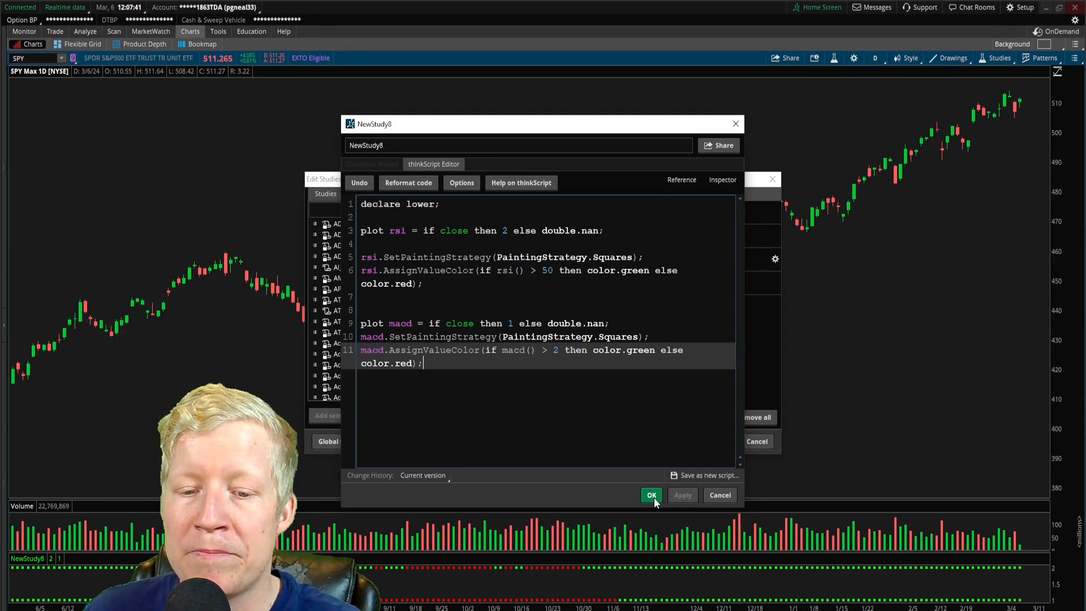
{"action": "left_click", "coordinate": [650, 494]}
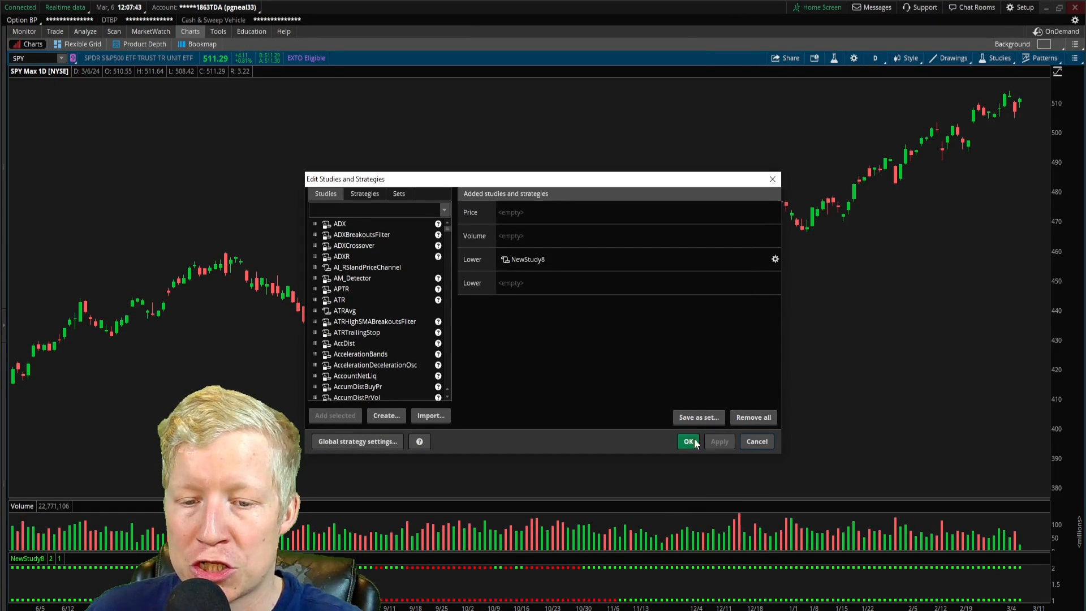
- Apply the studies to show both dot rows on SPY, then reopen the NewStudy8 script
{"action": "left_click", "coordinate": [688, 442]}
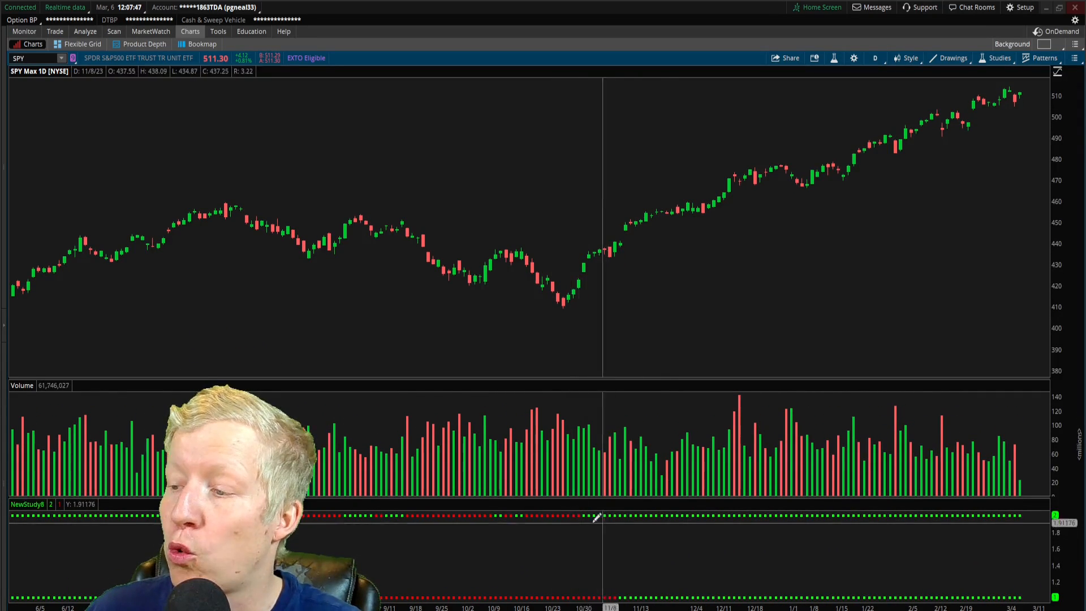
{"action": "mouse_move", "coordinate": [585, 515]}
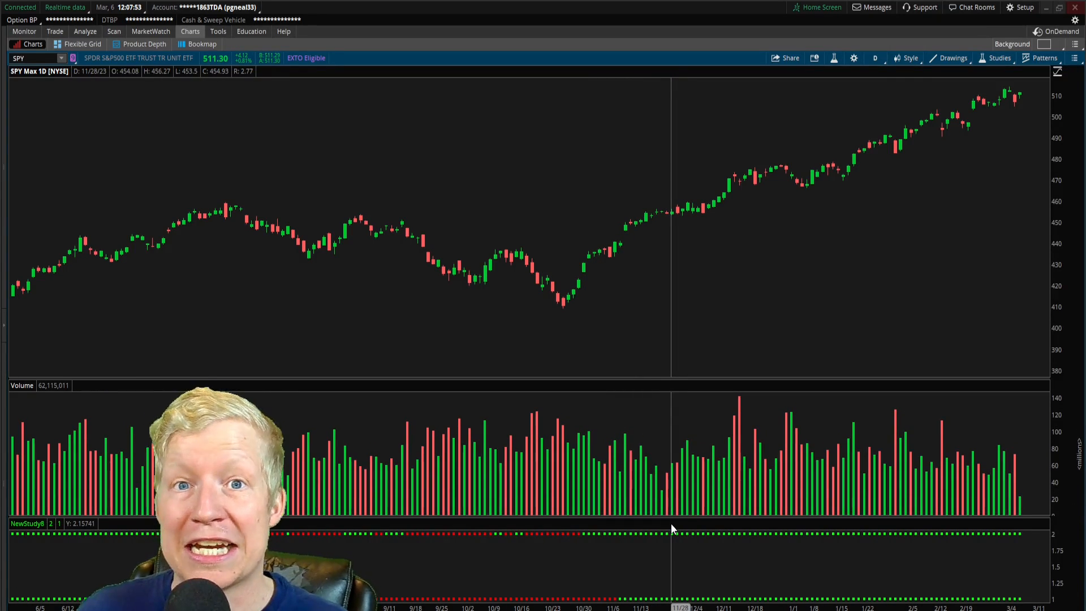
{"action": "mouse_move", "coordinate": [738, 437]}
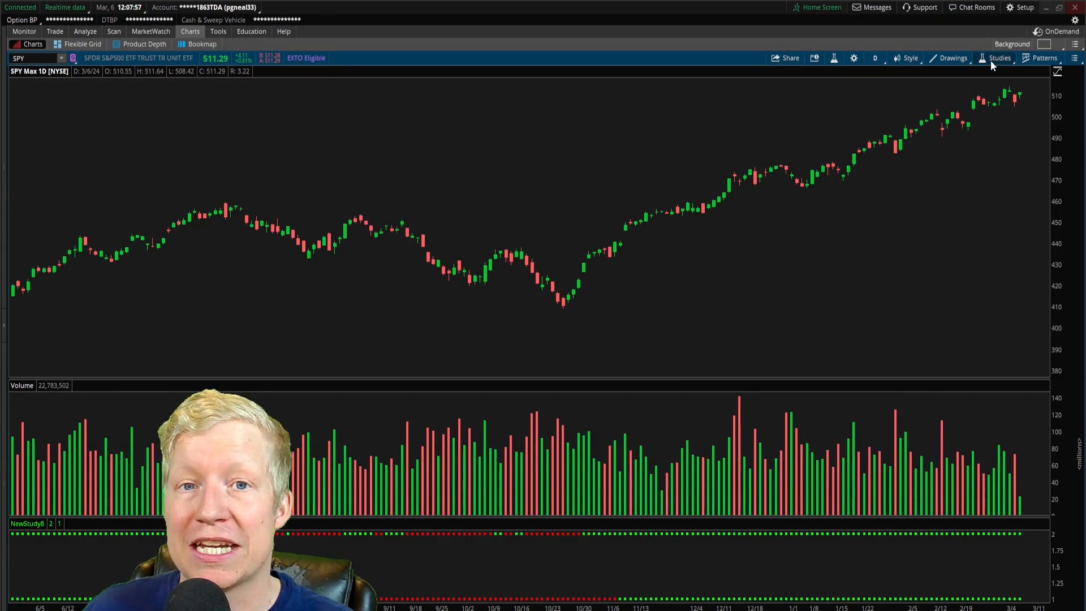
{"action": "left_click", "coordinate": [999, 58]}
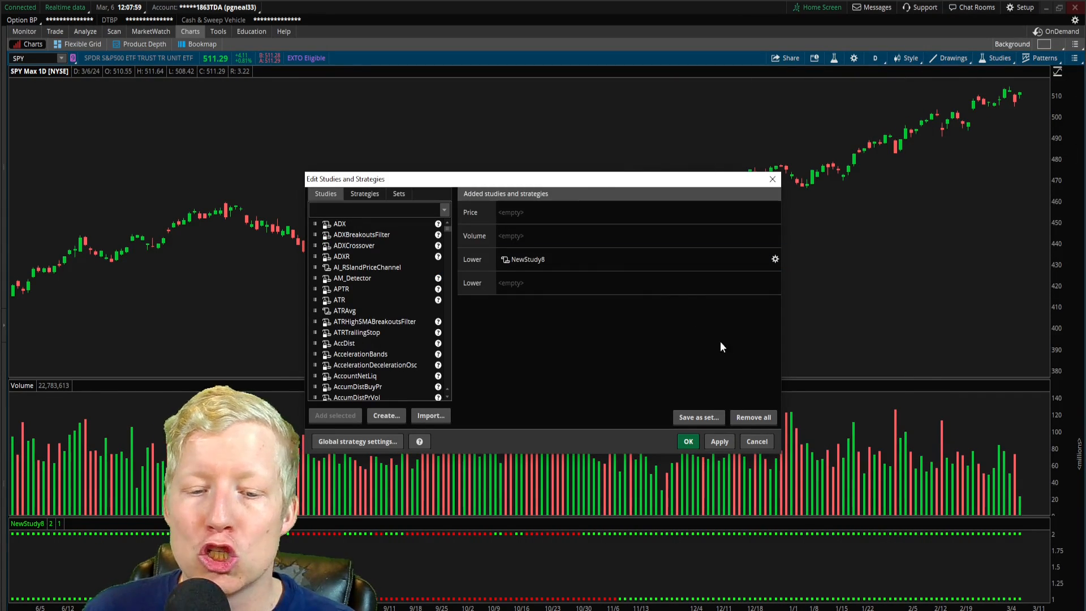
{"action": "left_click", "coordinate": [775, 258]}
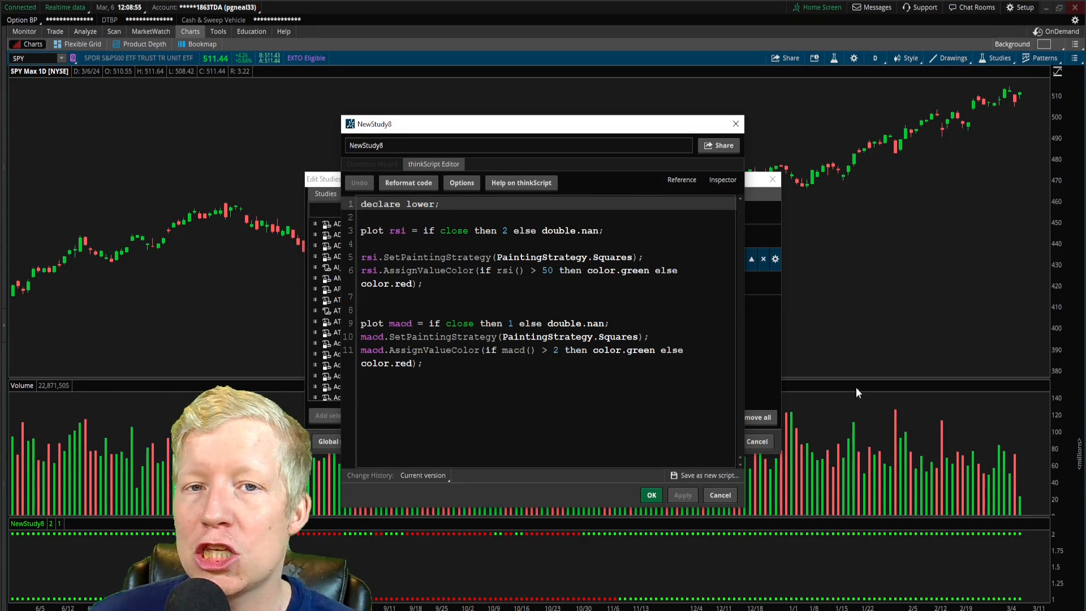
- Close the editor, search 'dotp', add DTSDotPlot and apply it to the chart
{"action": "left_click", "coordinate": [651, 494]}
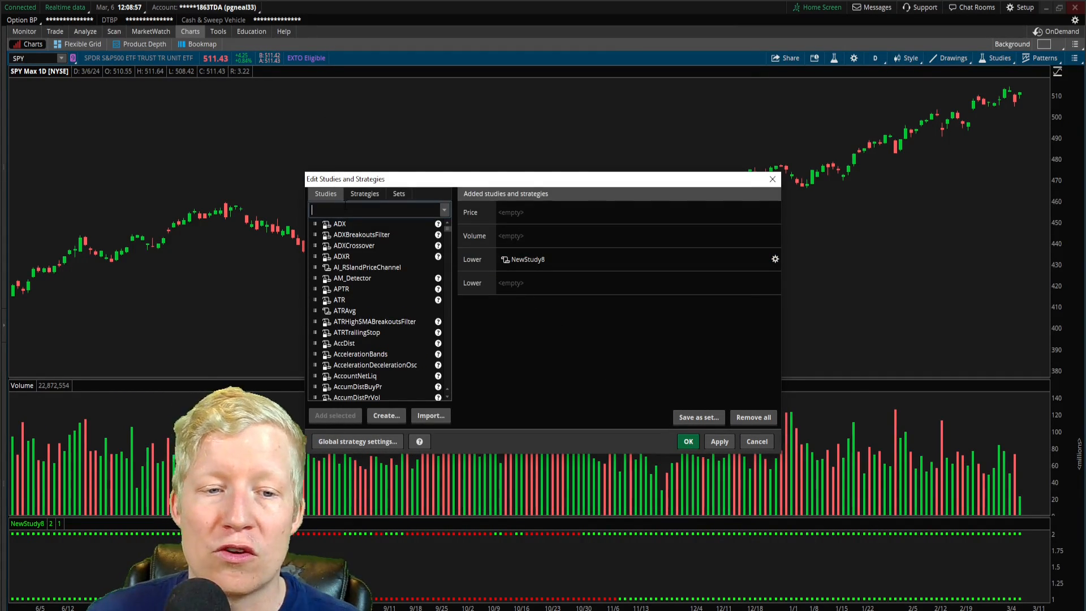
{"action": "type", "text": "dotp"}
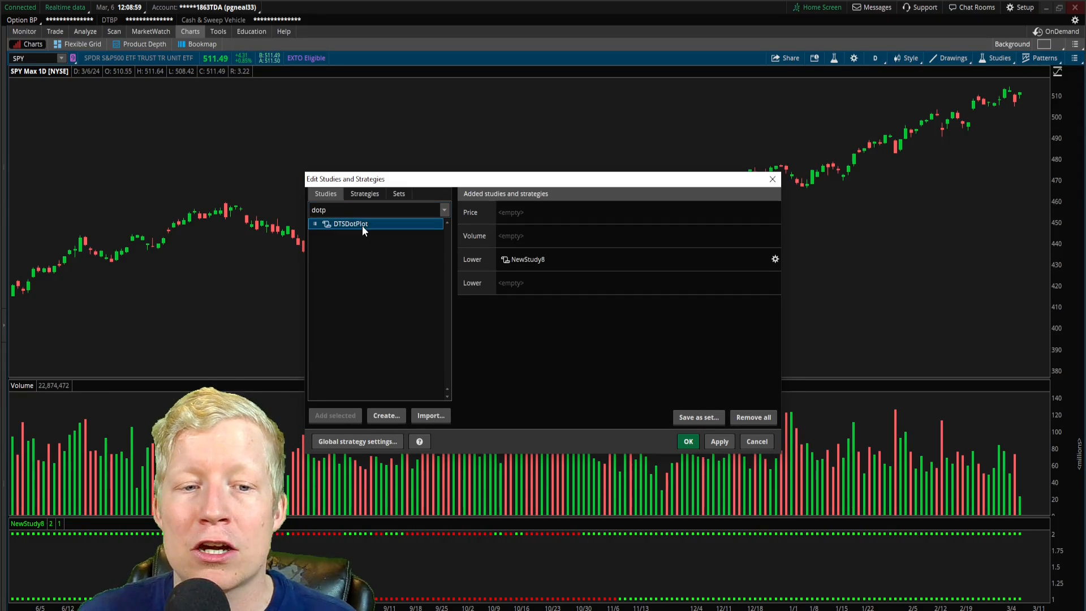
{"action": "left_click", "coordinate": [335, 415]}
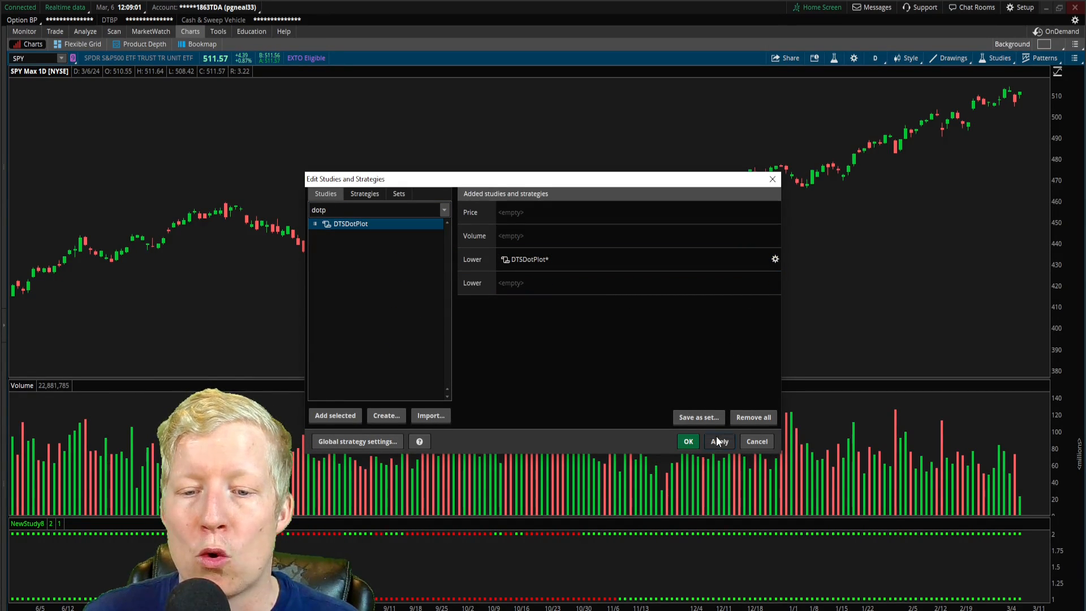
{"action": "left_click", "coordinate": [687, 441]}
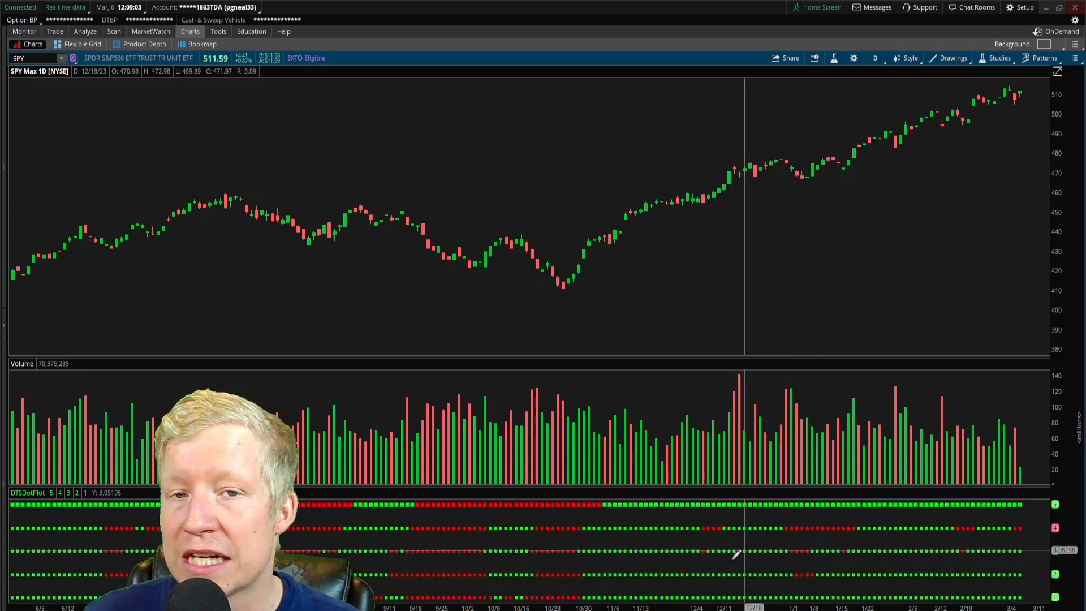